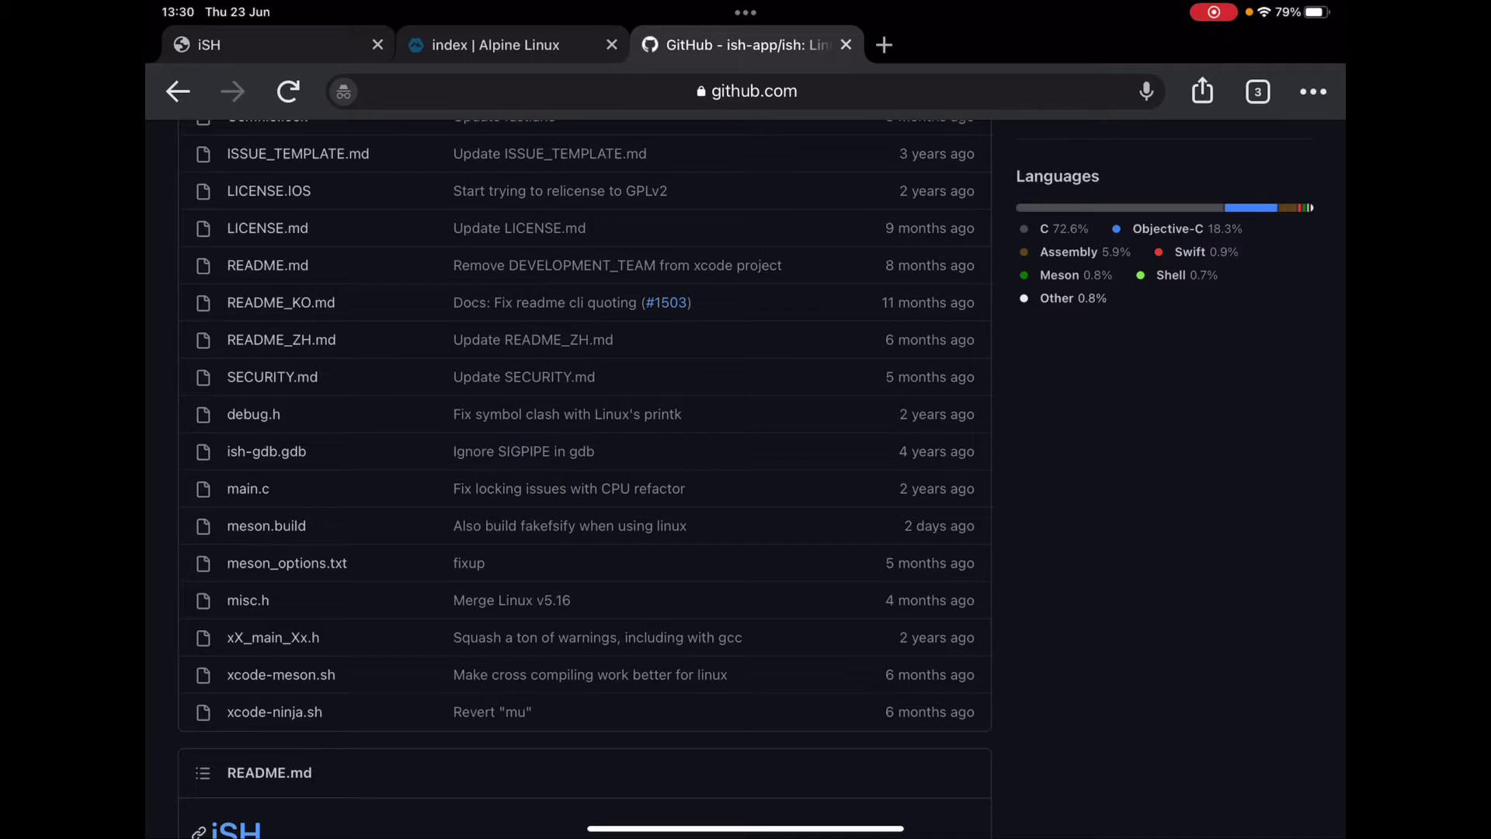
Browse the iSH GitHub repository and the Alpine Linux site in Safari's tabs
scroll(up, 3)
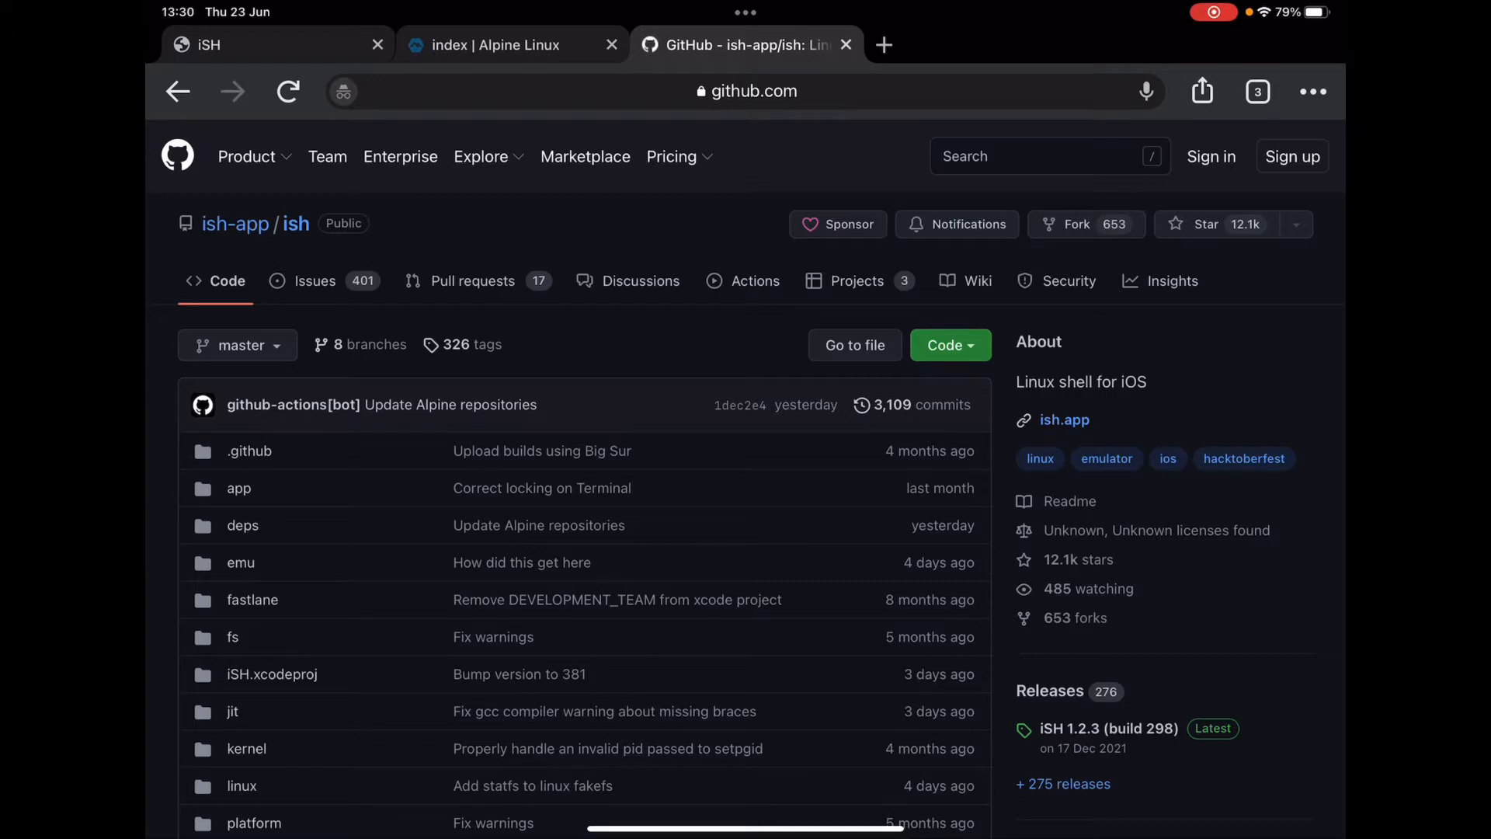
click(511, 45)
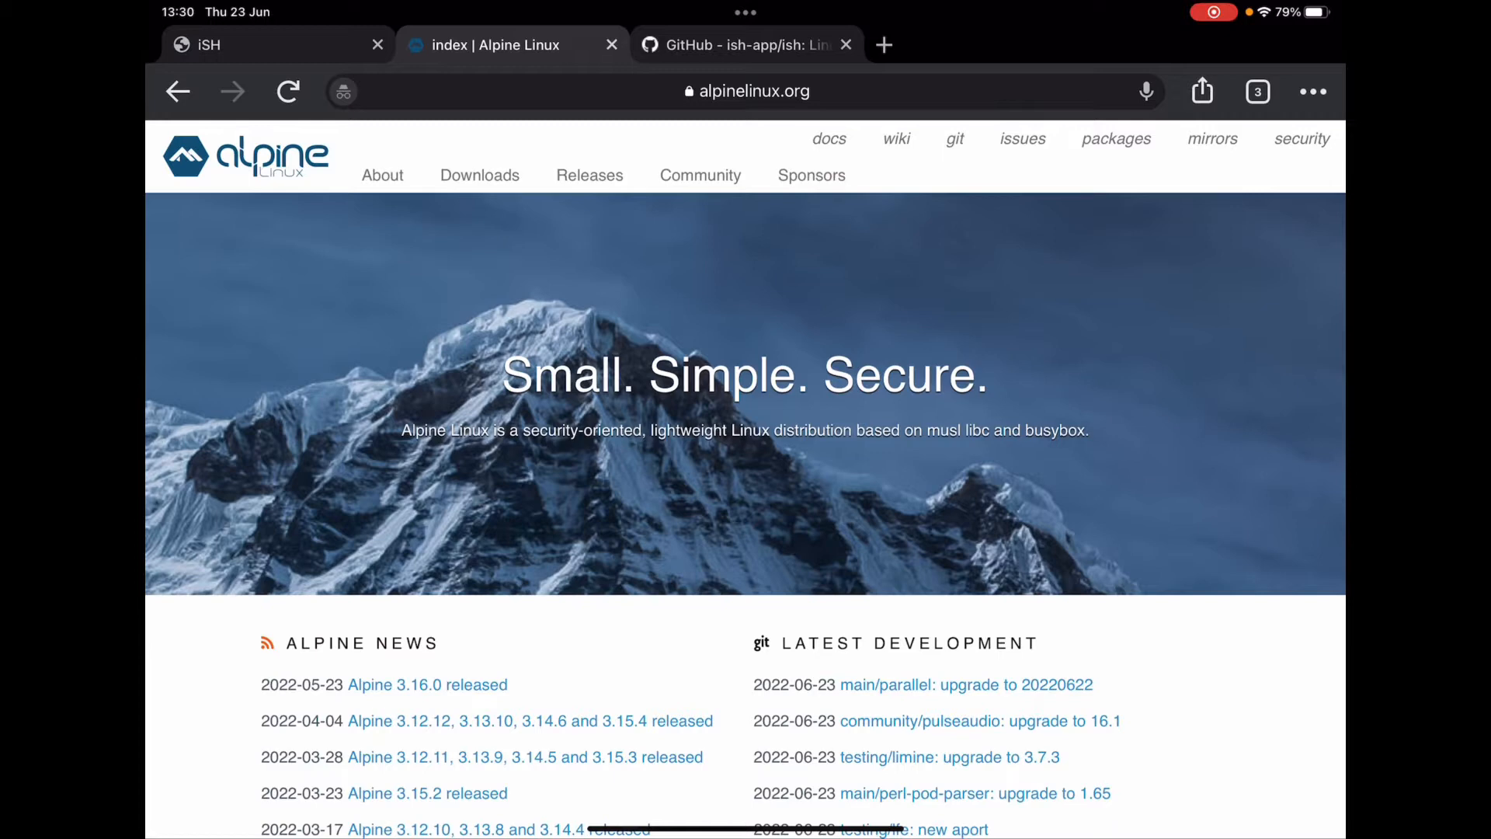
click(744, 45)
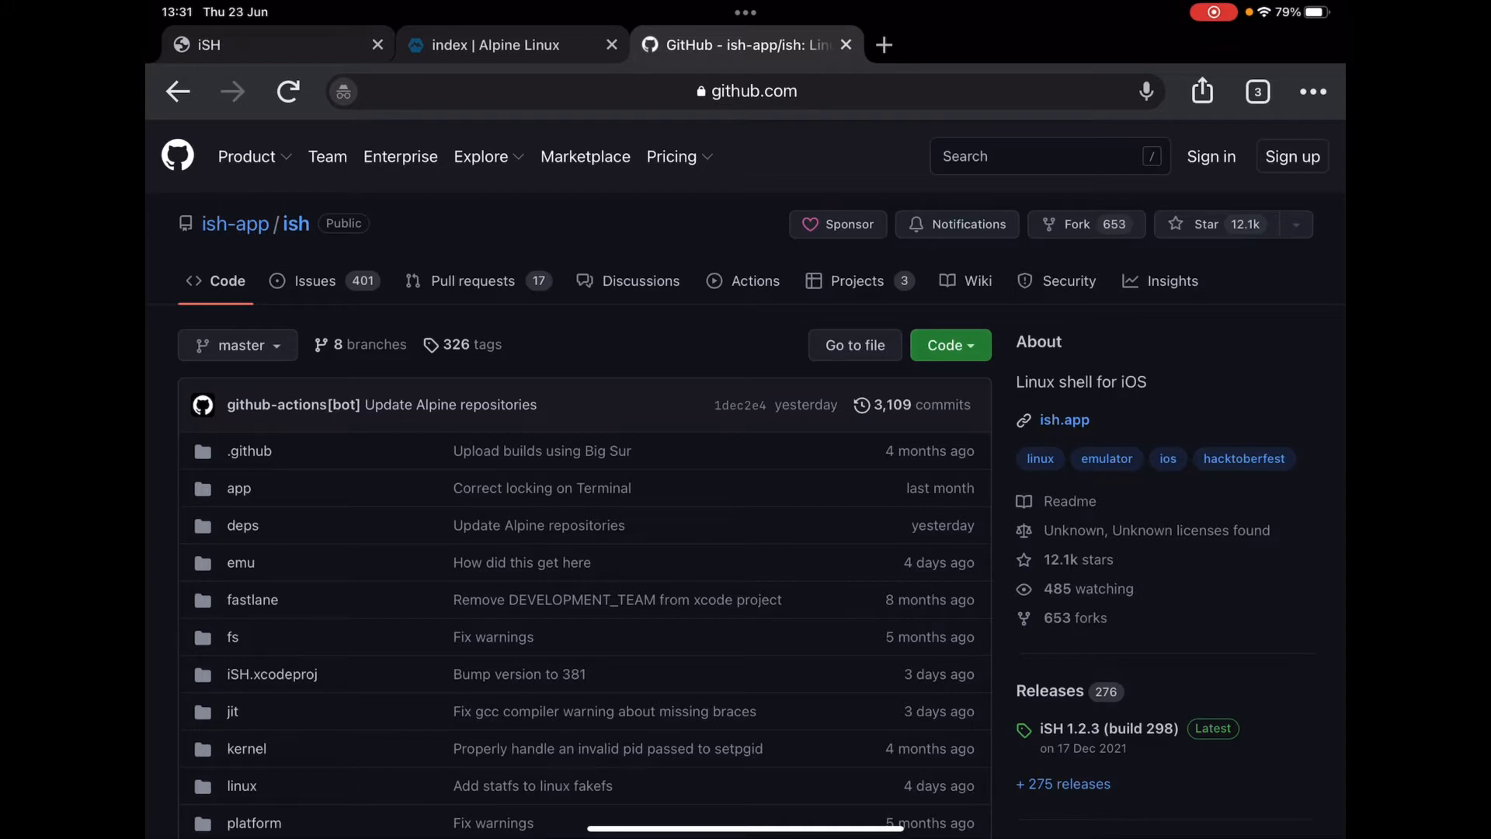
click(511, 45)
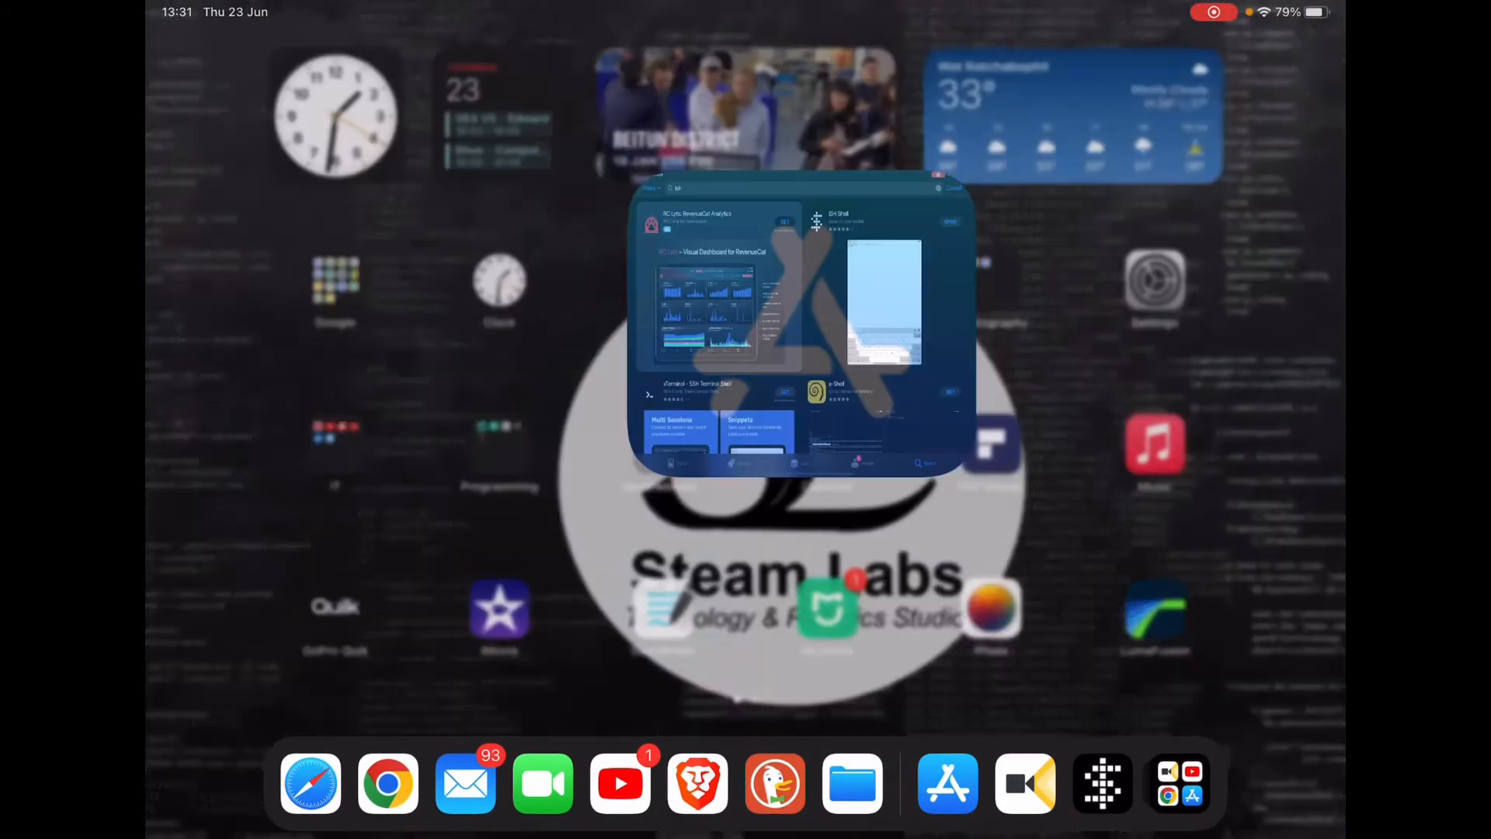
Launch iSH from the Home Screen to reach the Alpine root prompt
click(798, 323)
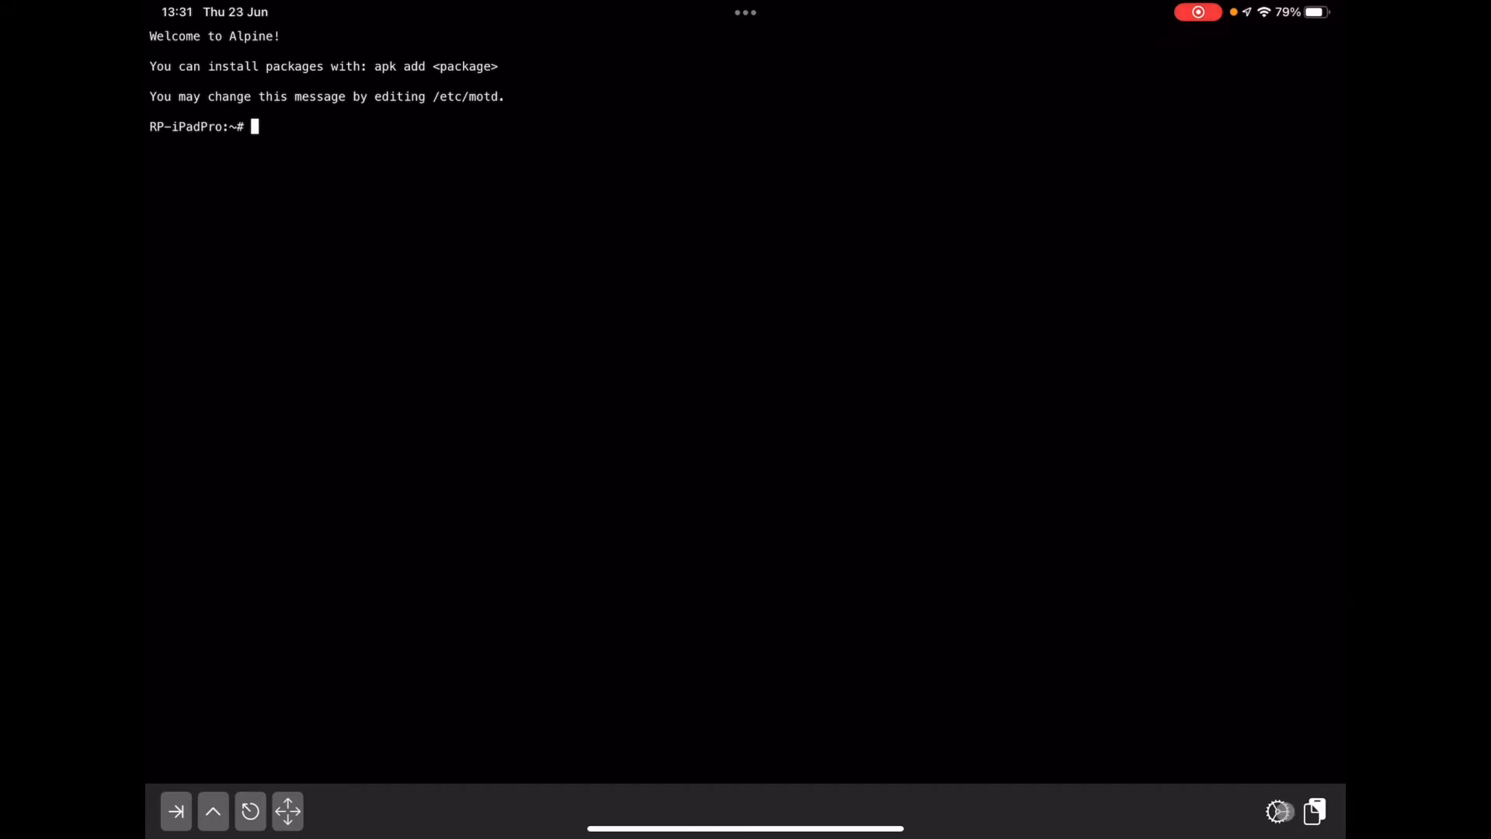
Raise the terminal font size to 15 in Appearance settings and return to the shell
click(1278, 811)
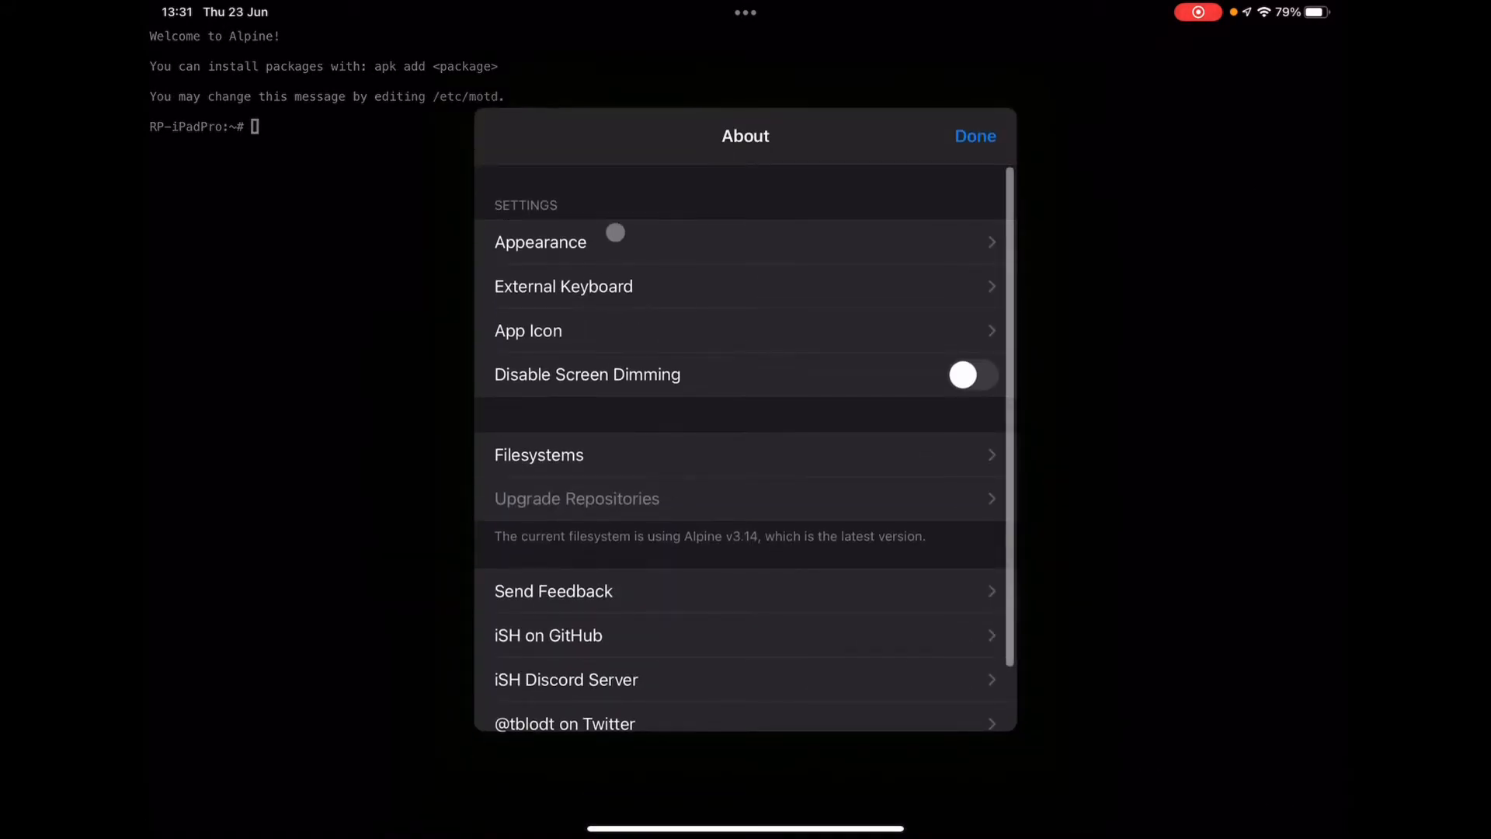
click(540, 243)
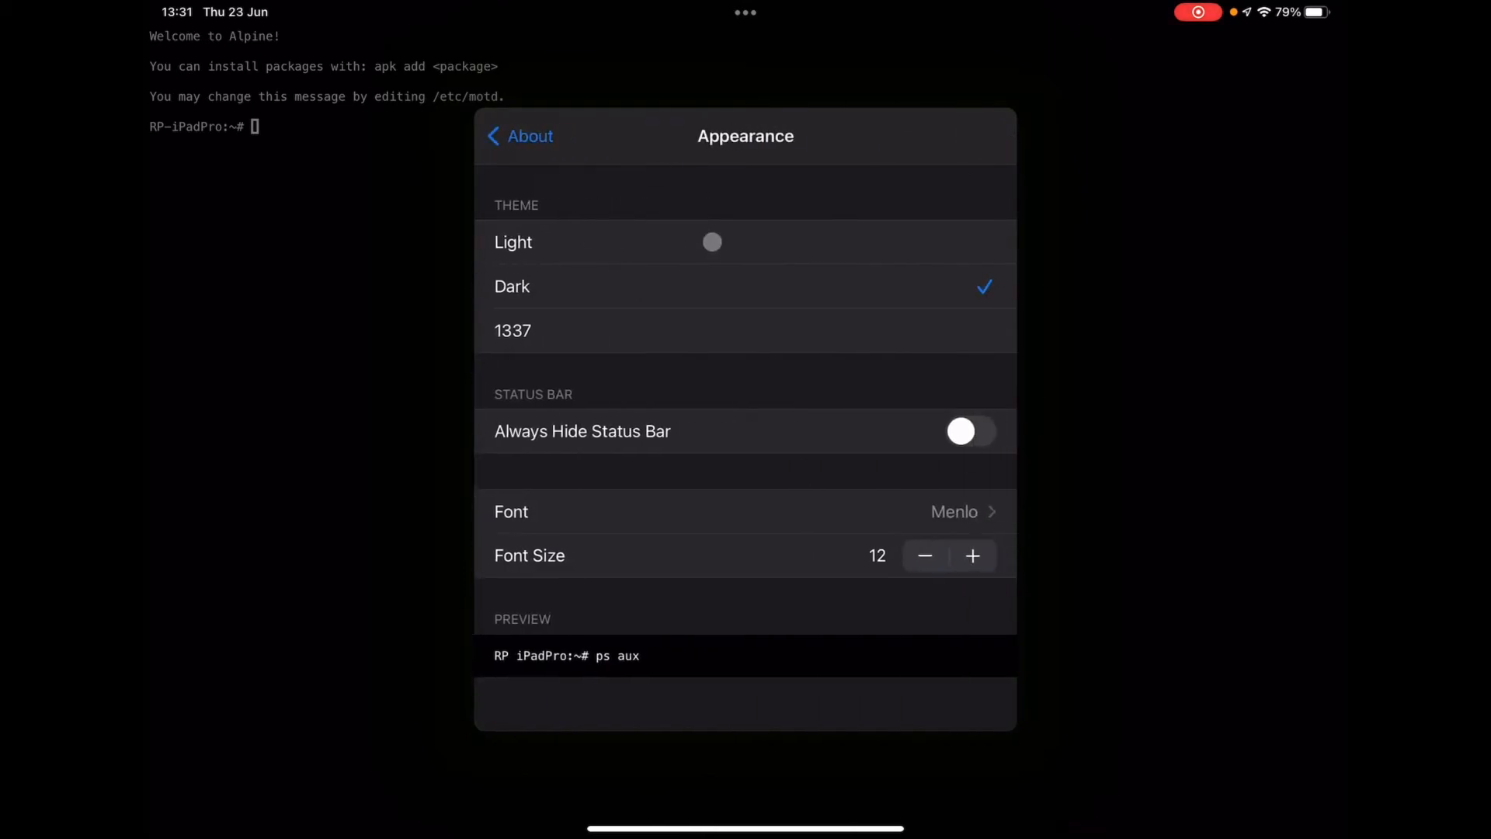
mouse_move(981, 568)
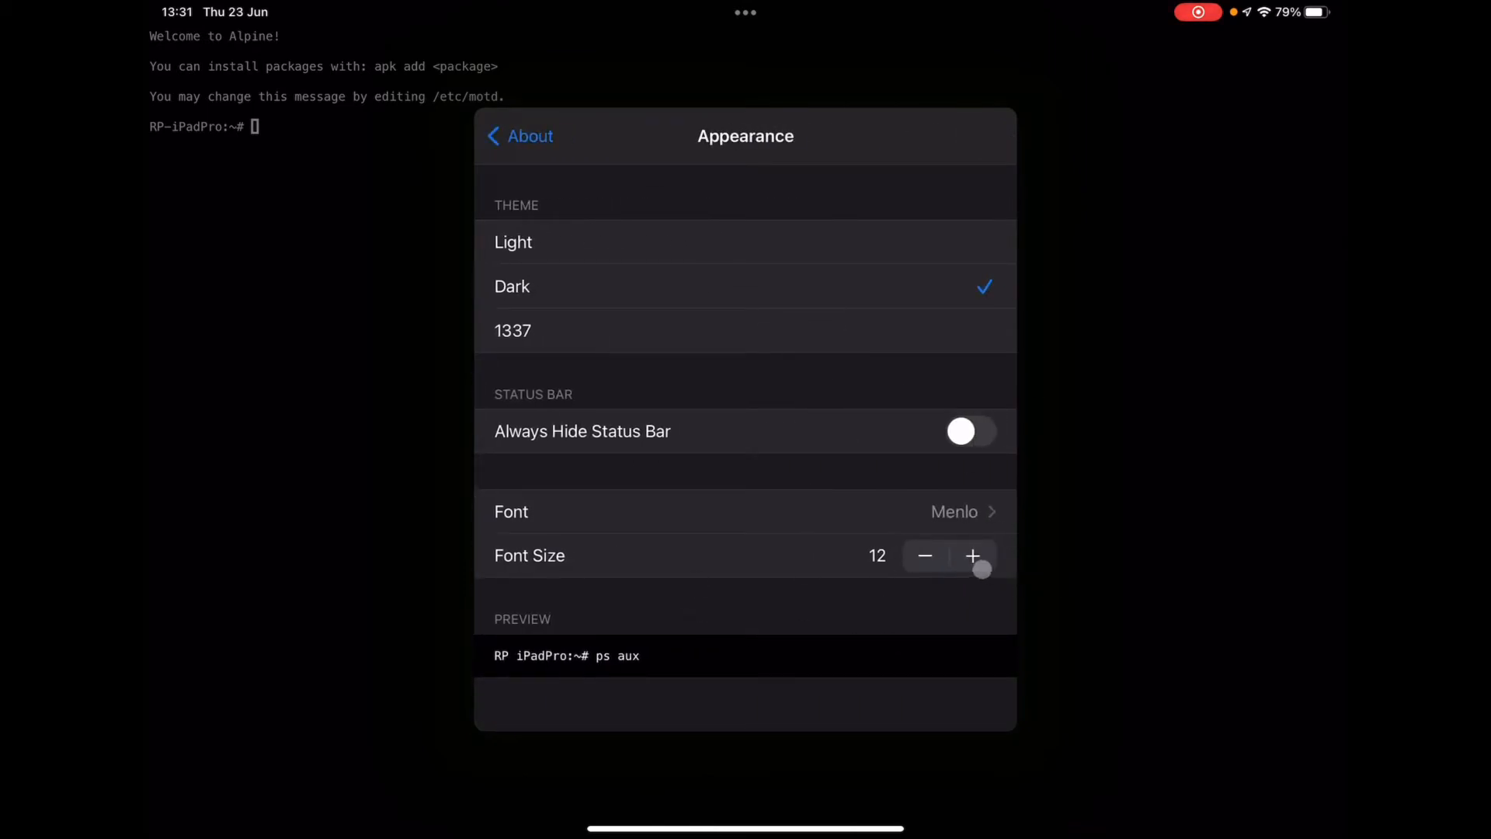
click(972, 556)
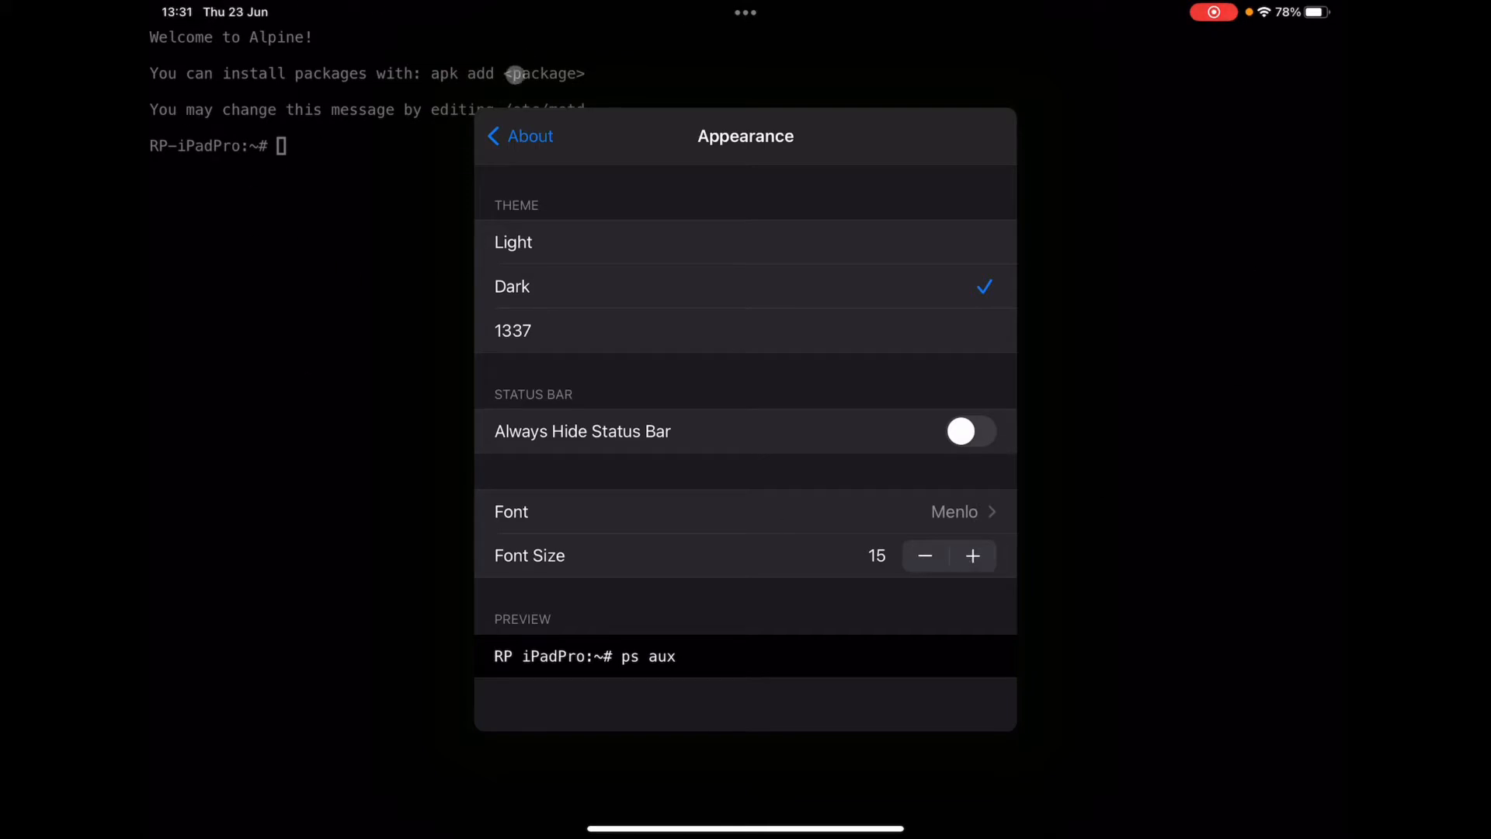
click(519, 137)
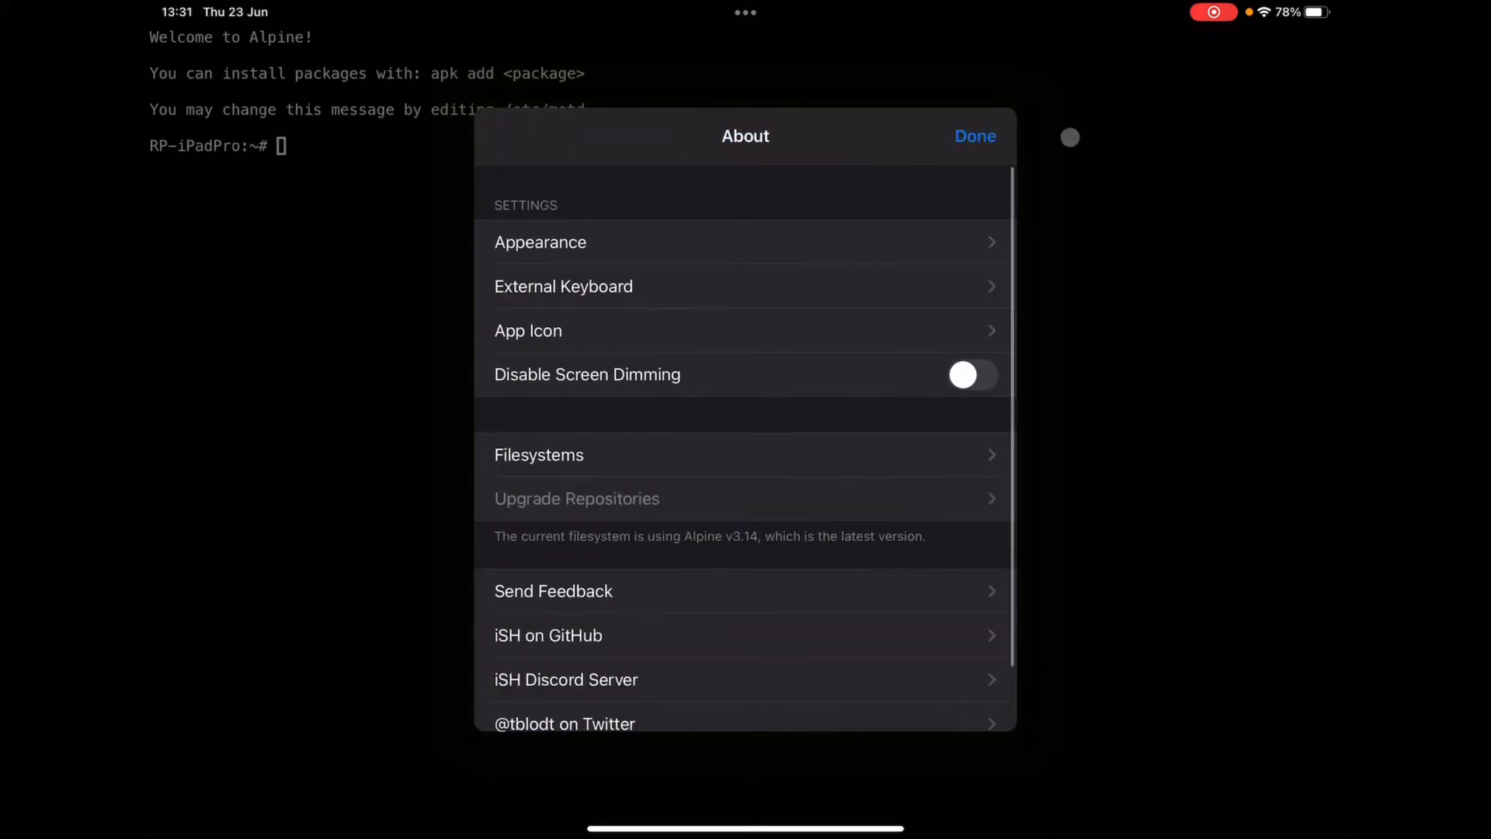
click(974, 137)
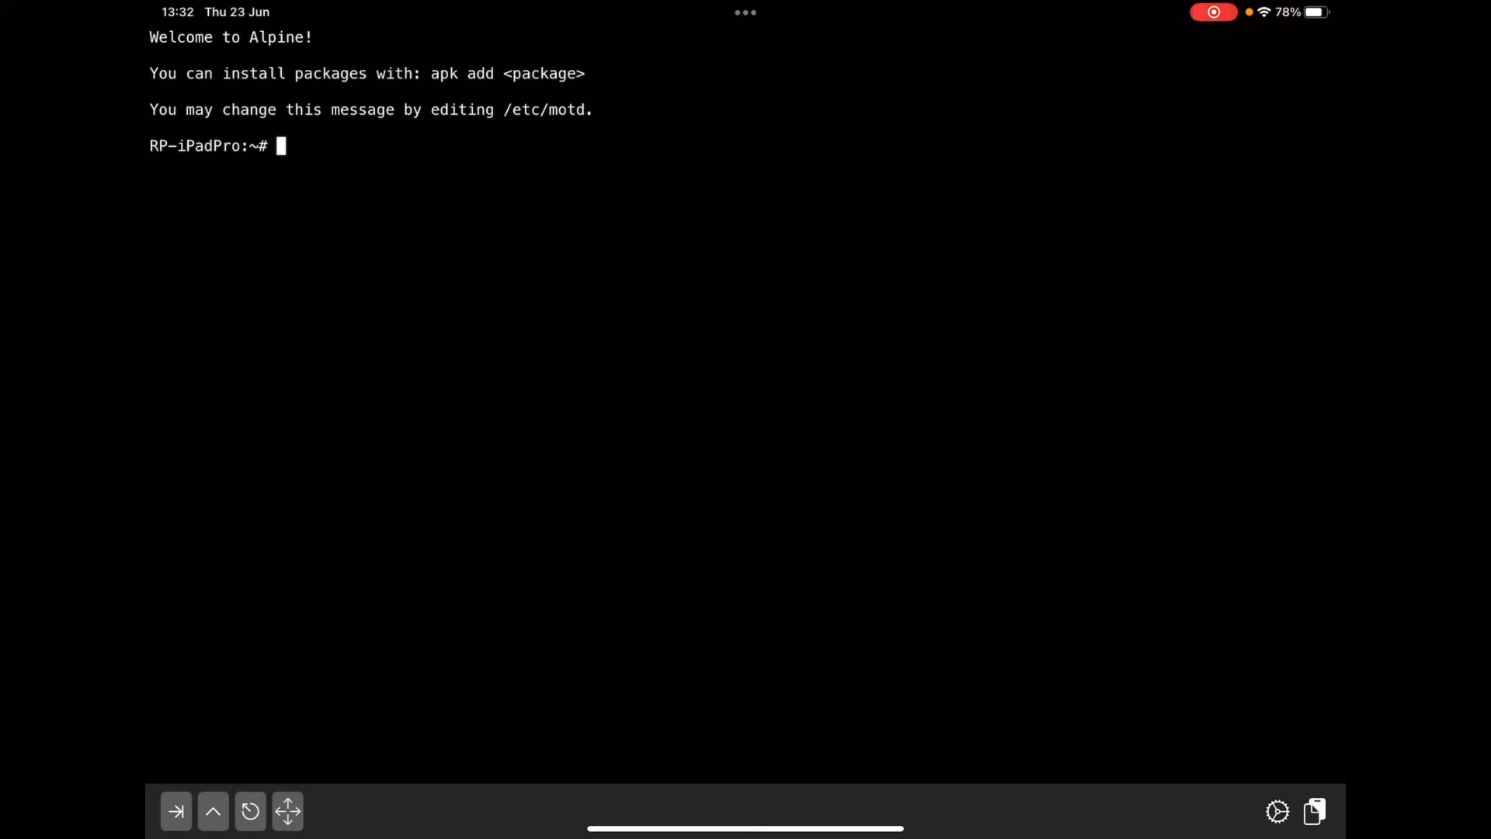
Install nano with apk add nano
text(a)
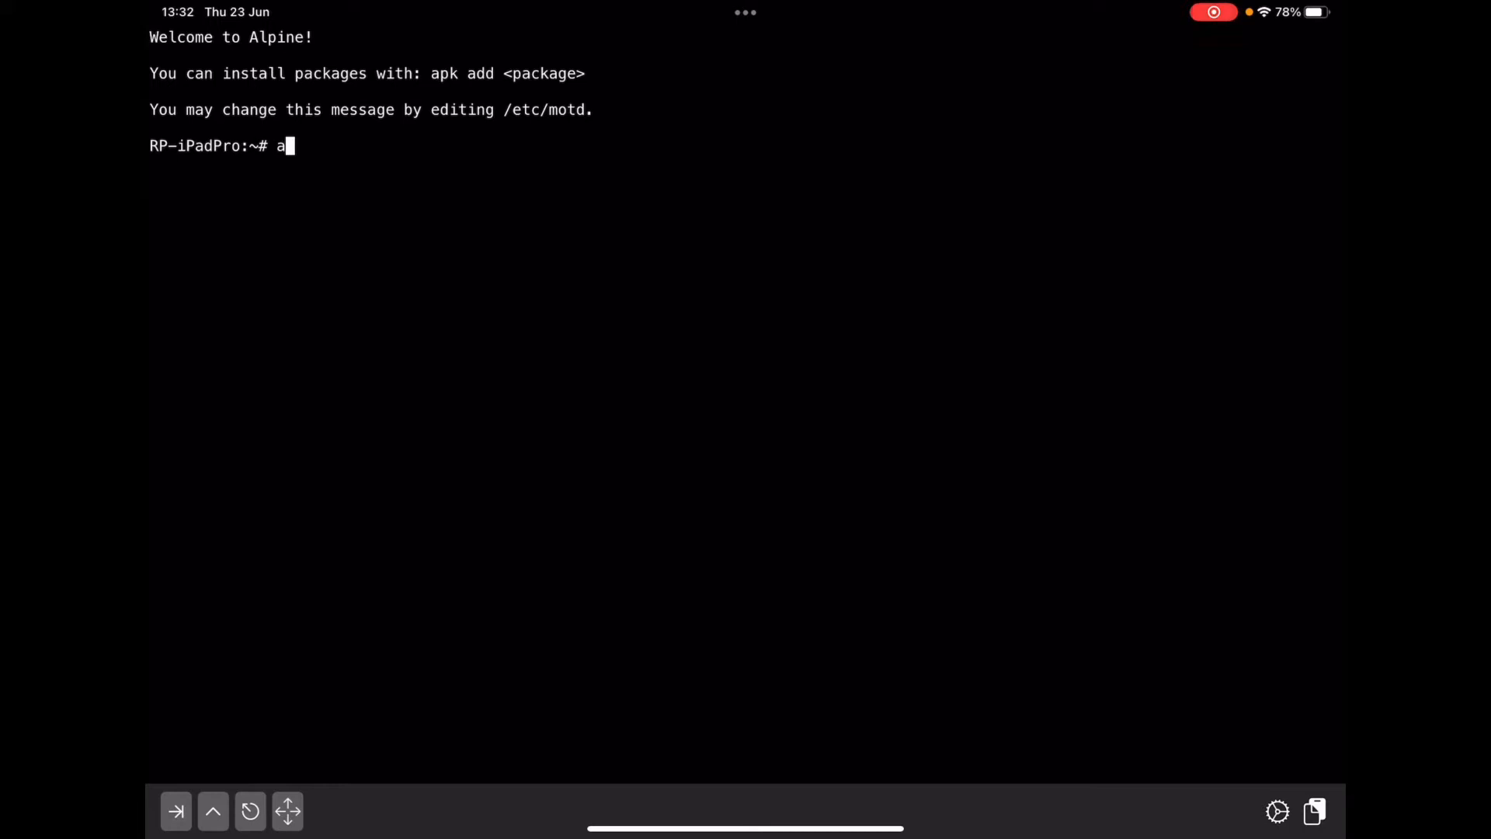
text(pk)
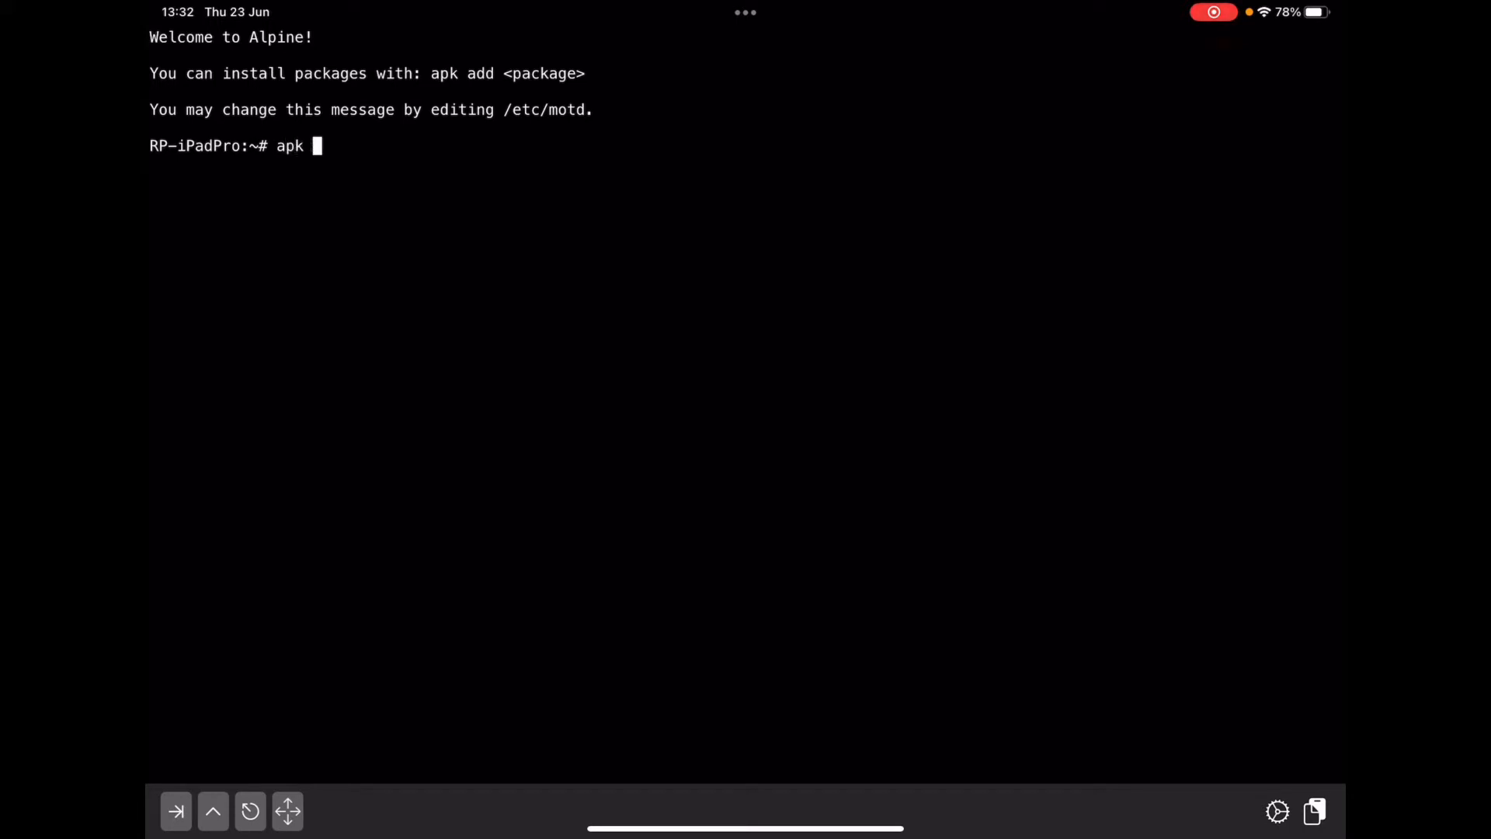
text(add nano)
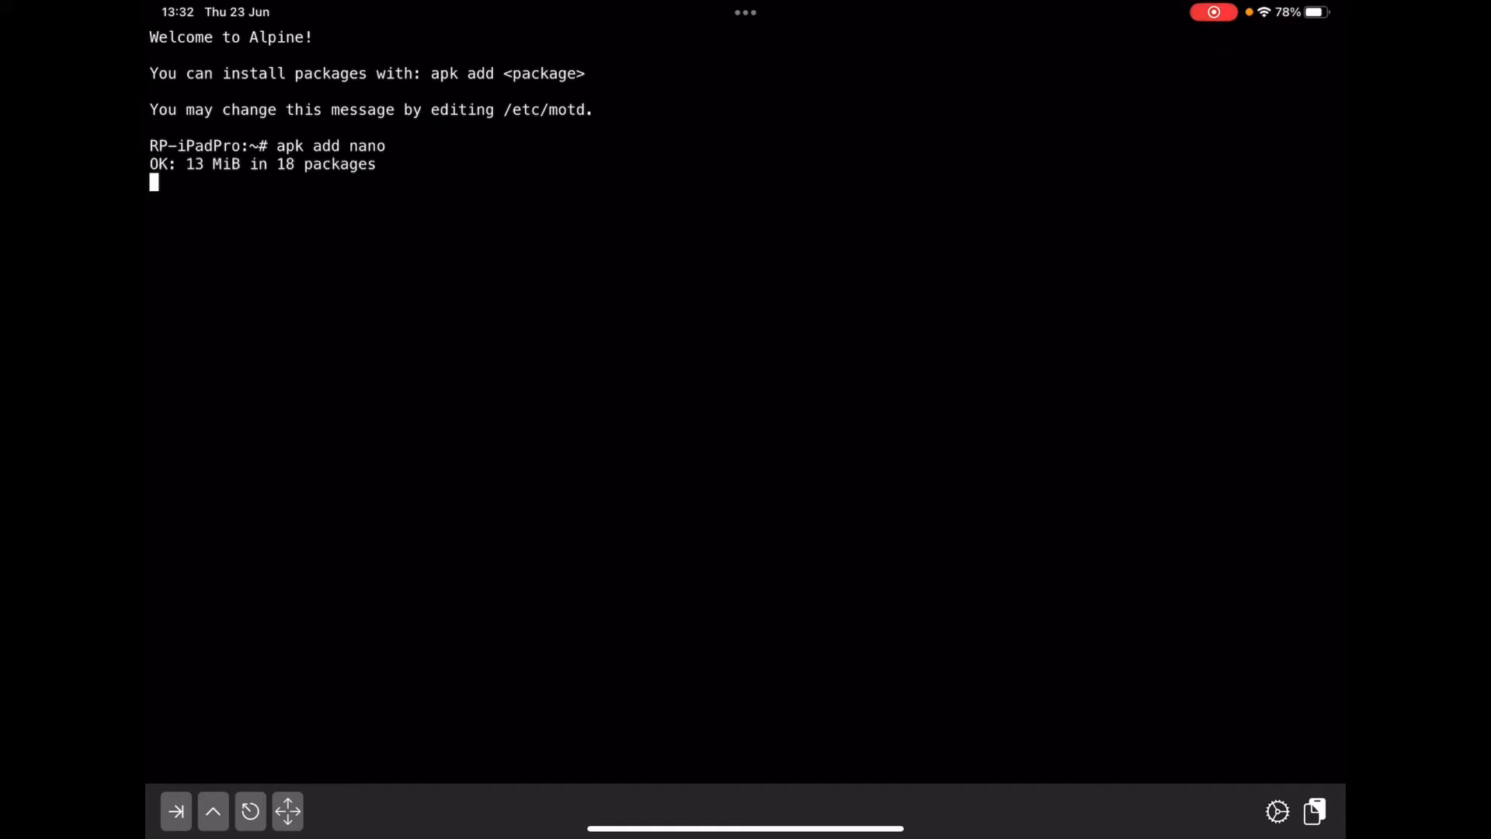
key(Return)
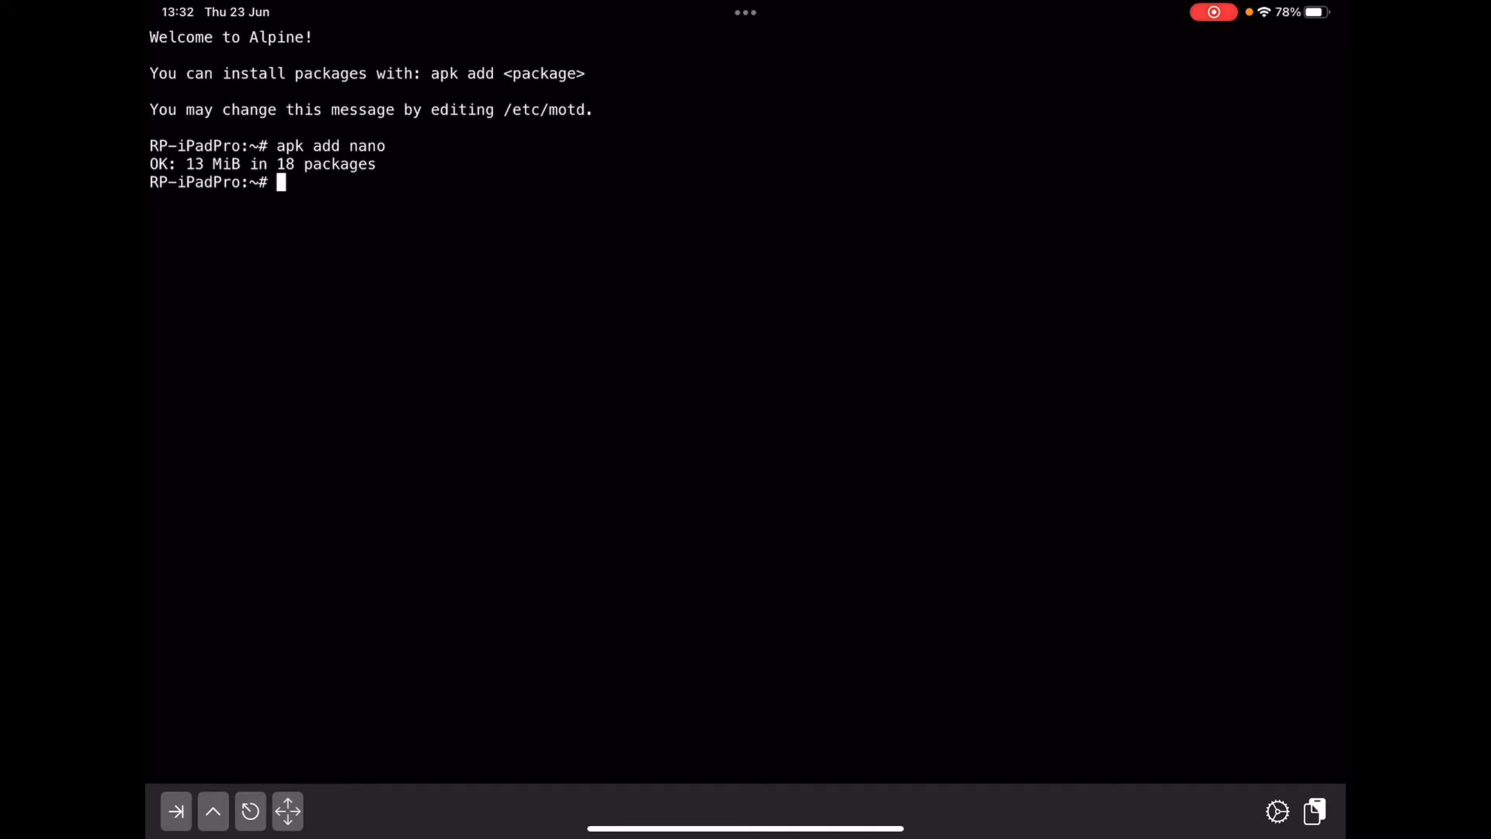
Move up to /etc and open the motd file in nano
text(cd ..)
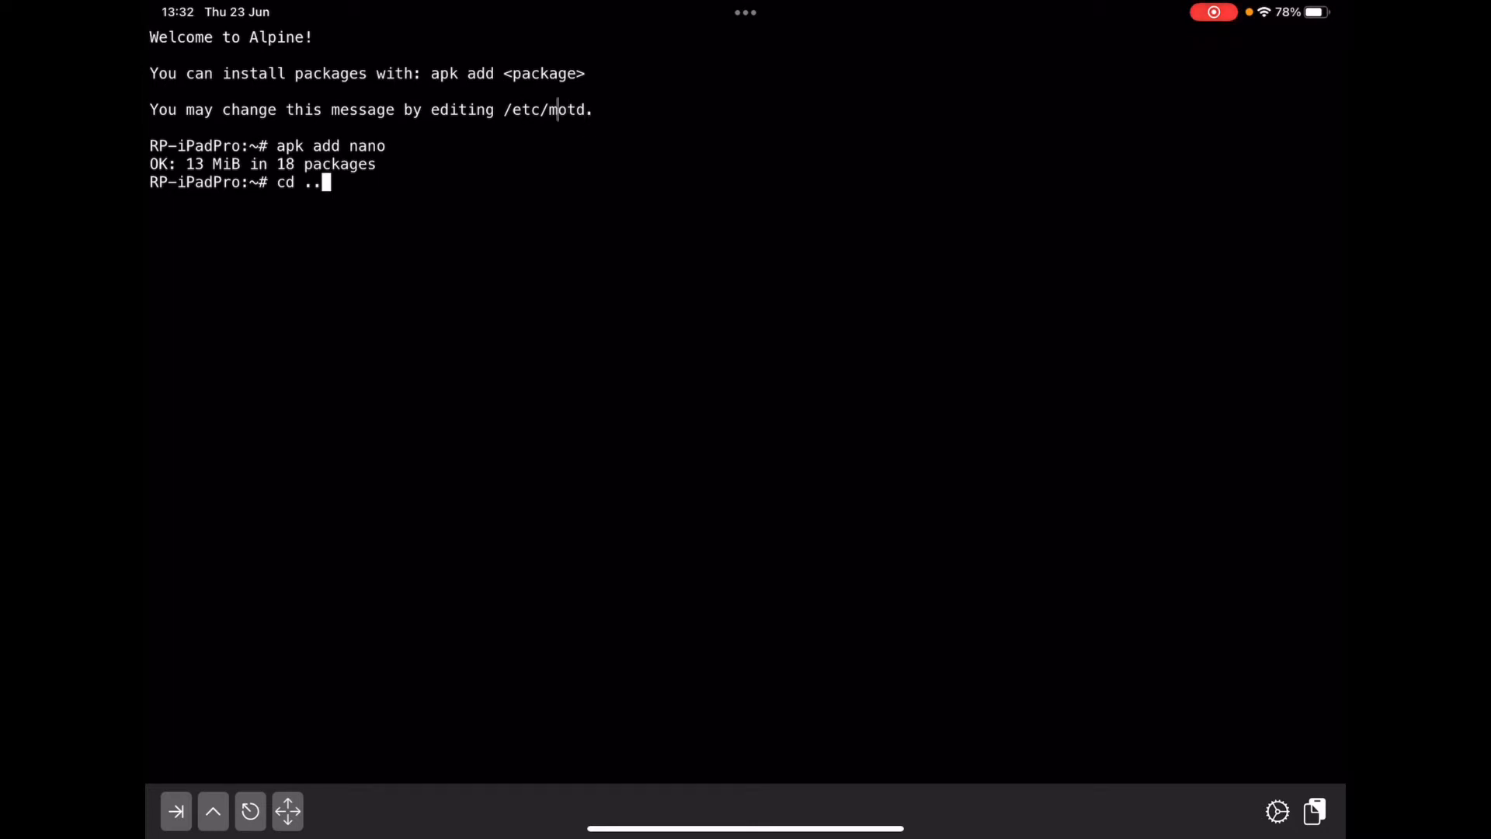
key(Return)
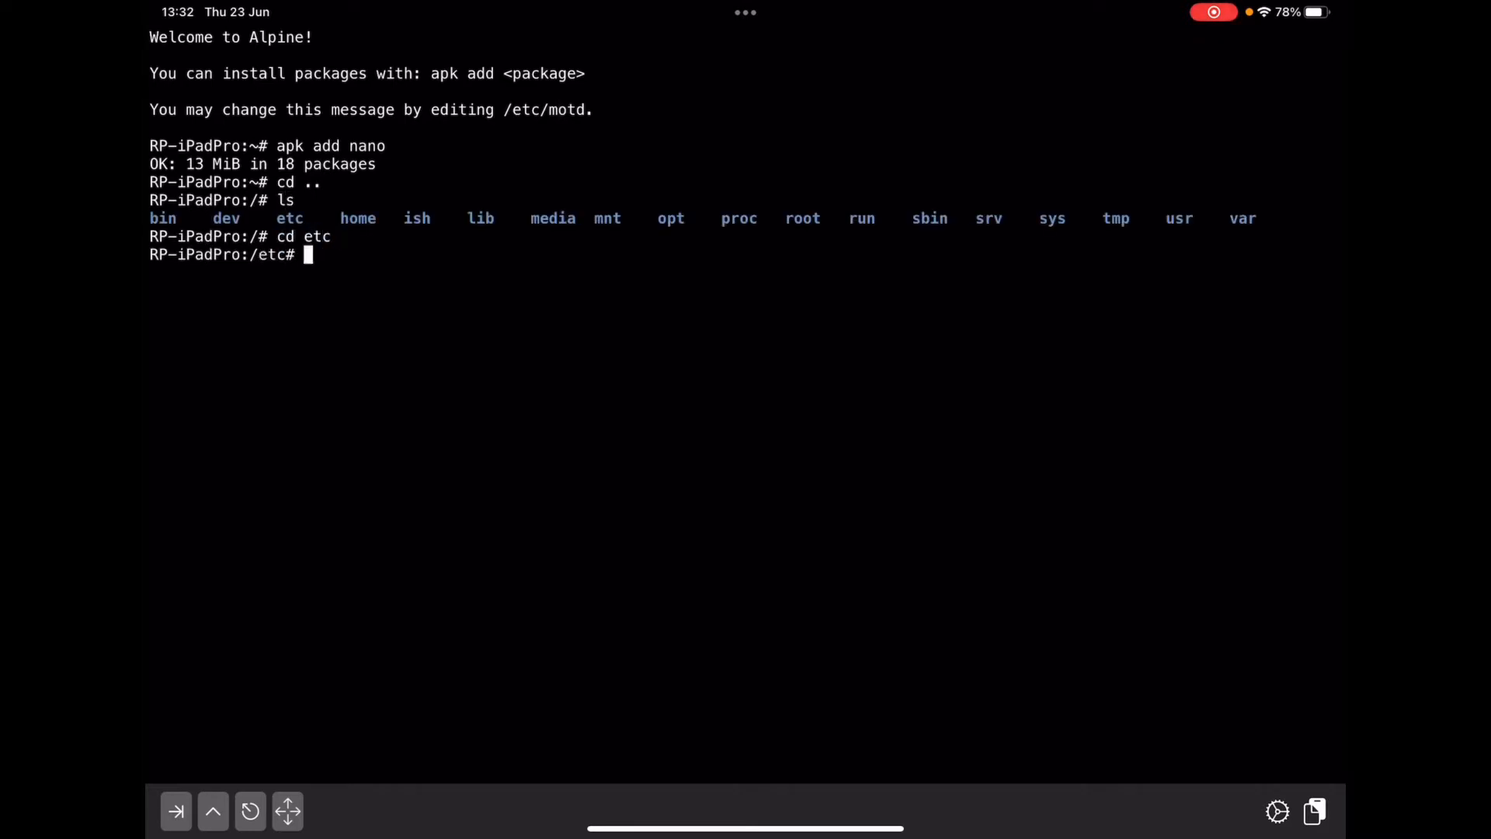
text(nan)
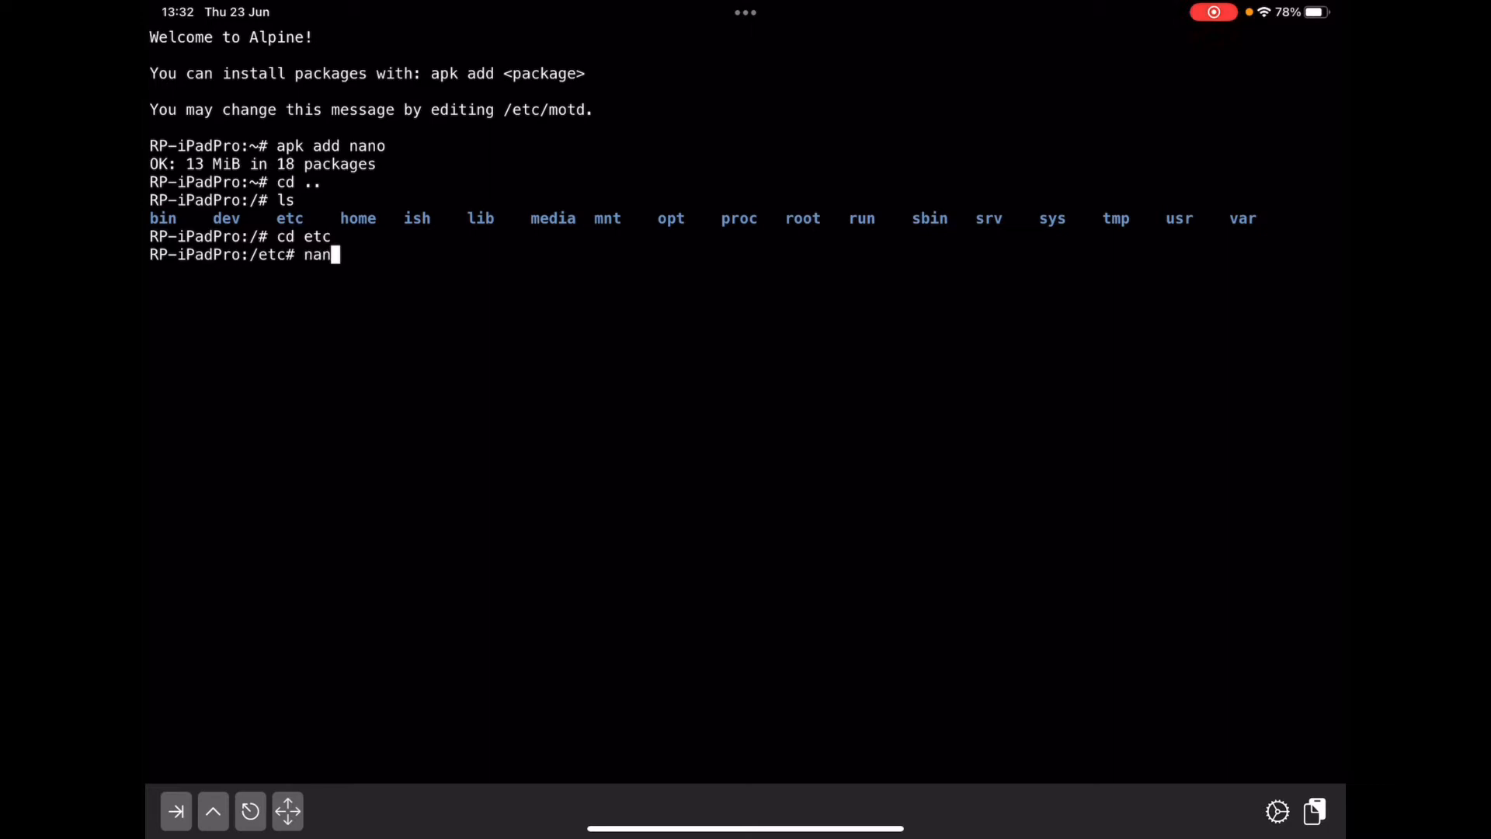
text(mo)
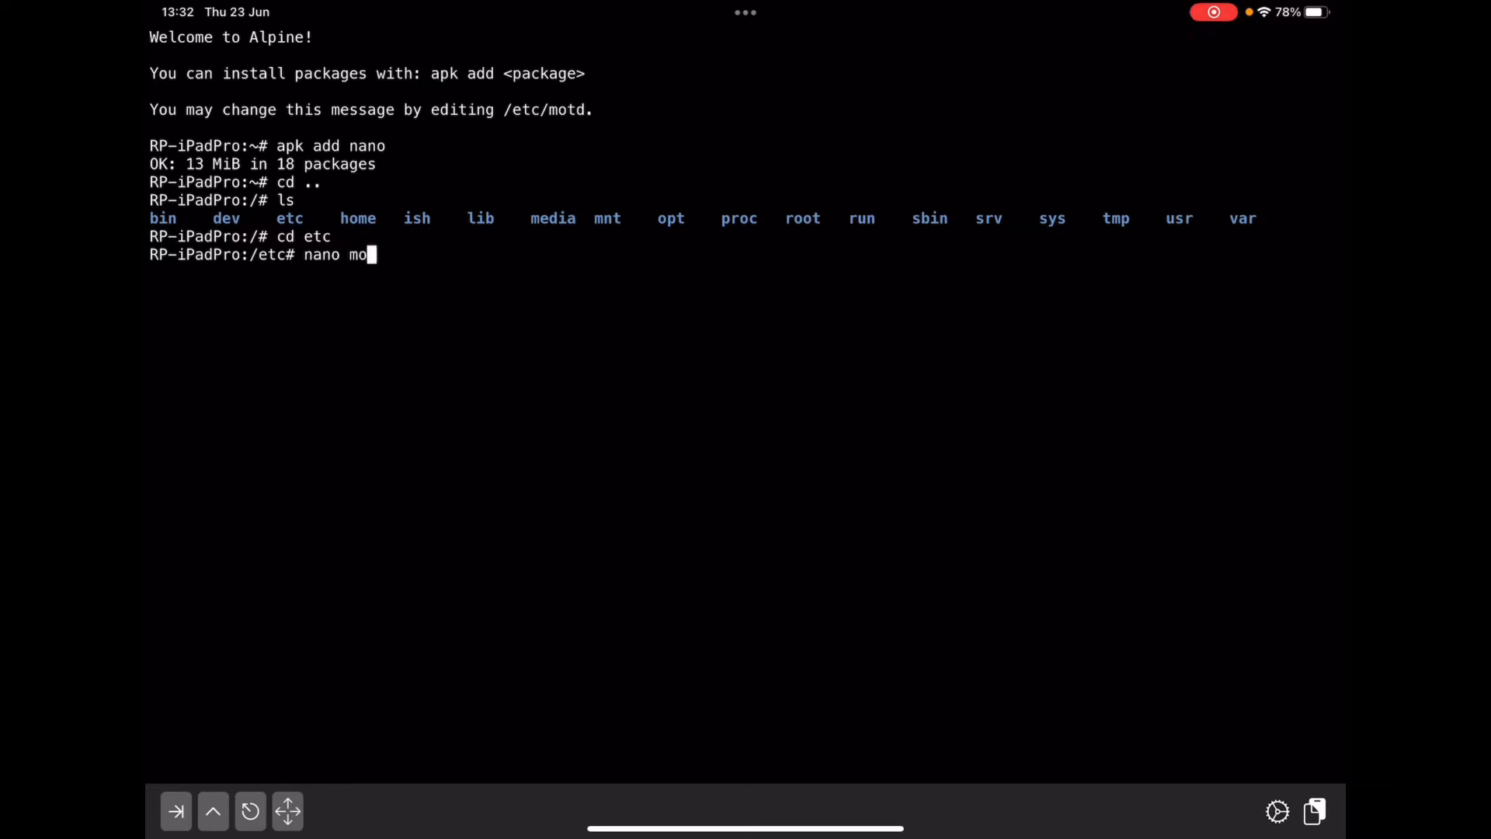
key(Return)
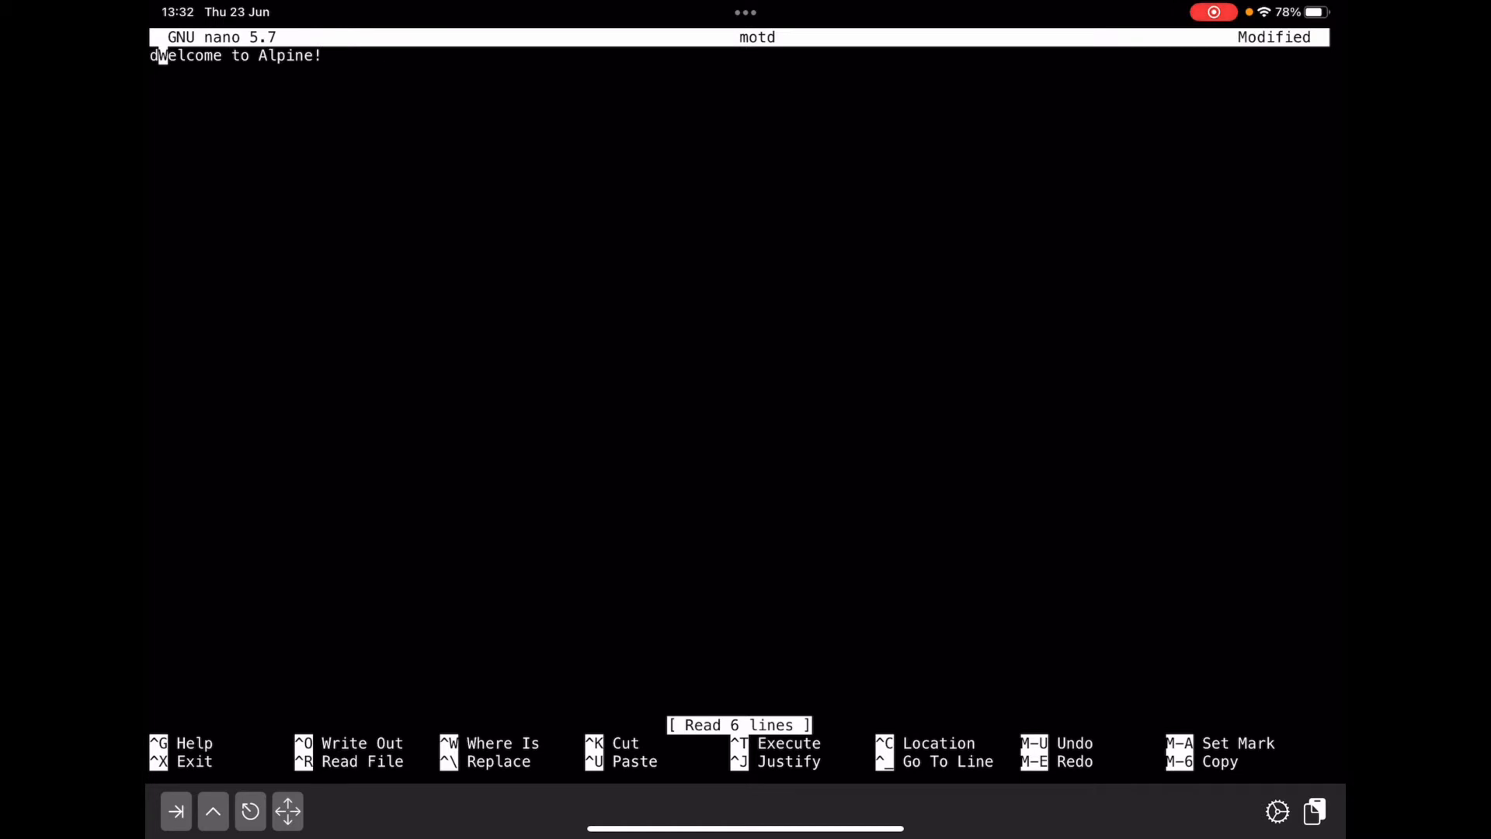
Replace the Welcome to Alpine line with 'This video on ISH has been created by Steam labs' and save
key(Backspace)
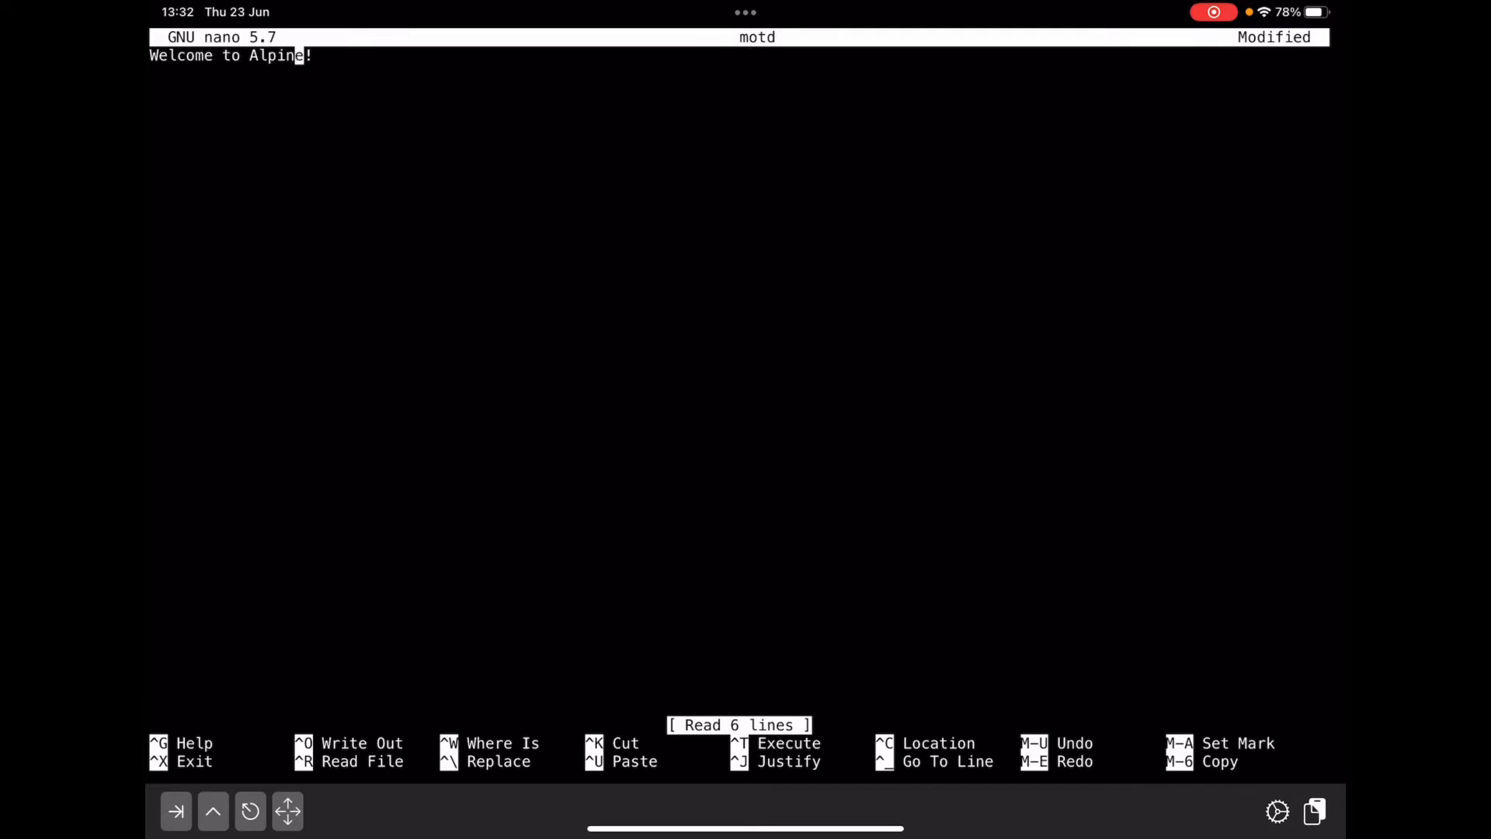
key(Backspace)
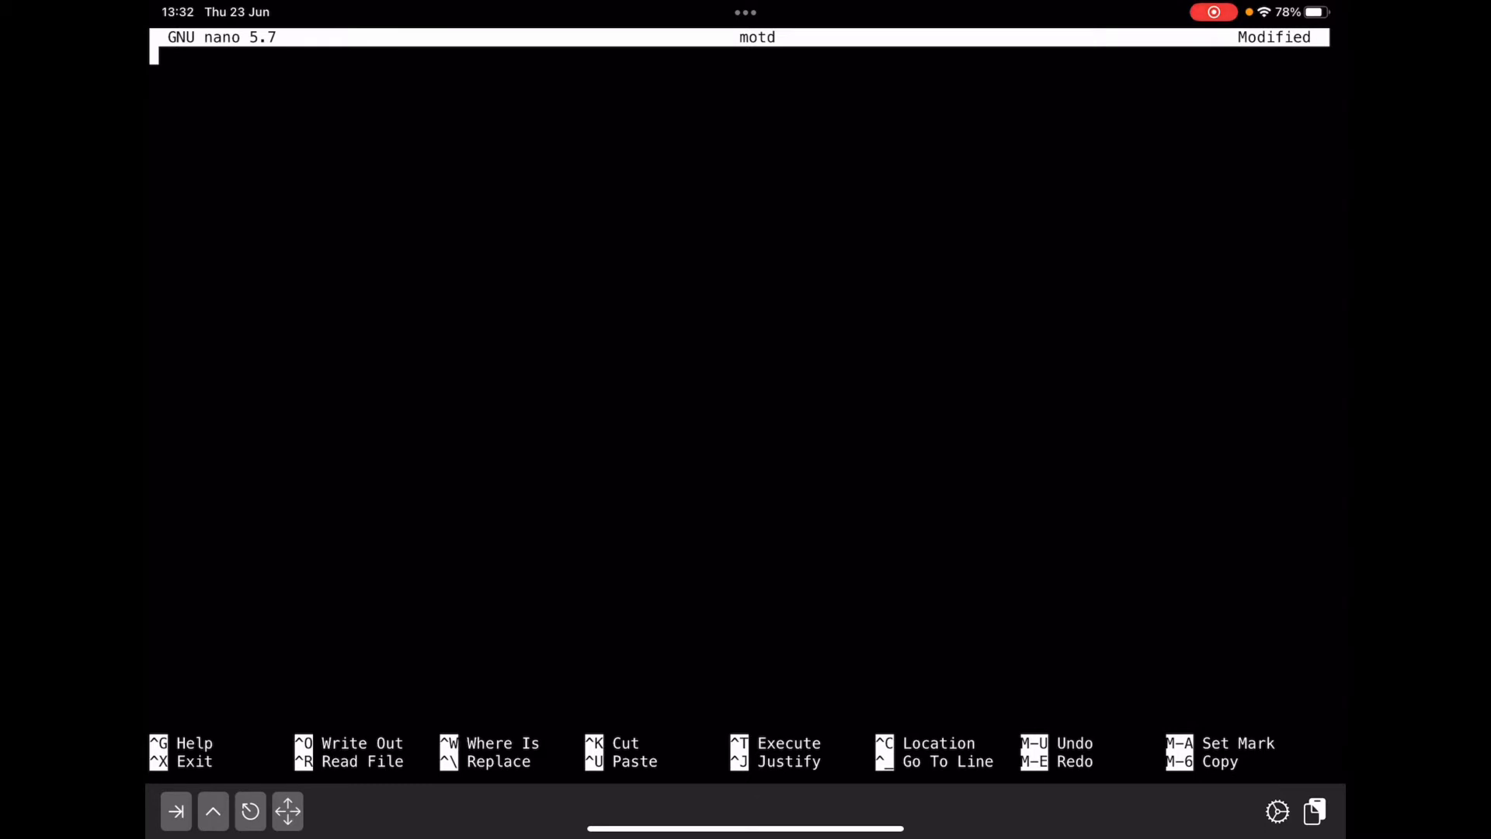
text(Th)
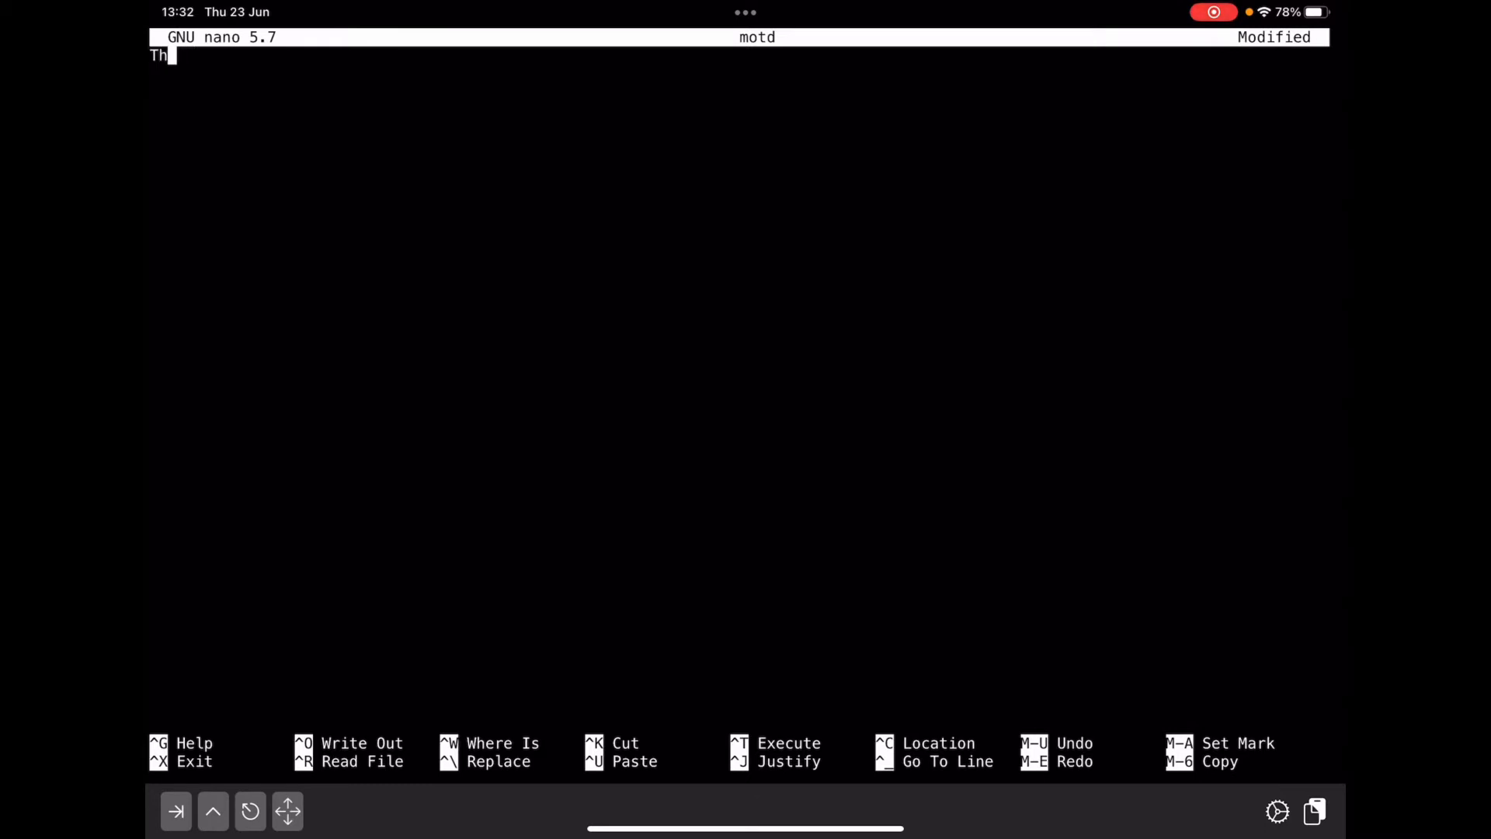
text(is videon)
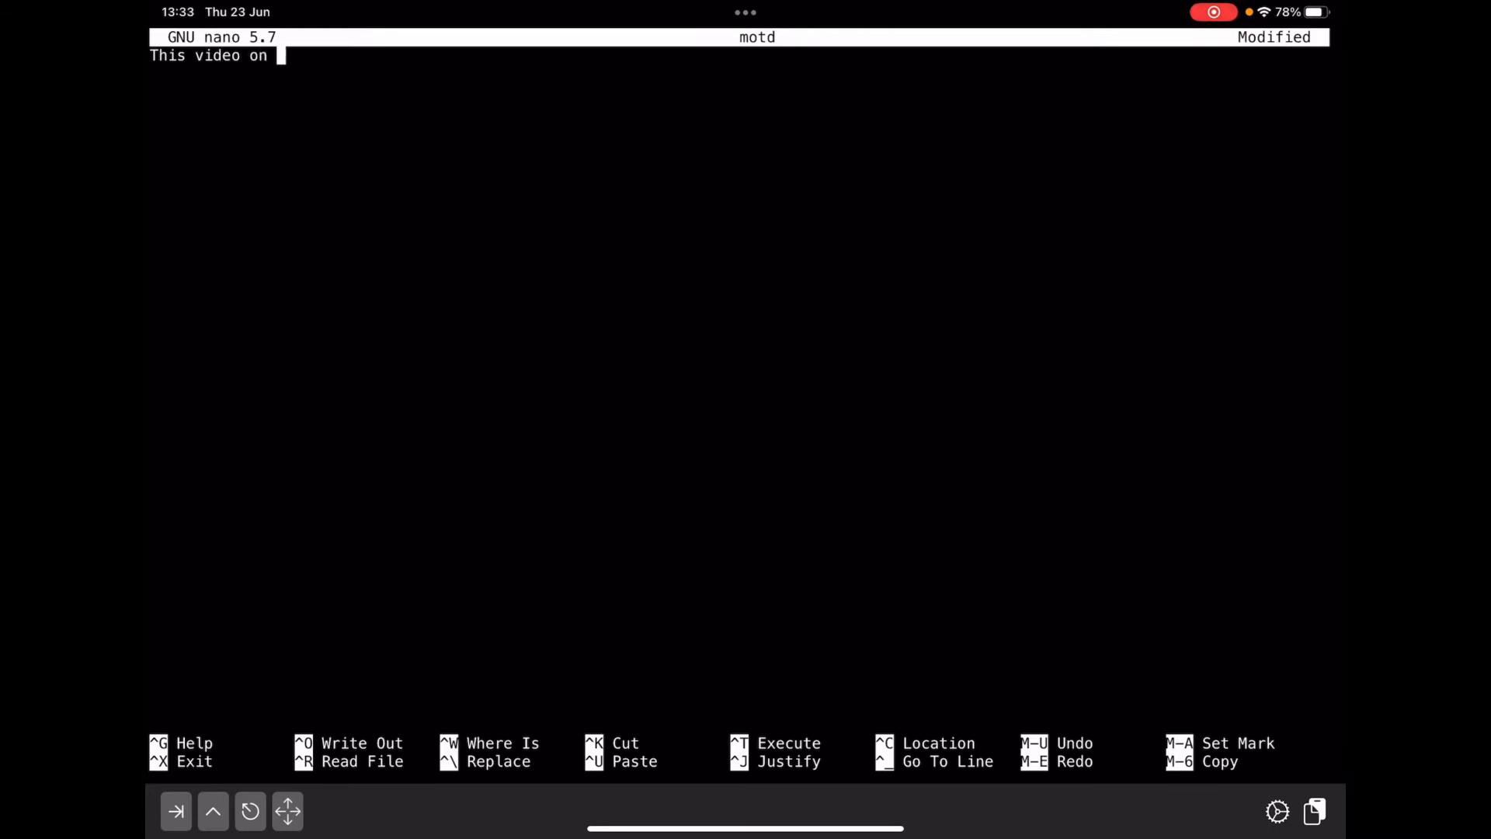
text(ISH has been cre)
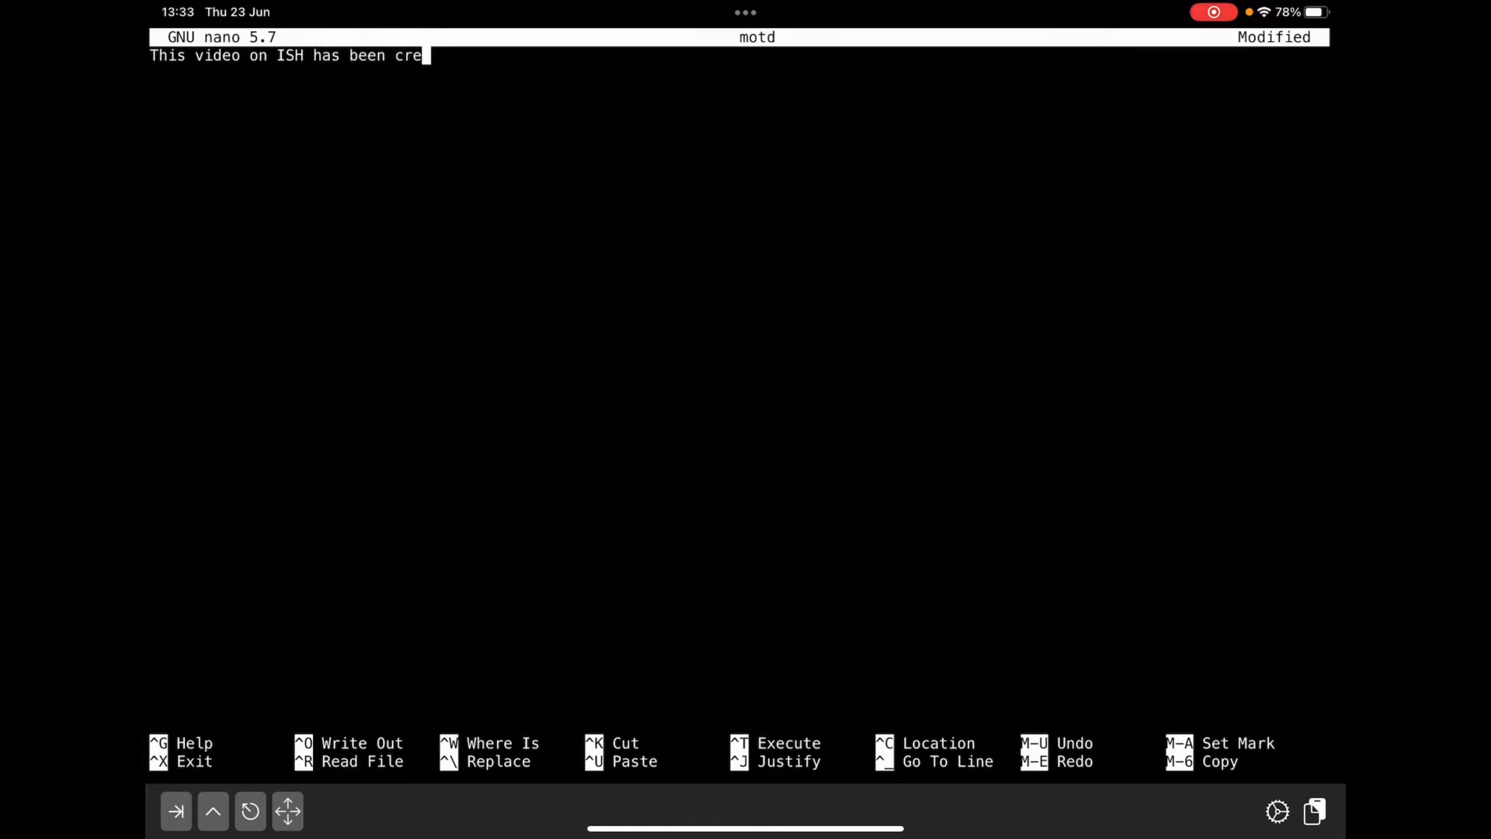
text(ated by Steam l)
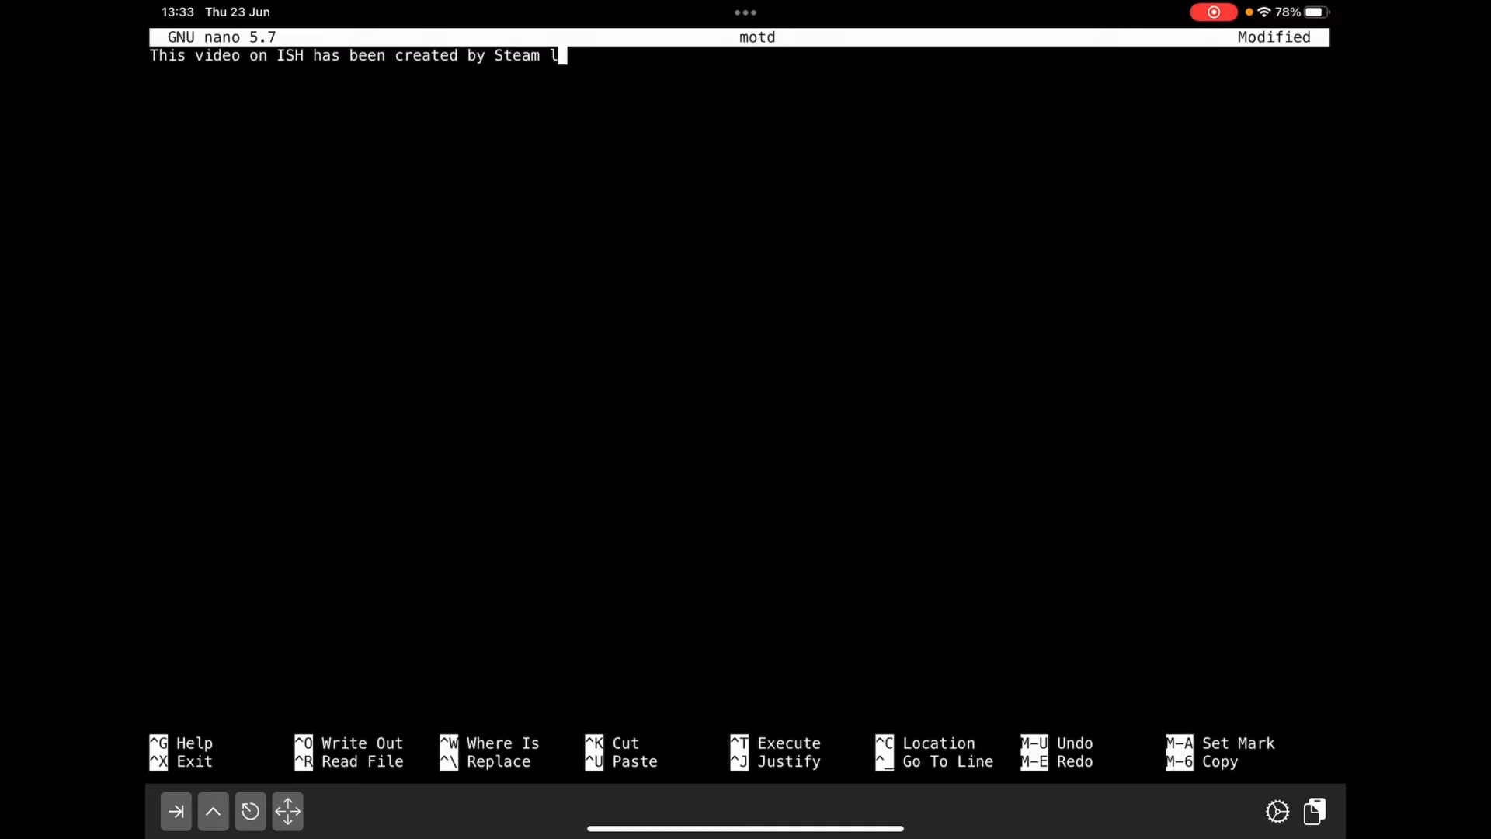
text(abx)
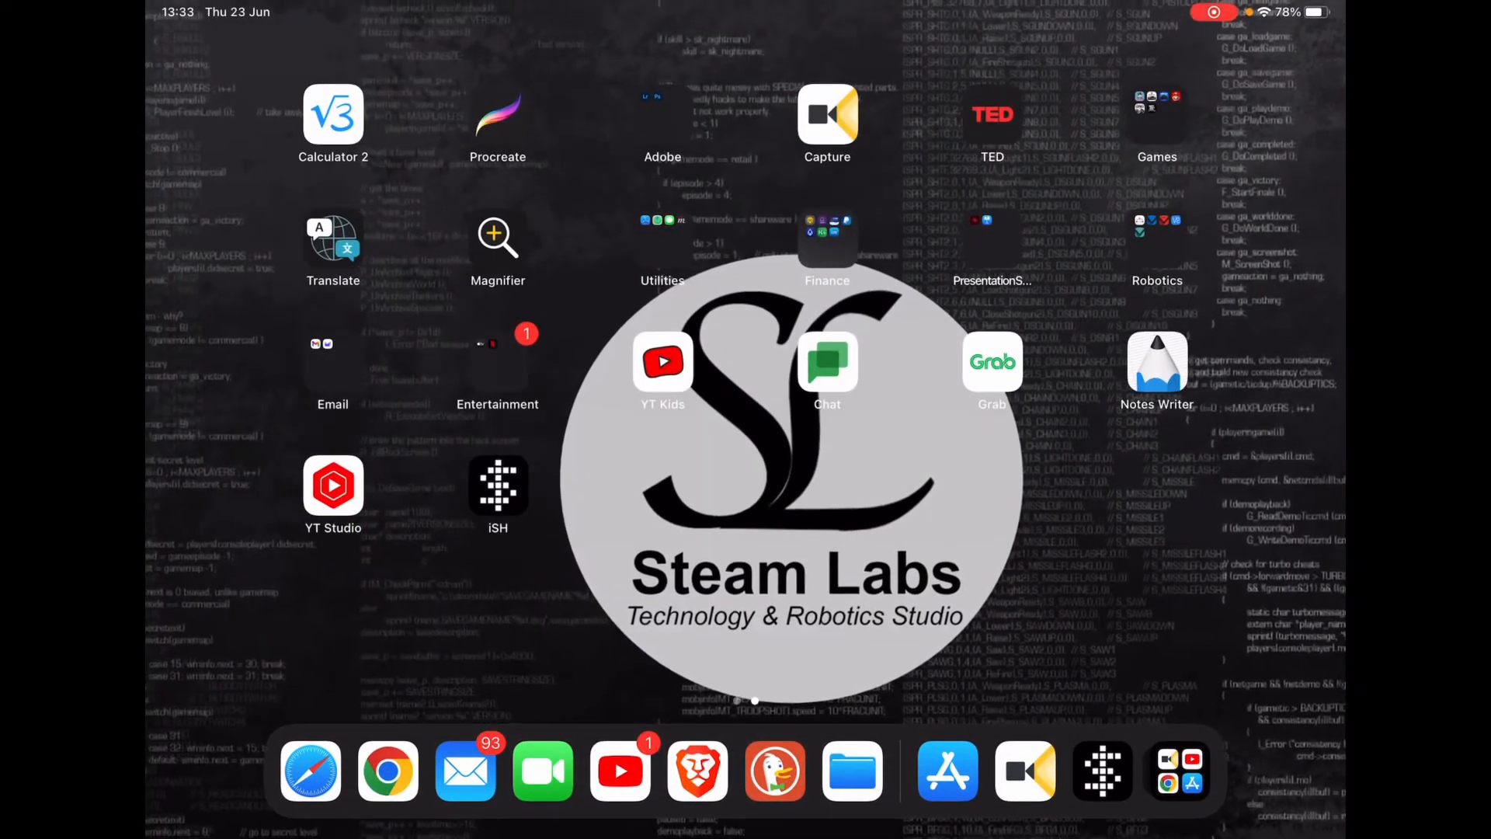
Relaunch iSH to see the new login message and enter apk add git
click(497, 494)
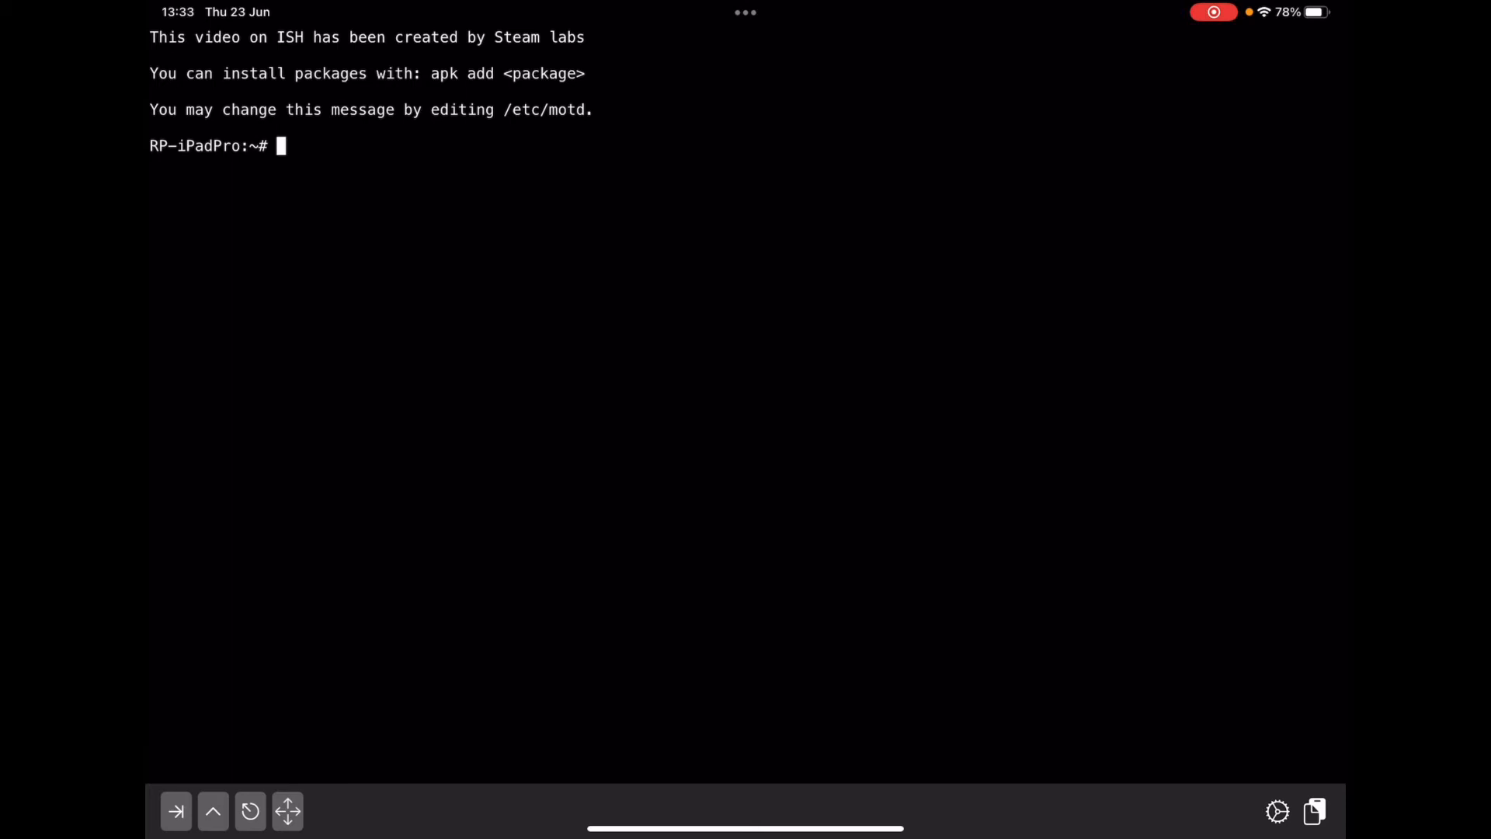
text(apk)
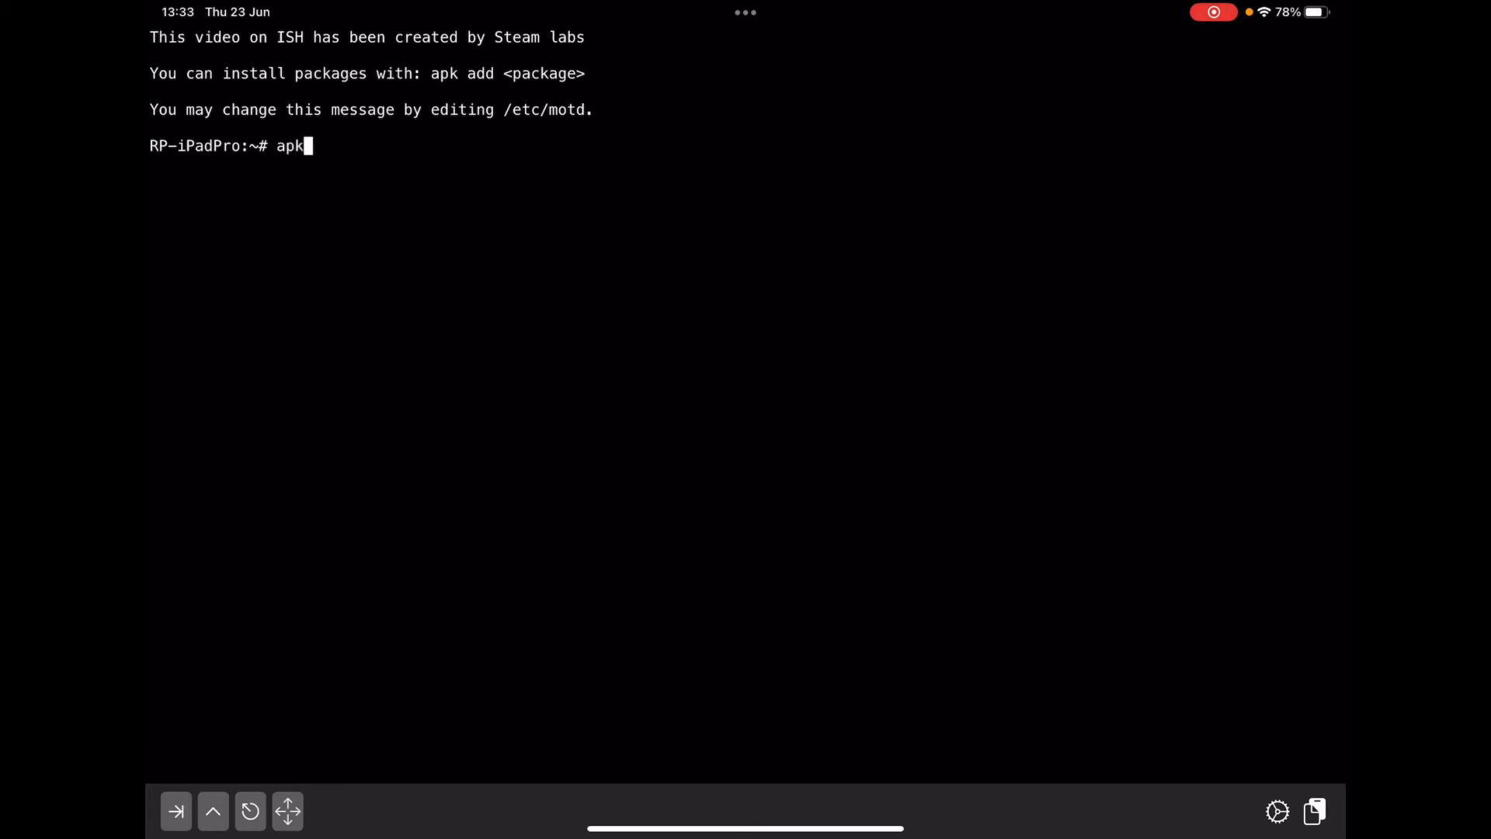
text(add git)
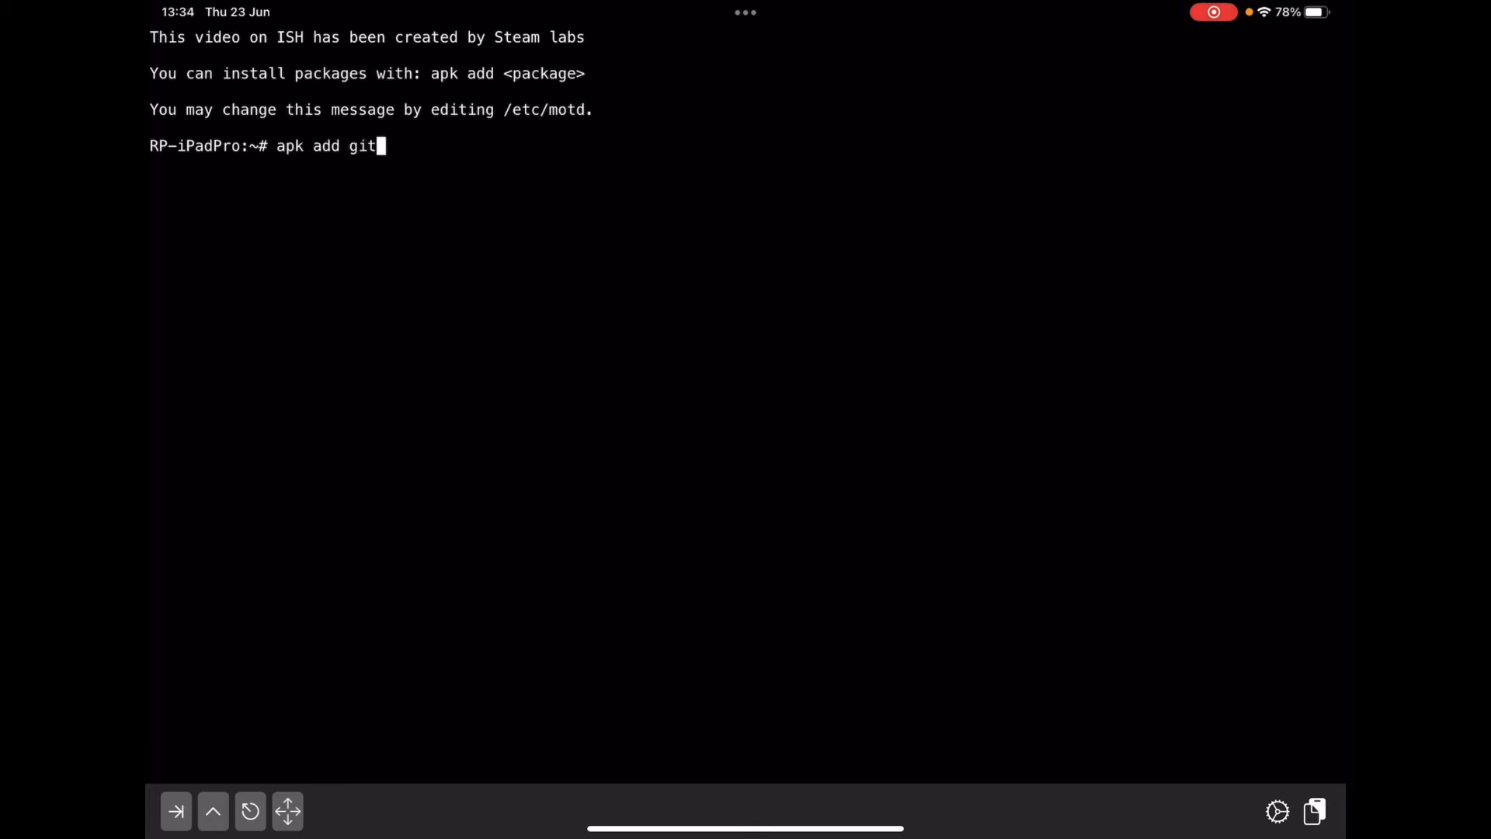
Run apk add git to install git
key(Return)
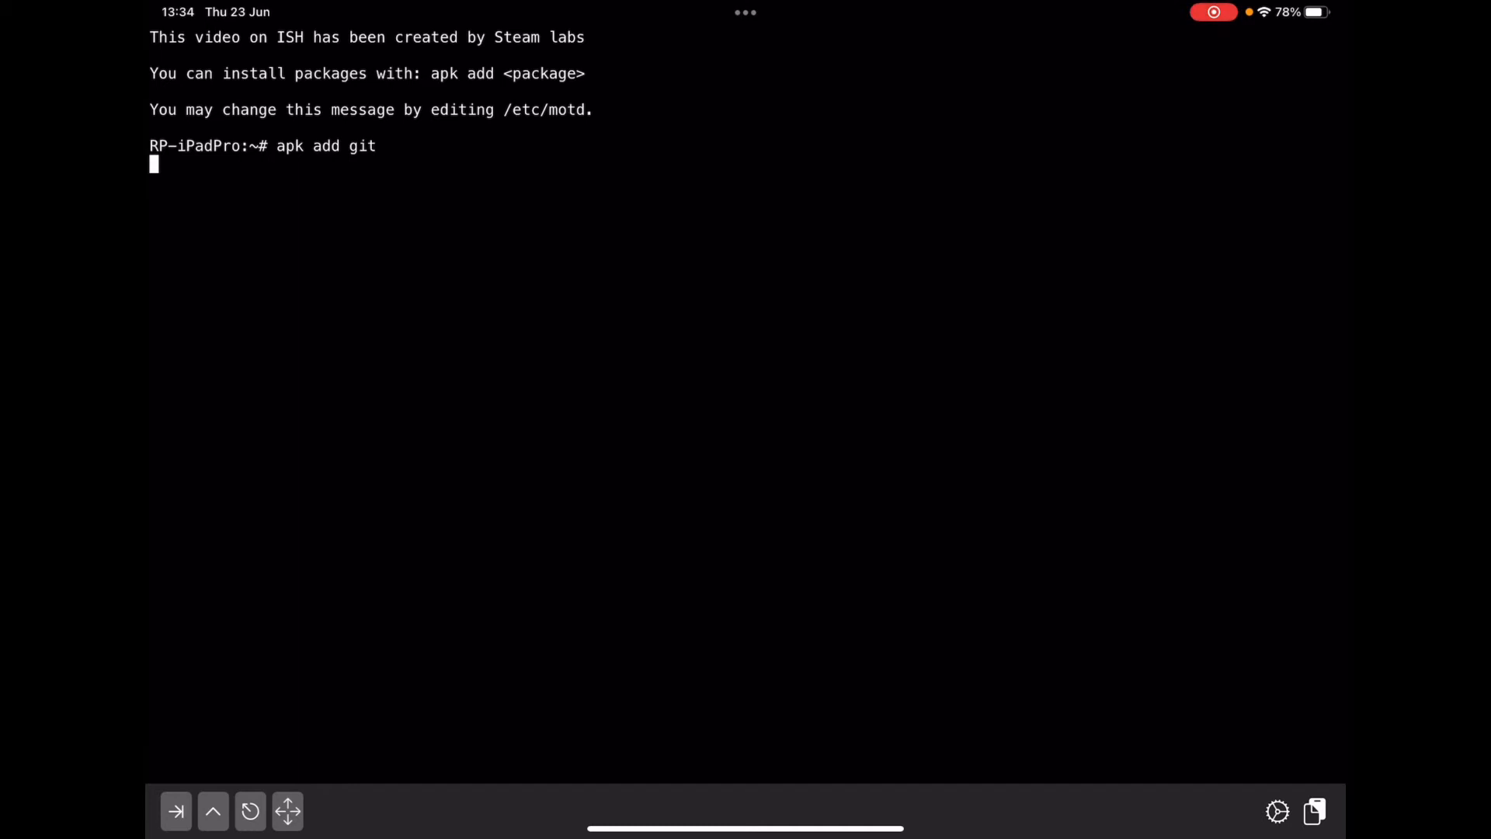
key(Return)
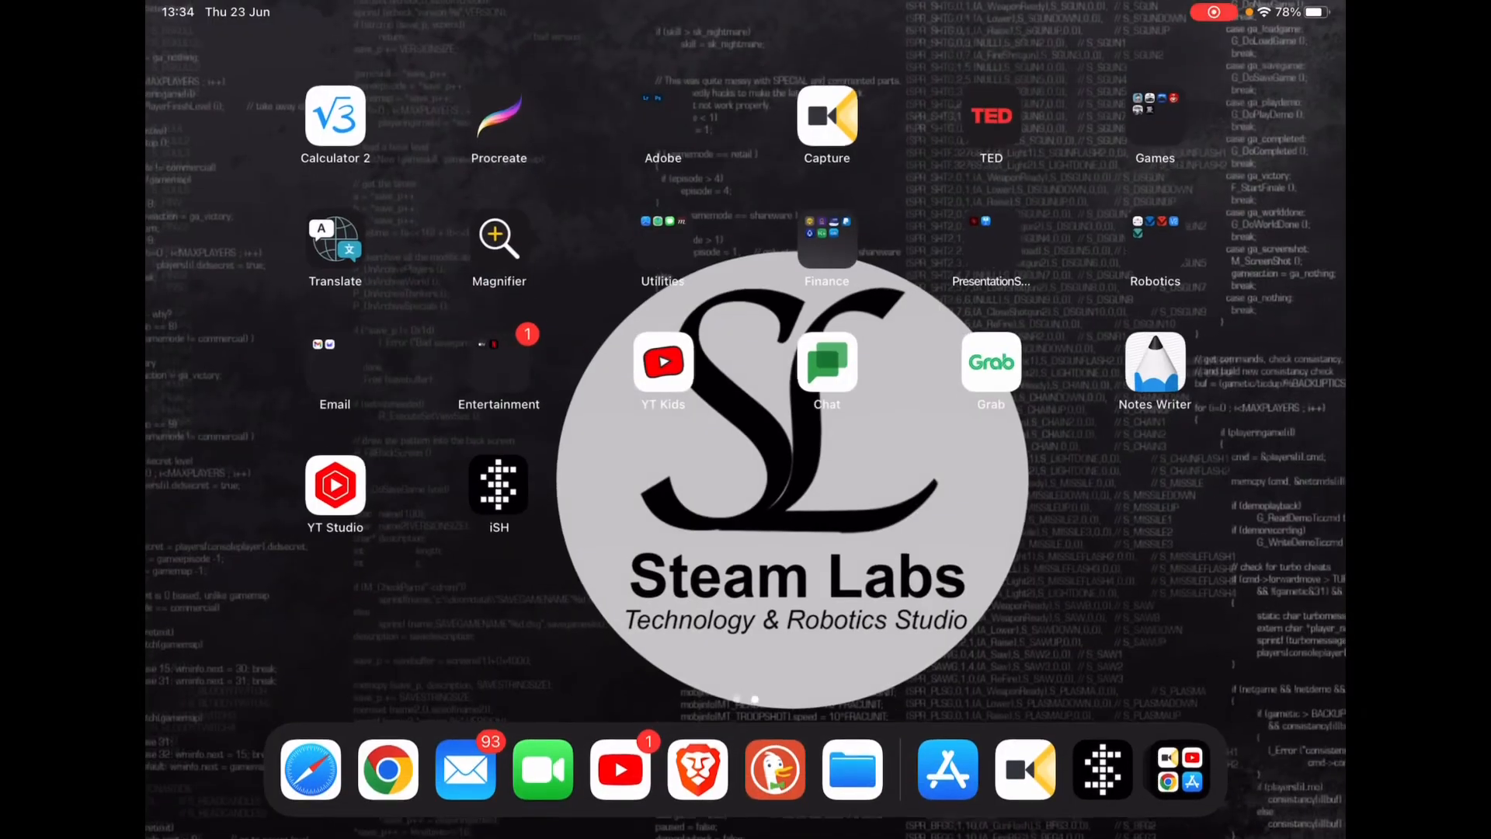
View the iSH GitHub repository in Safari, then return to the iSH terminal
click(499, 480)
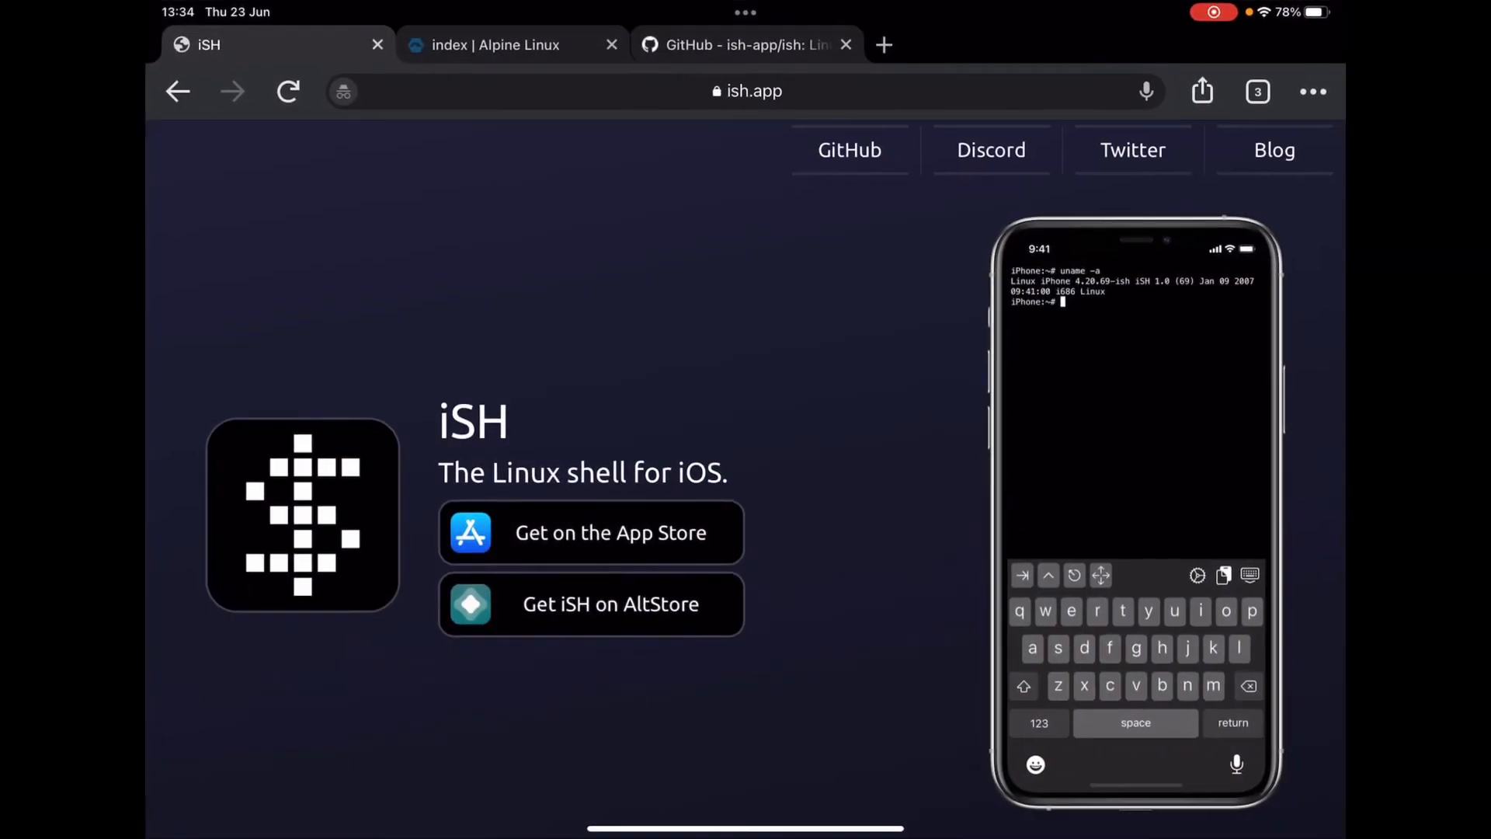
click(747, 45)
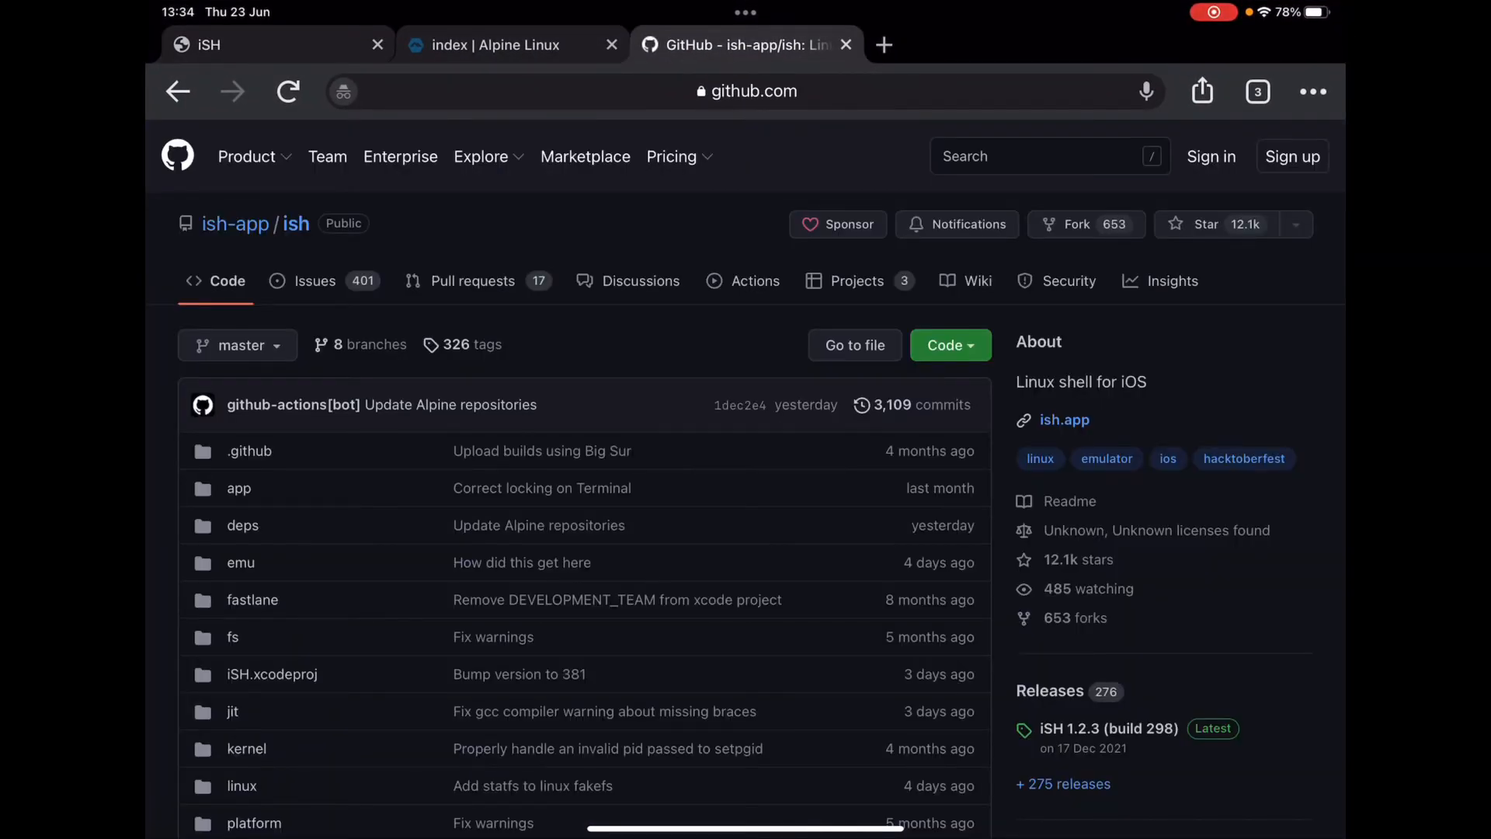
key(home)
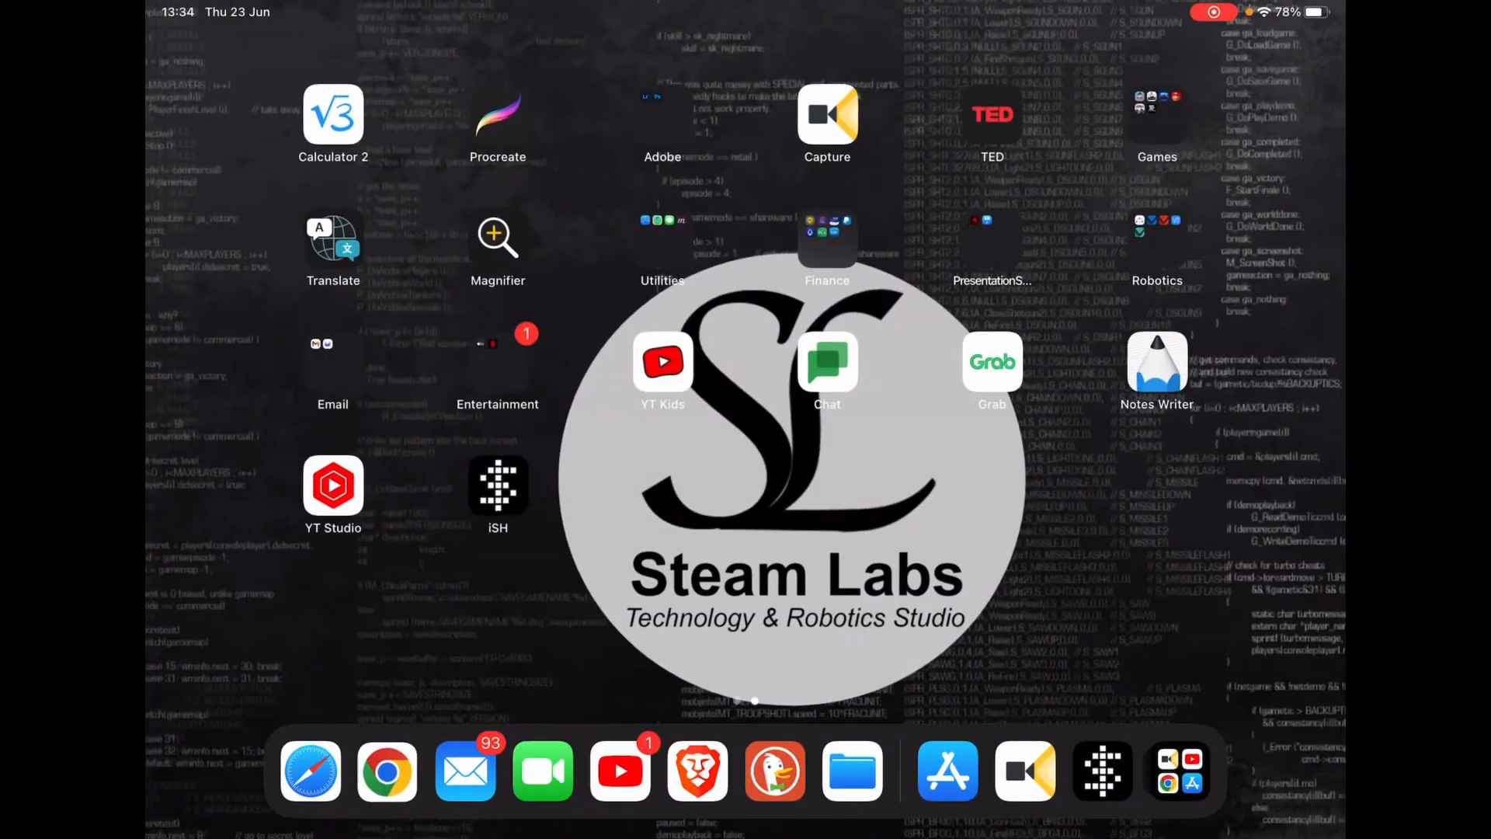
click(497, 486)
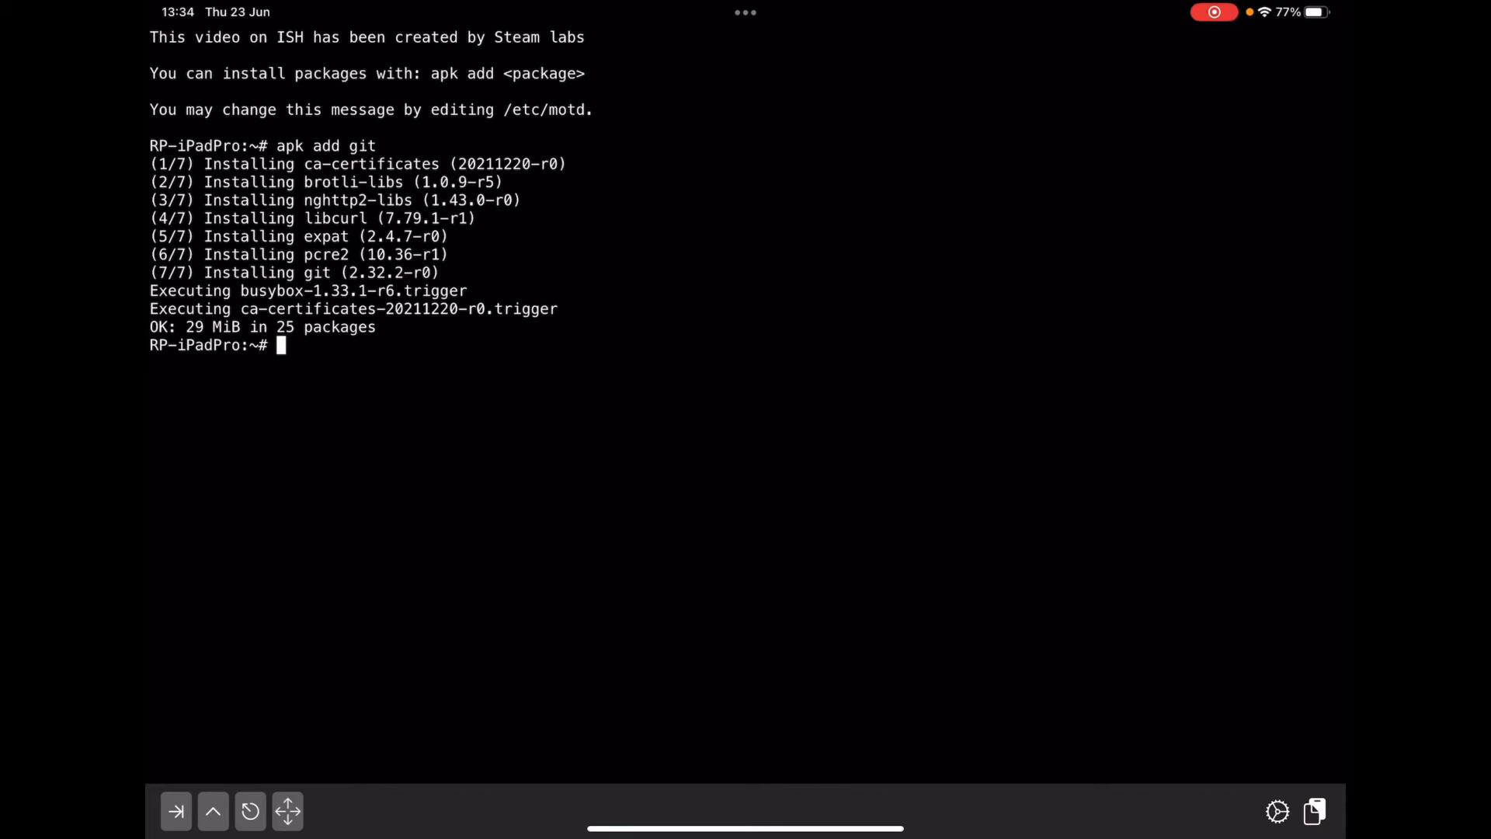
Run apk search ssh to list the available SSH-related packages
text(apk search)
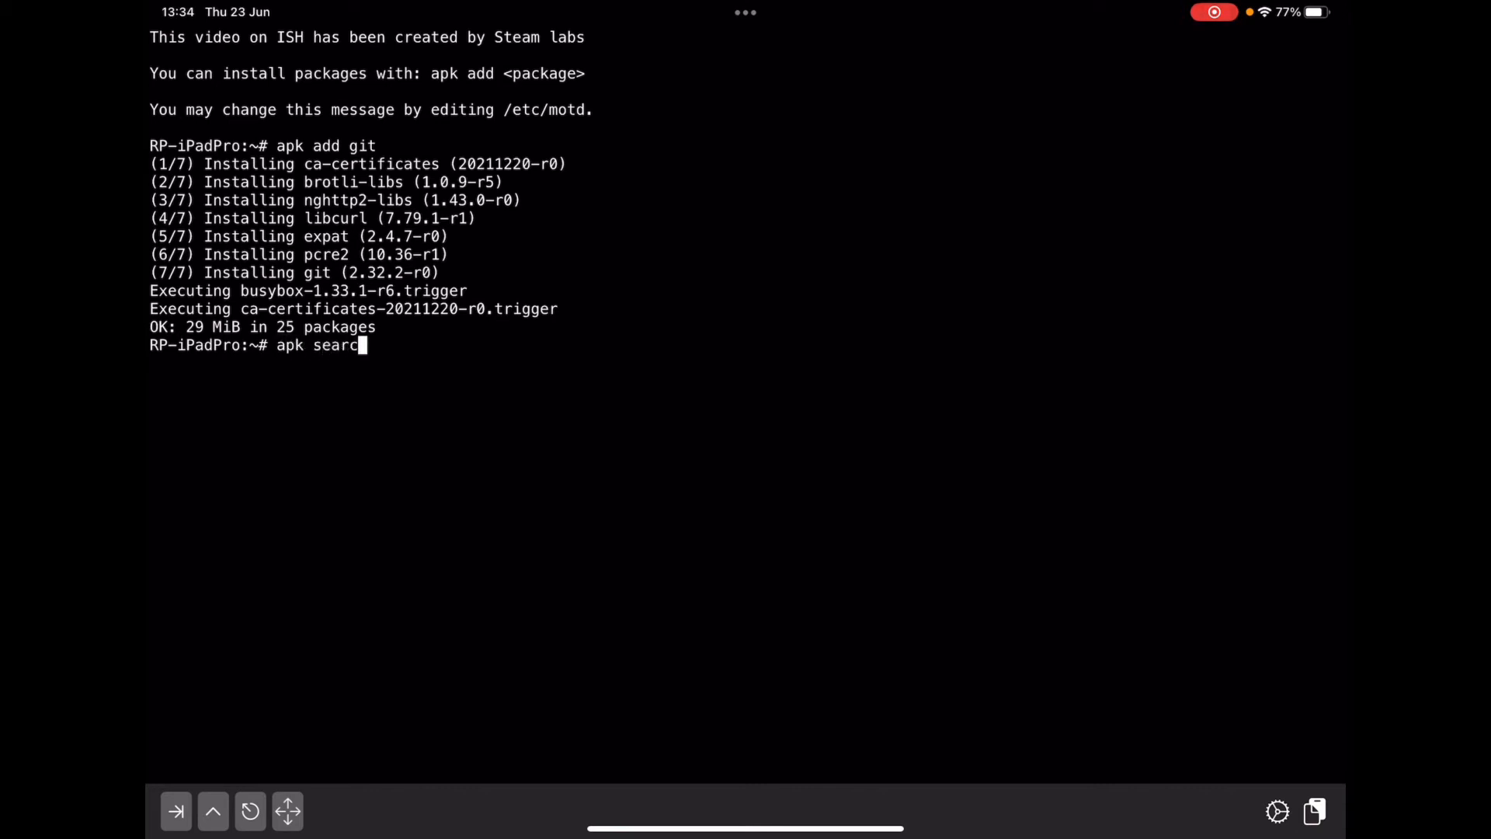
text(h)
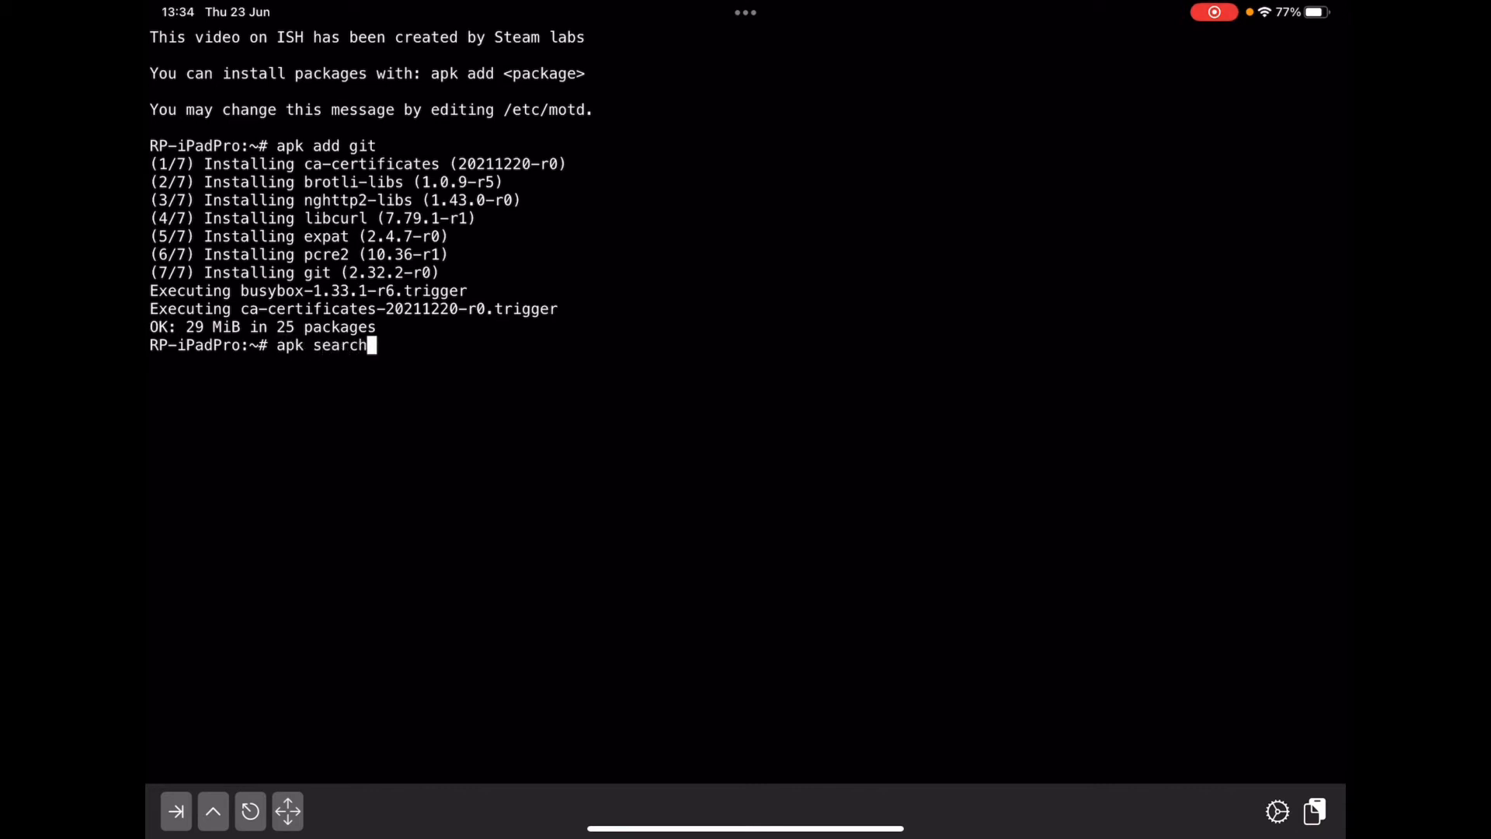
text(ss)
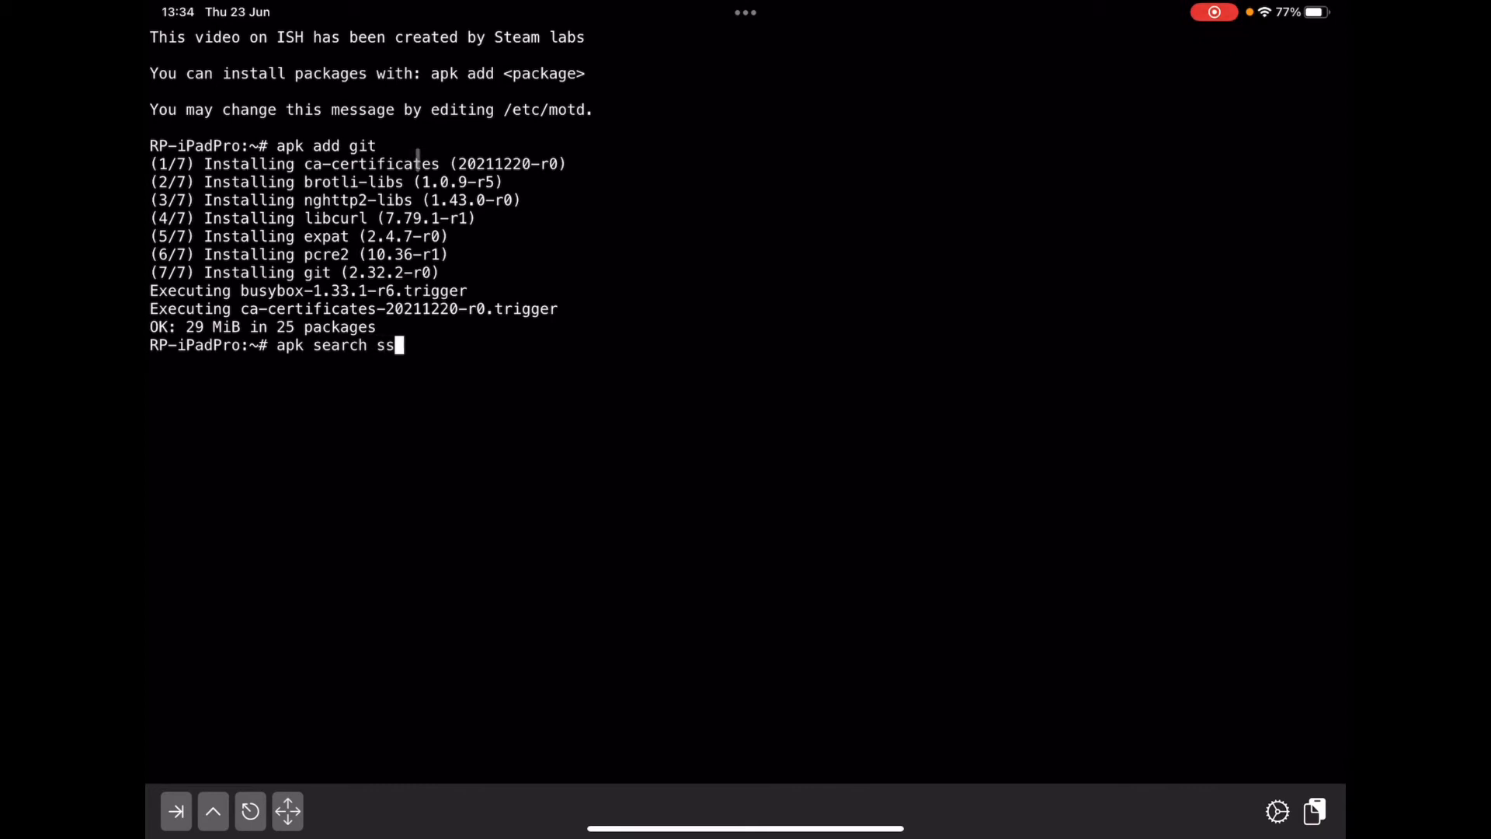
text(h)
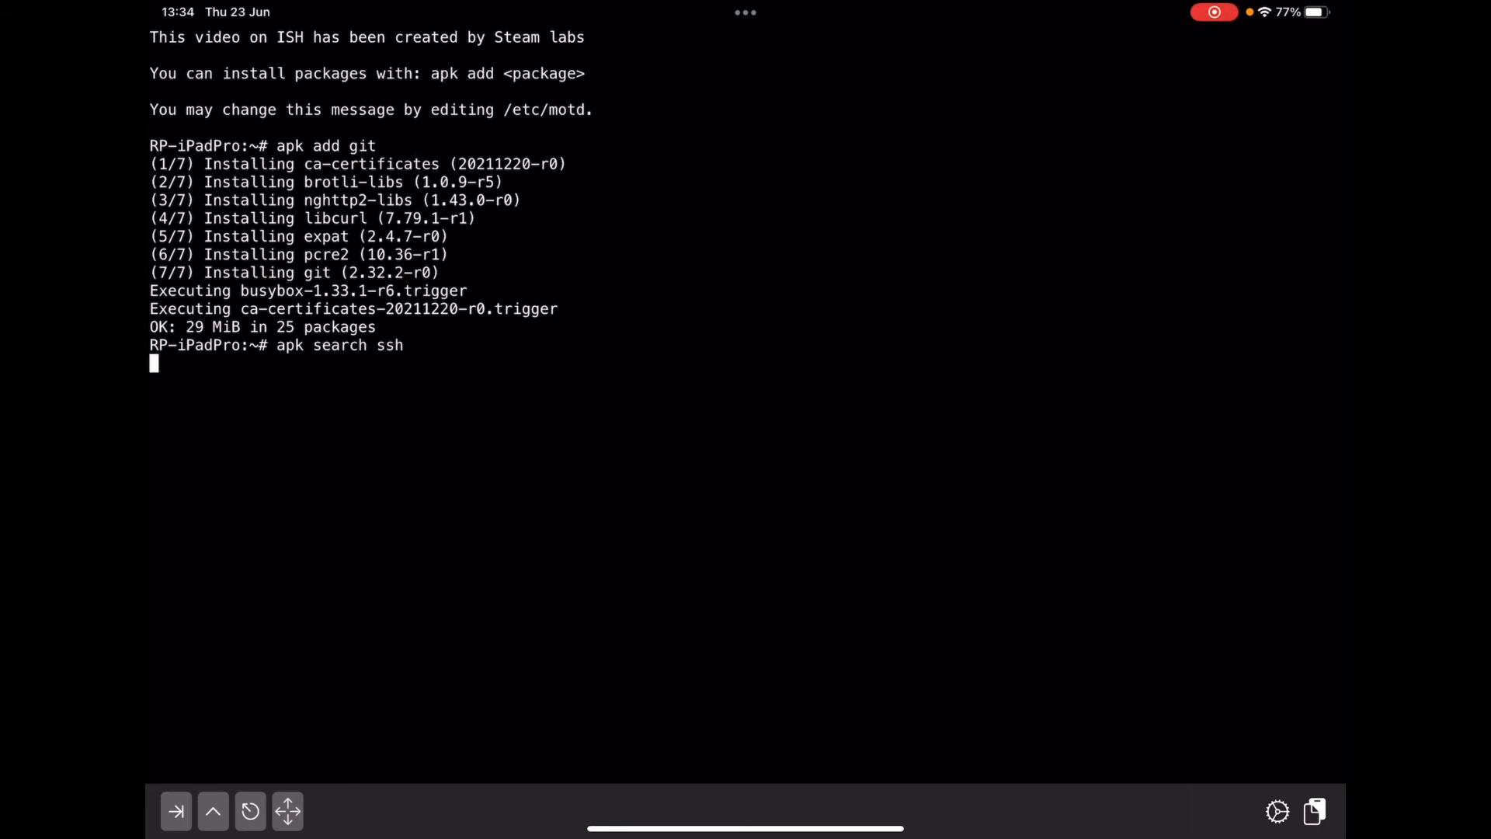
key(Return)
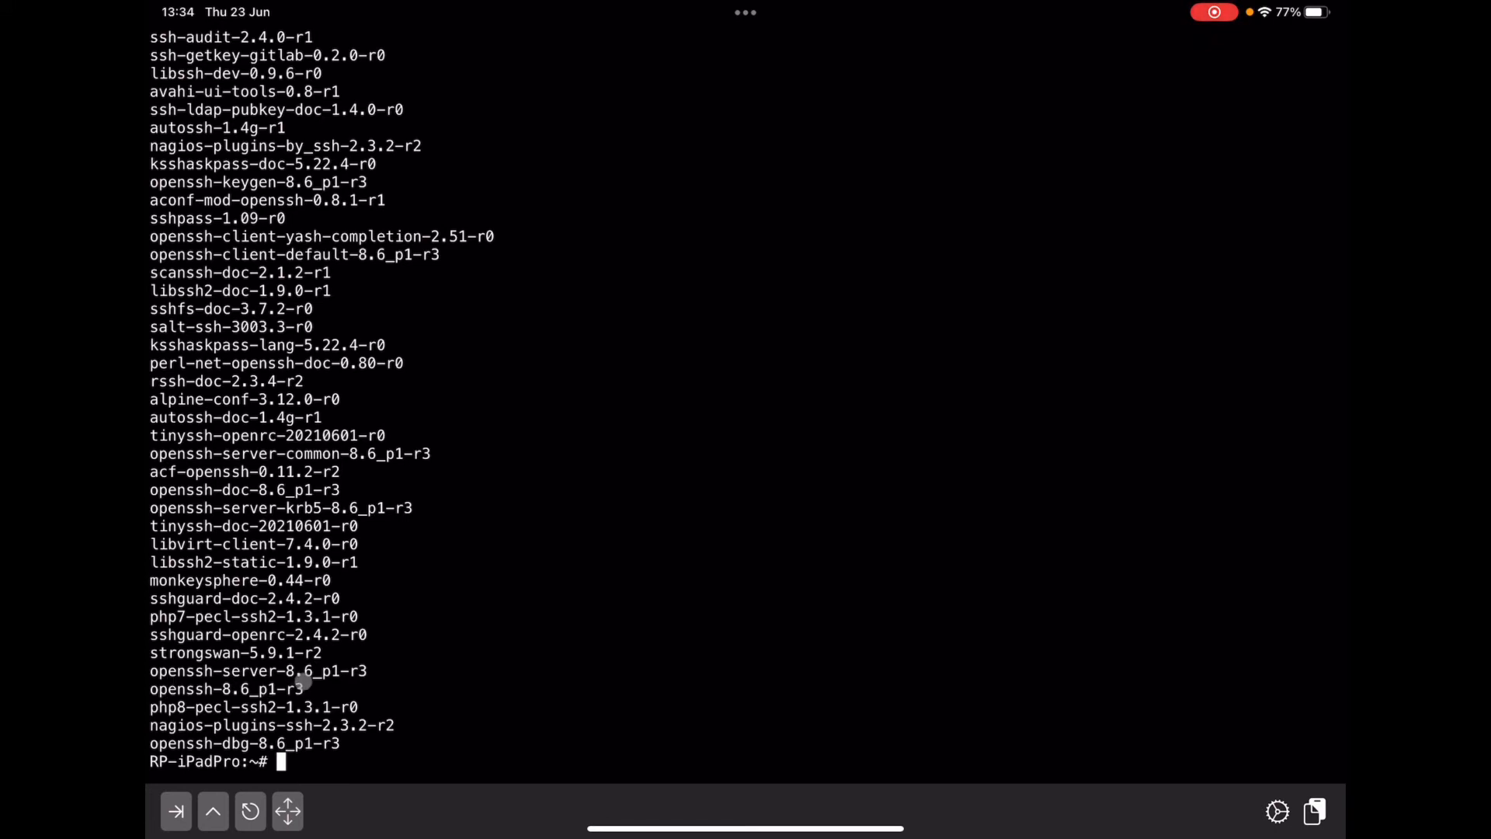
Install the openssh package with apk add openssh
scroll(up, 3)
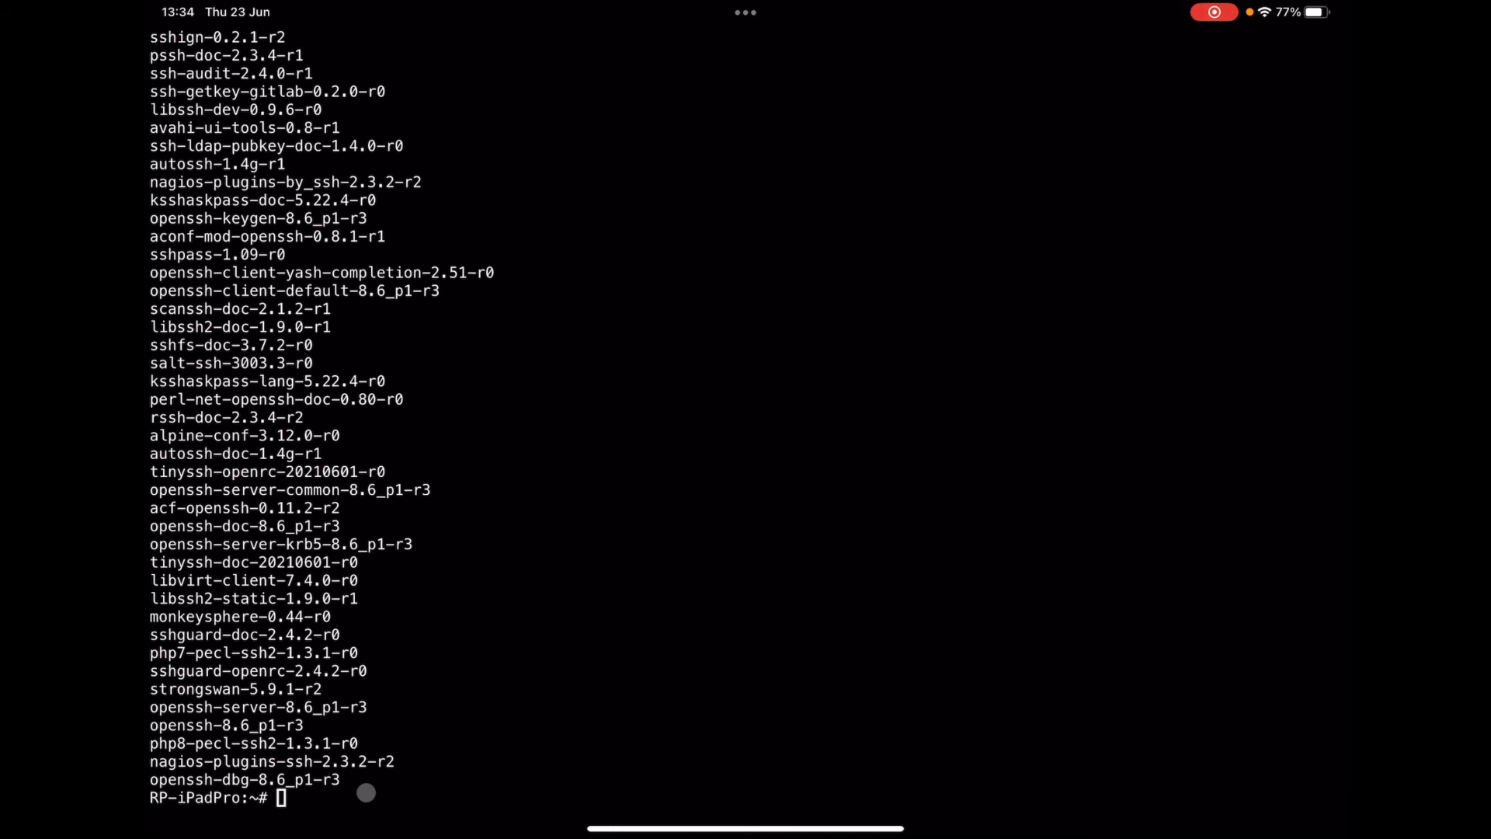
text(ap)
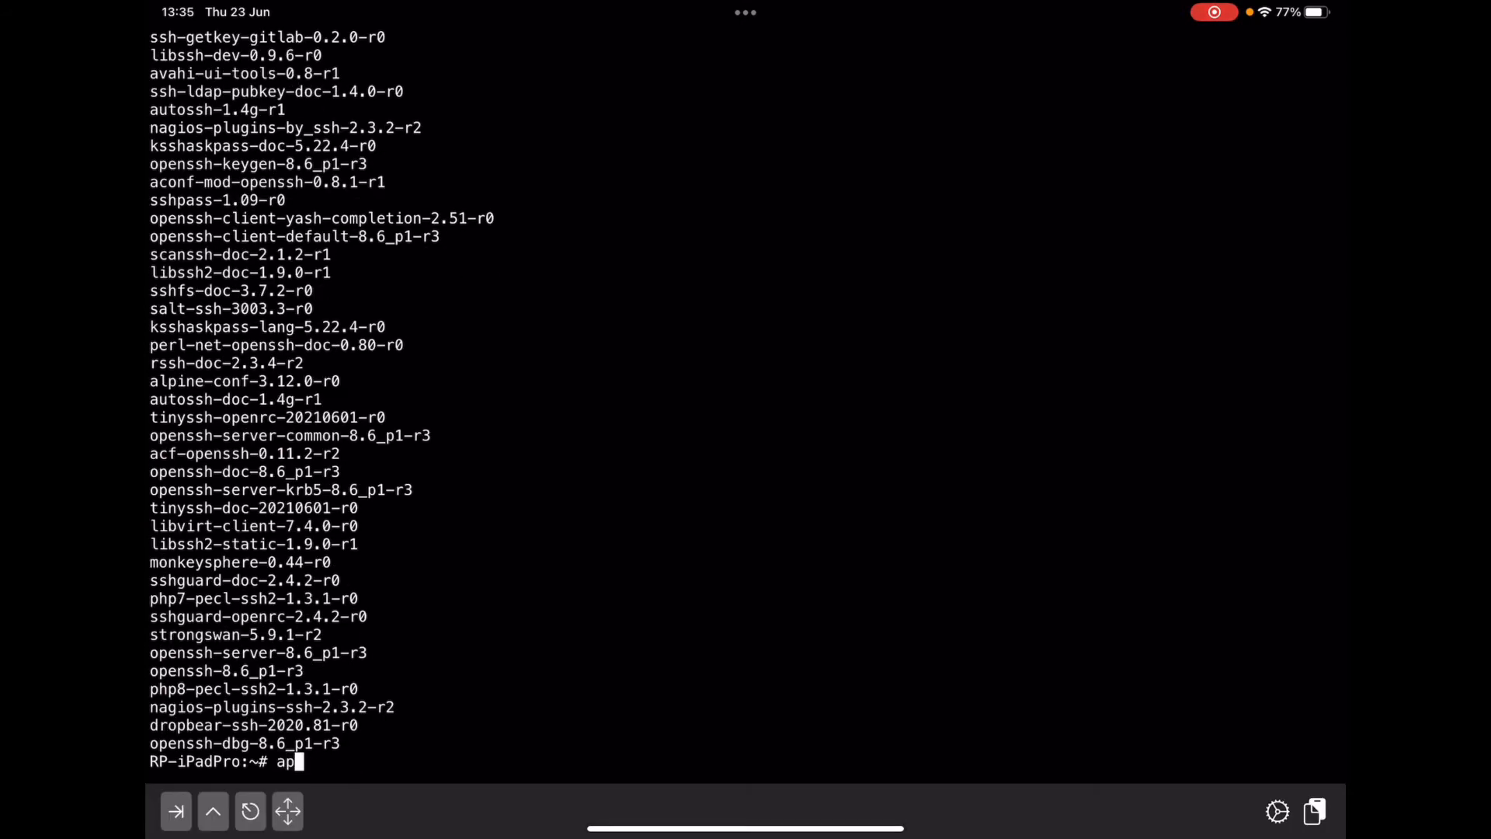
text(k add)
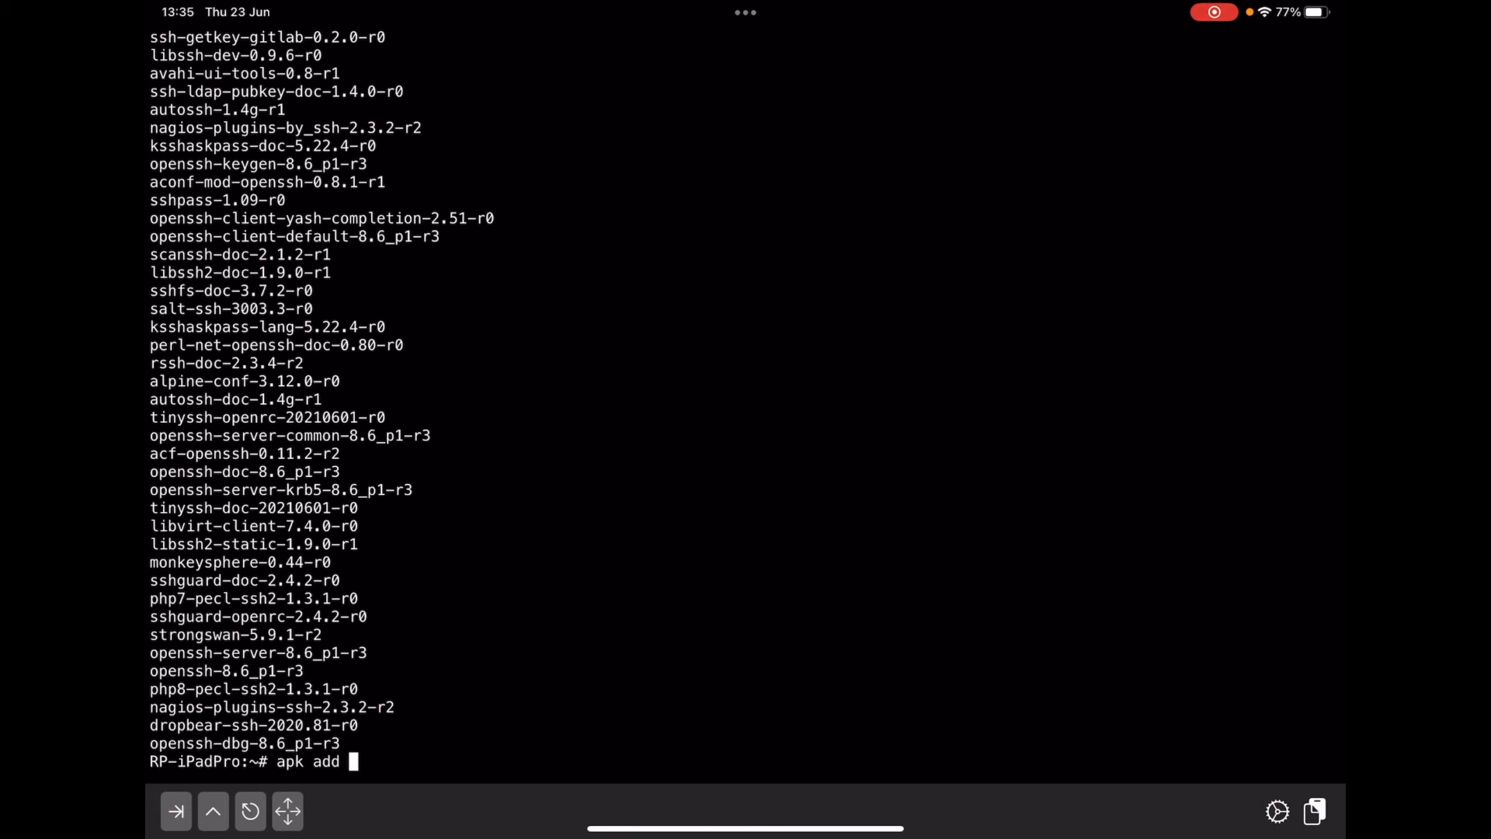
text(openssh)
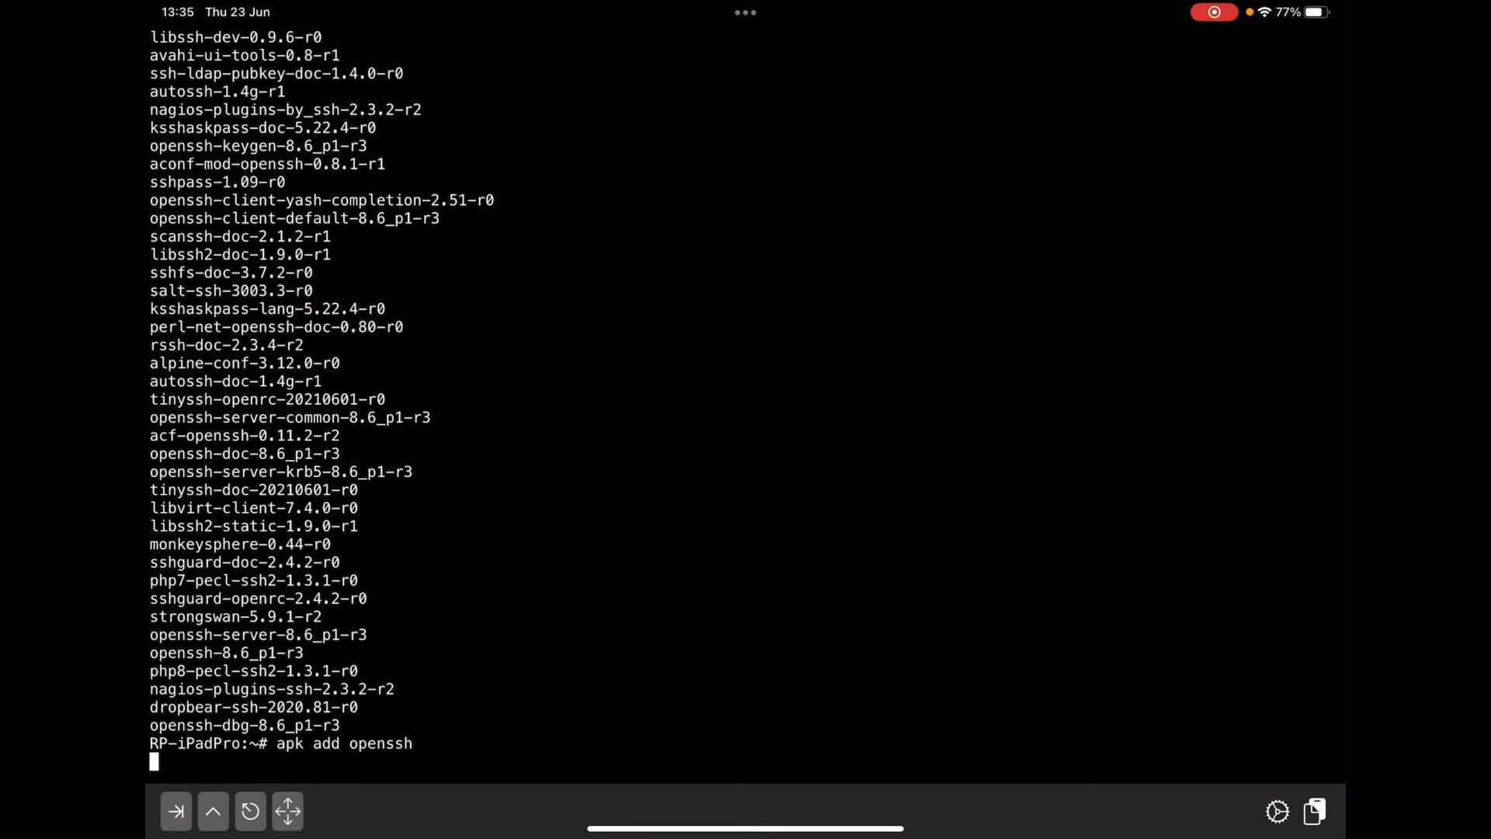
key(Return)
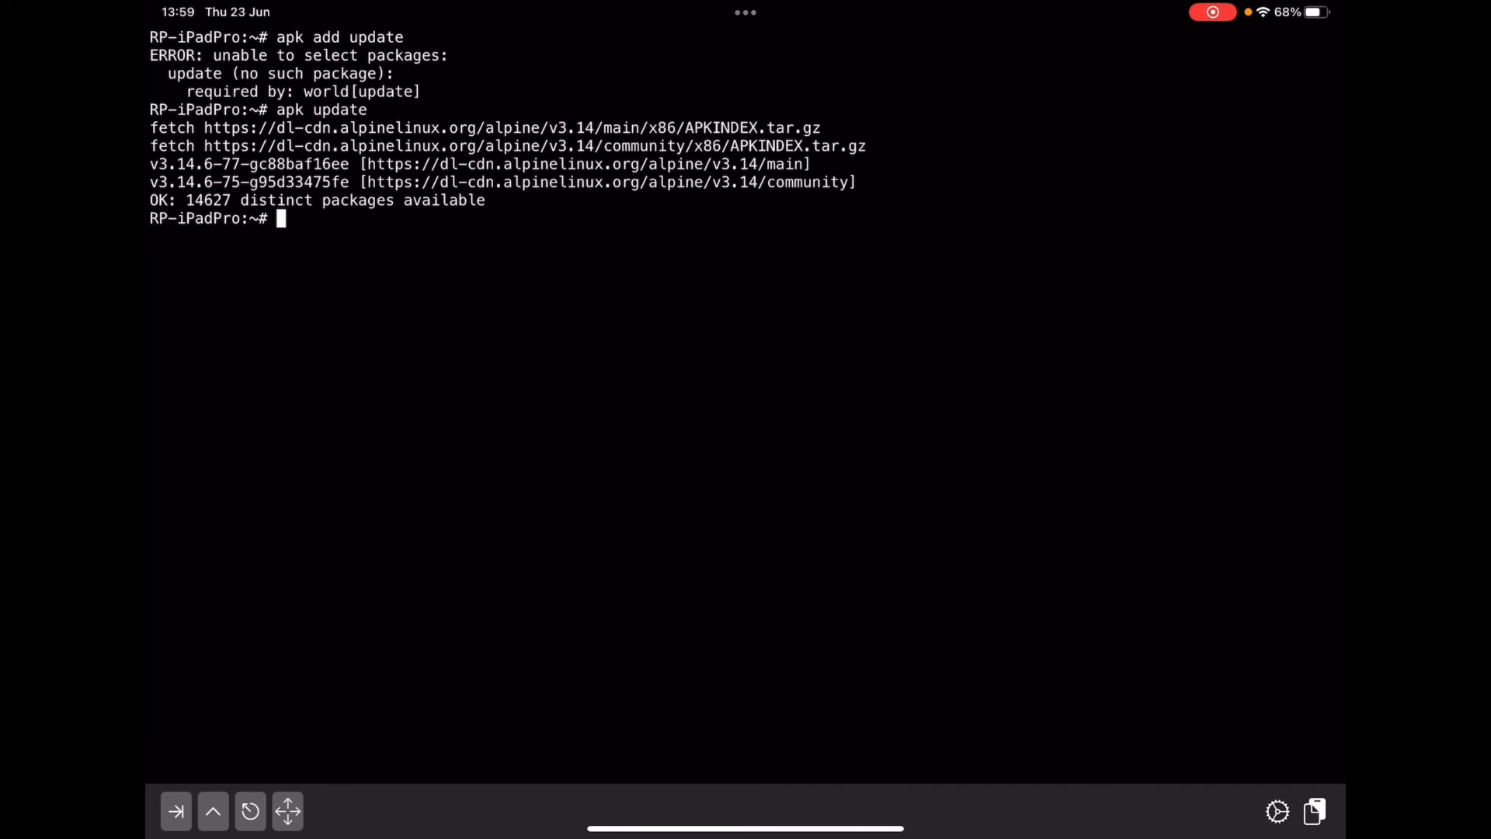
text(ssh)
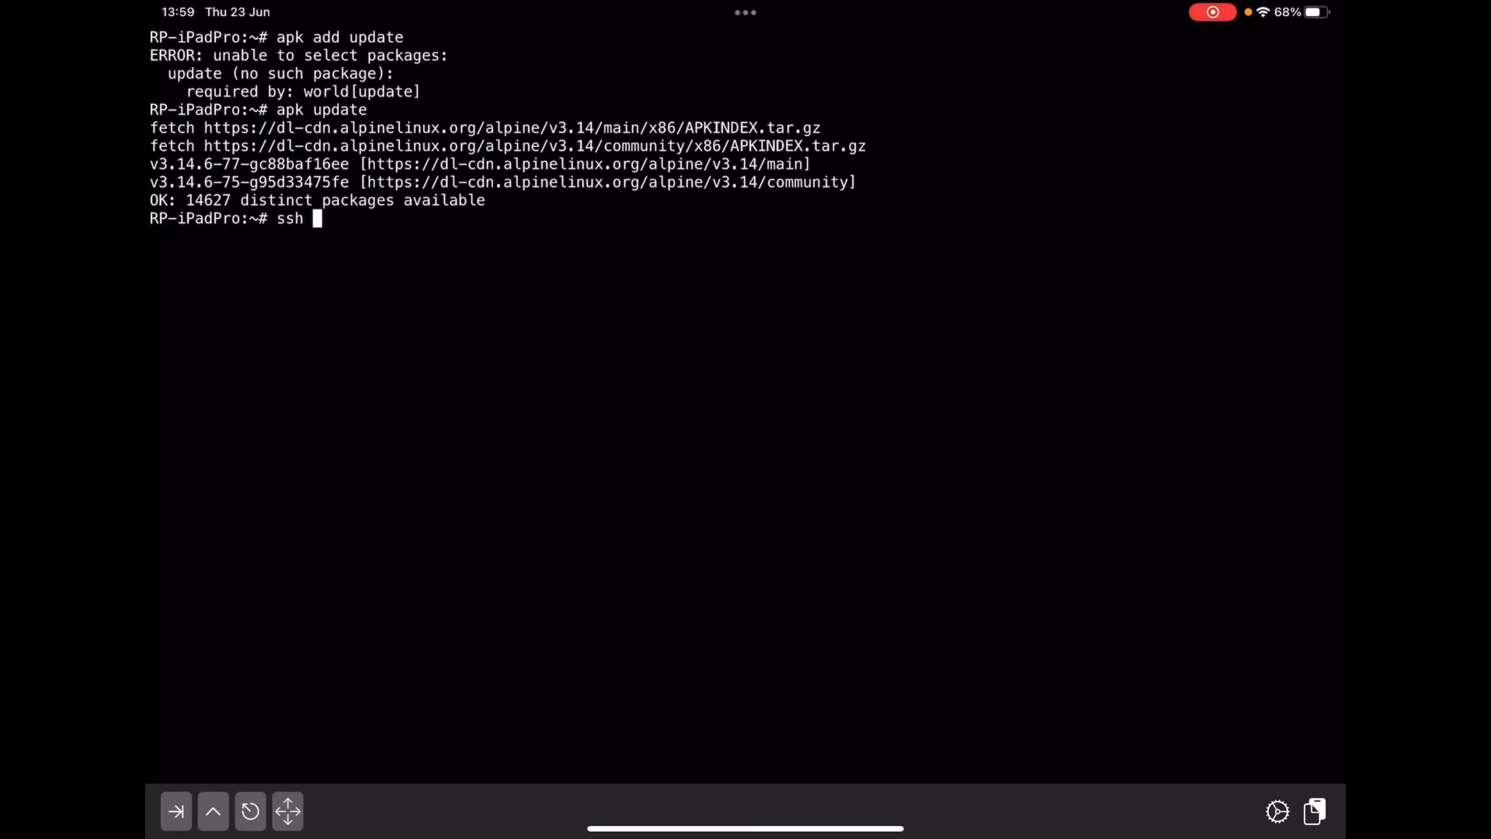
text(pi)
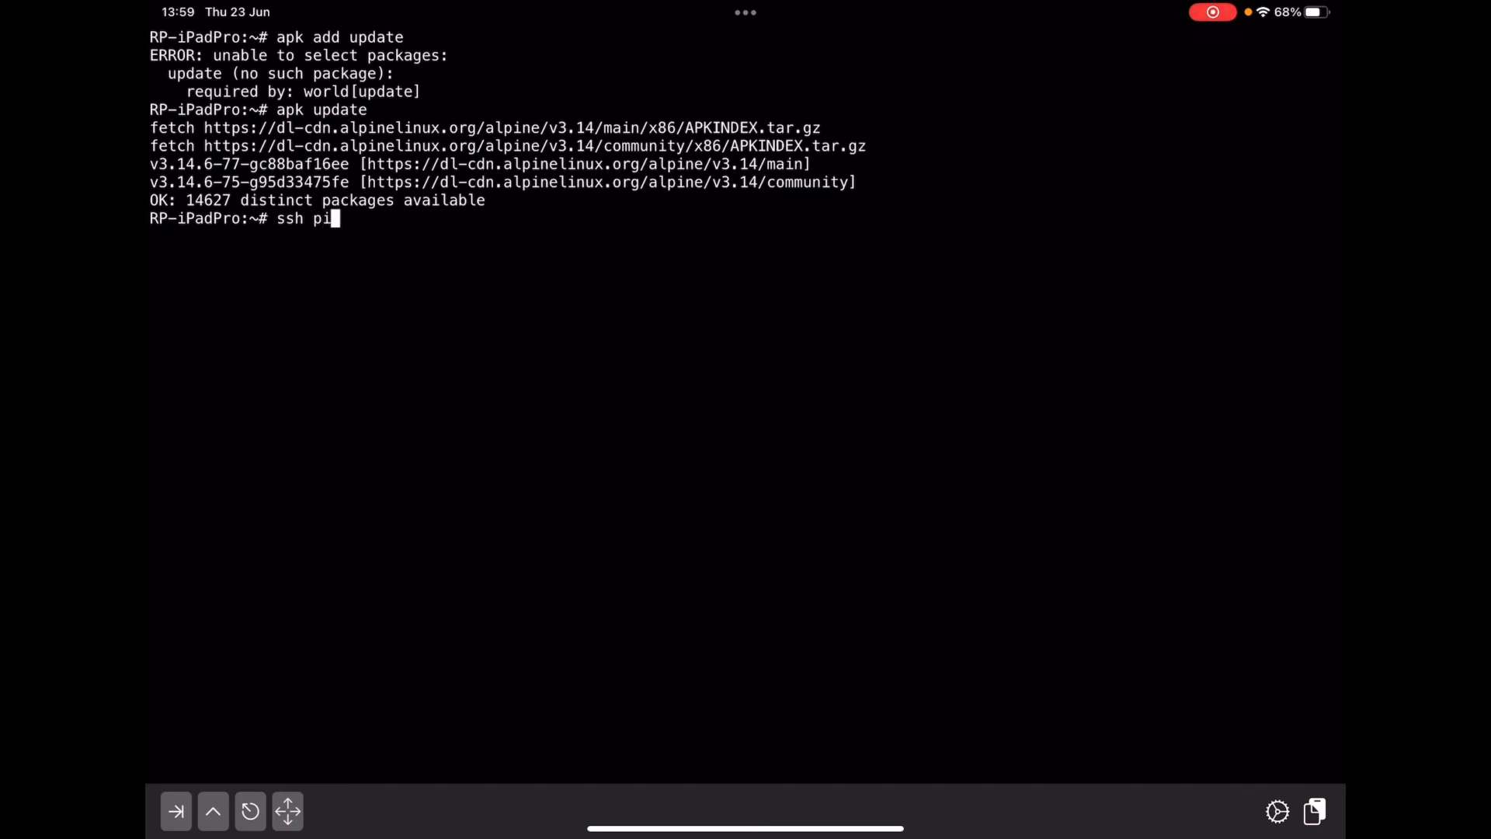
text(@192)
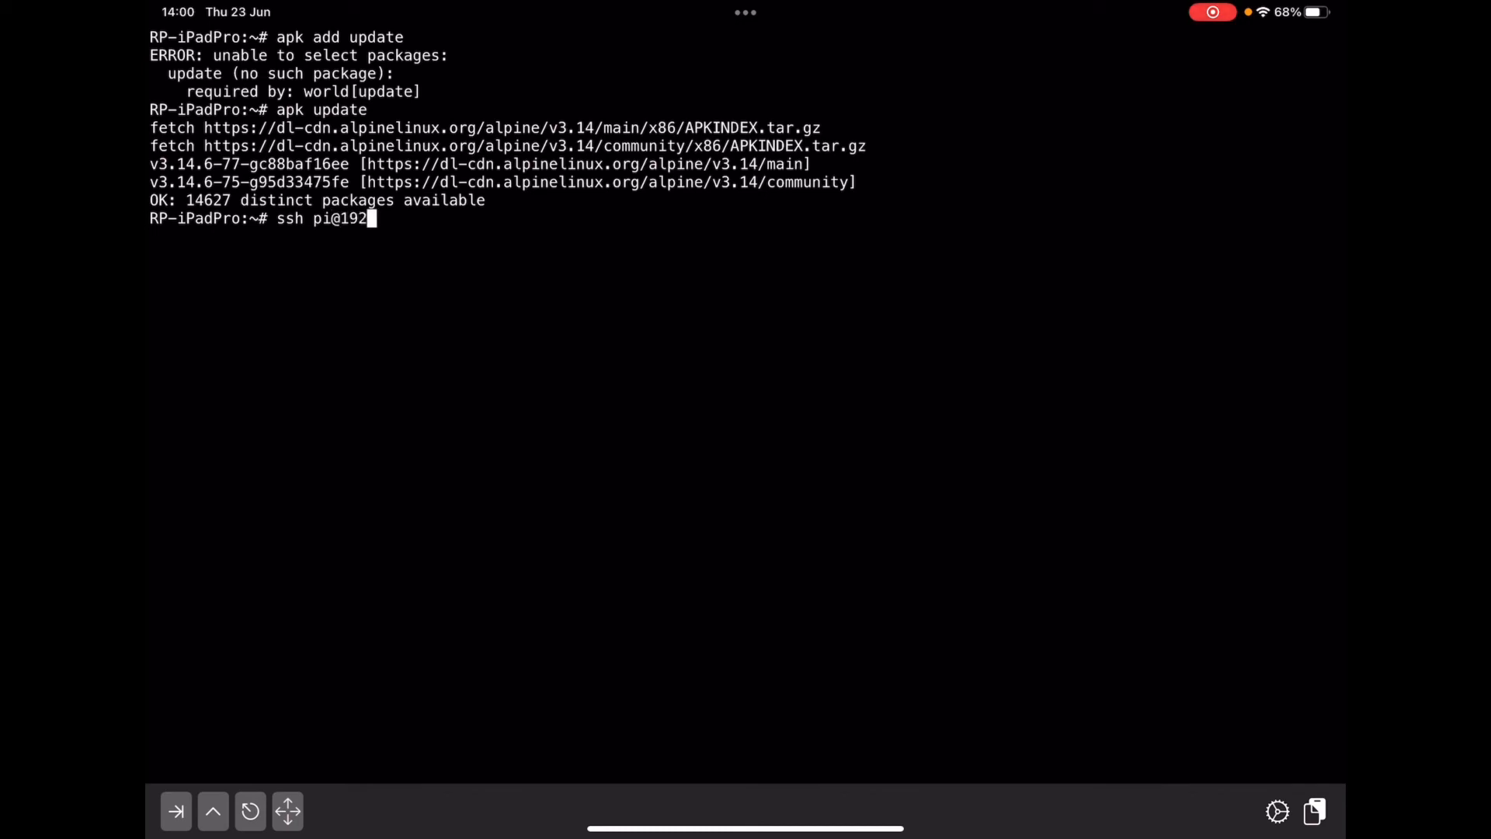
text(.168)
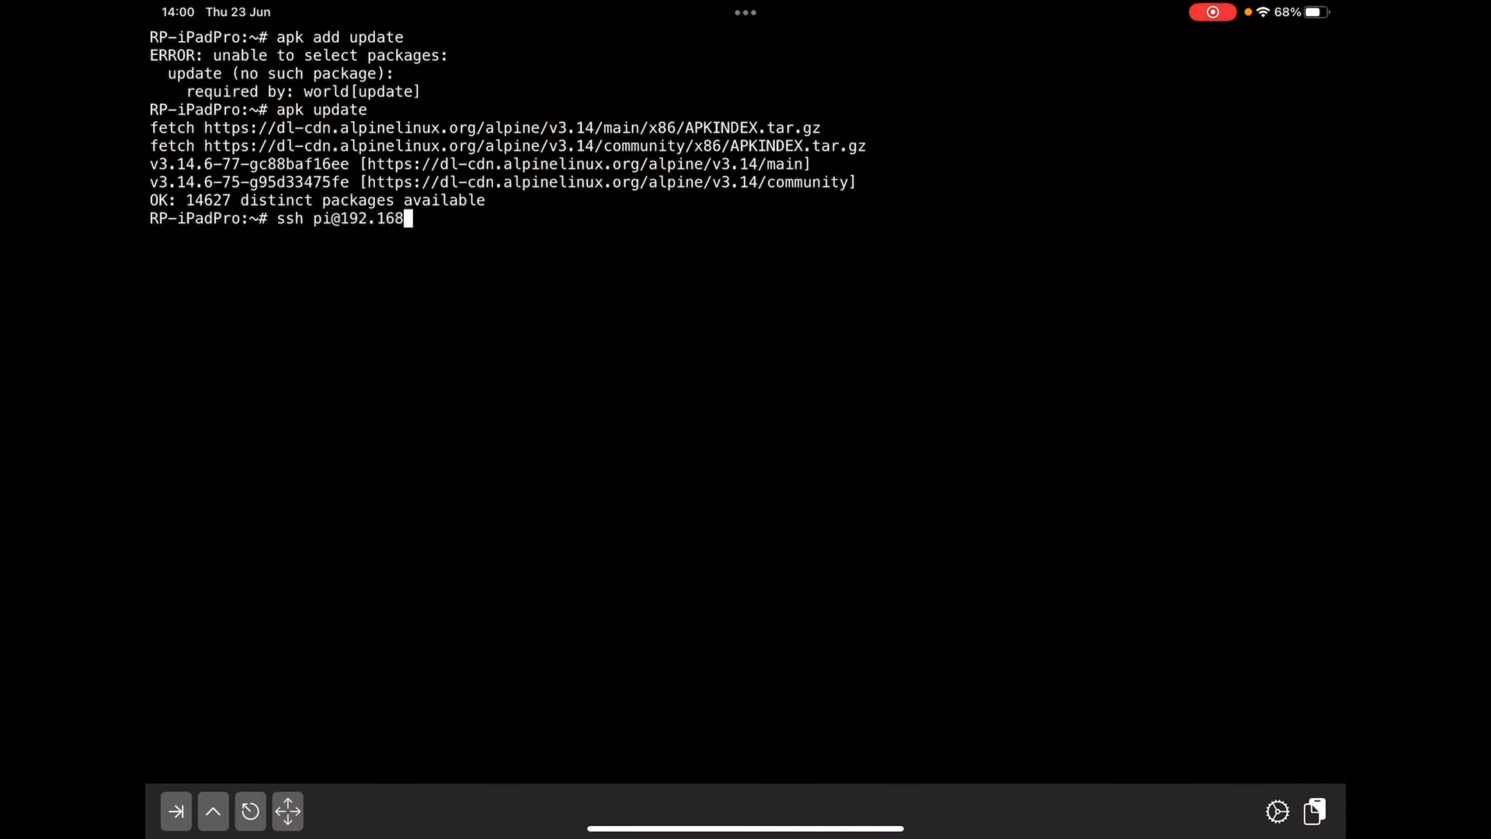
text(.1)
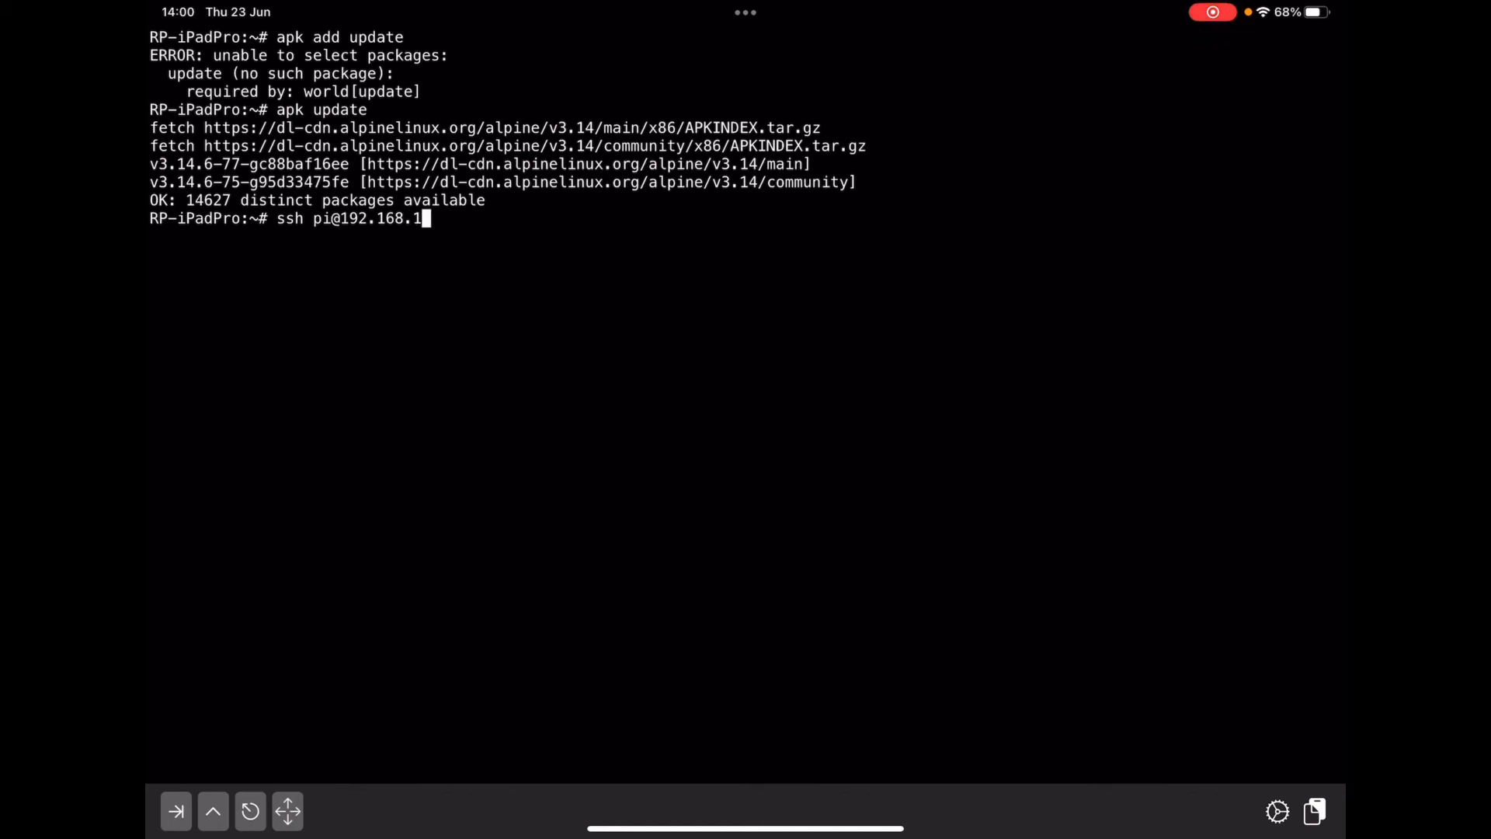
text(104)
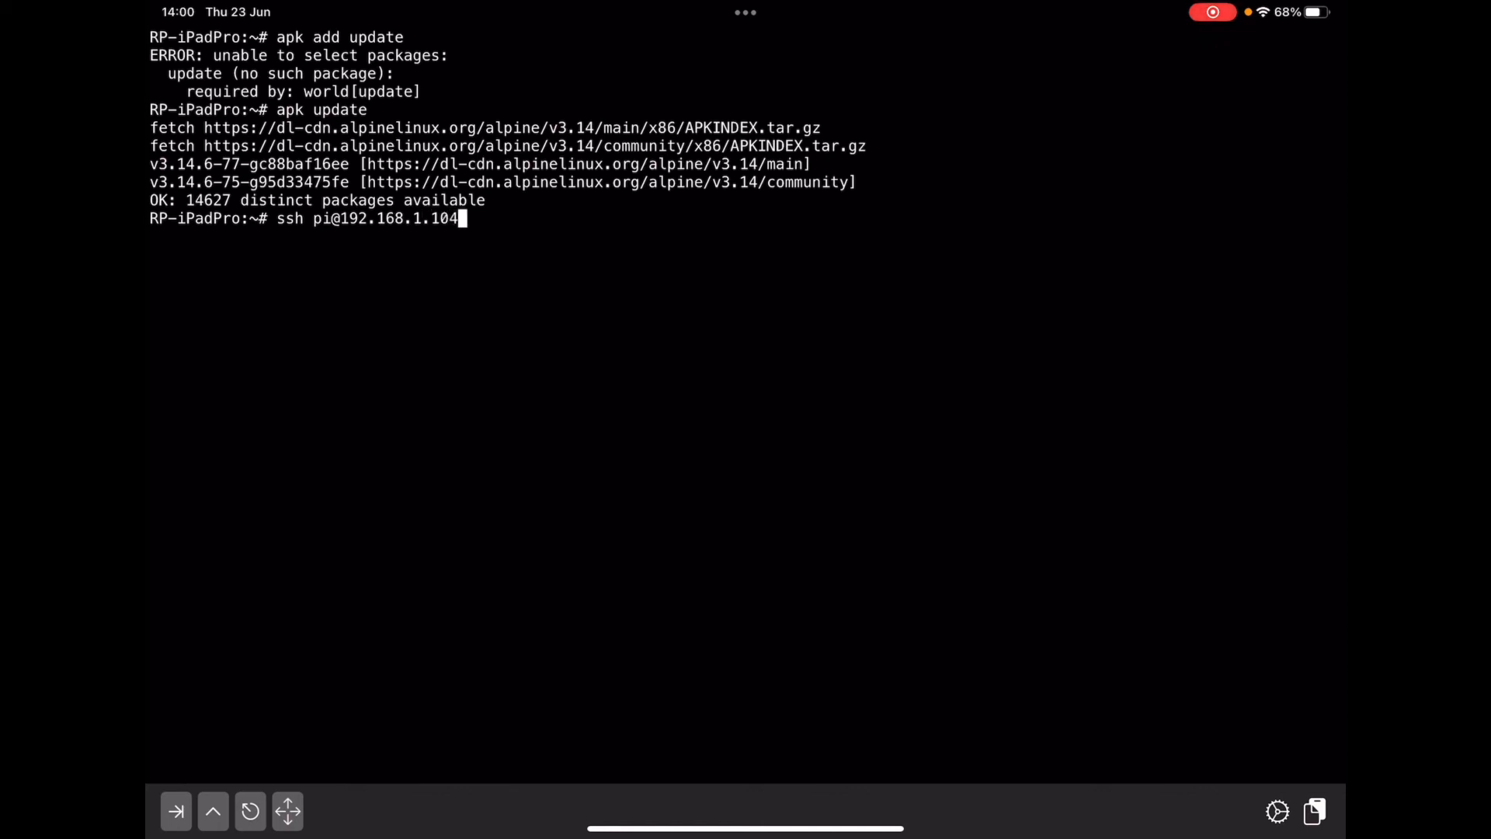
key(Return)
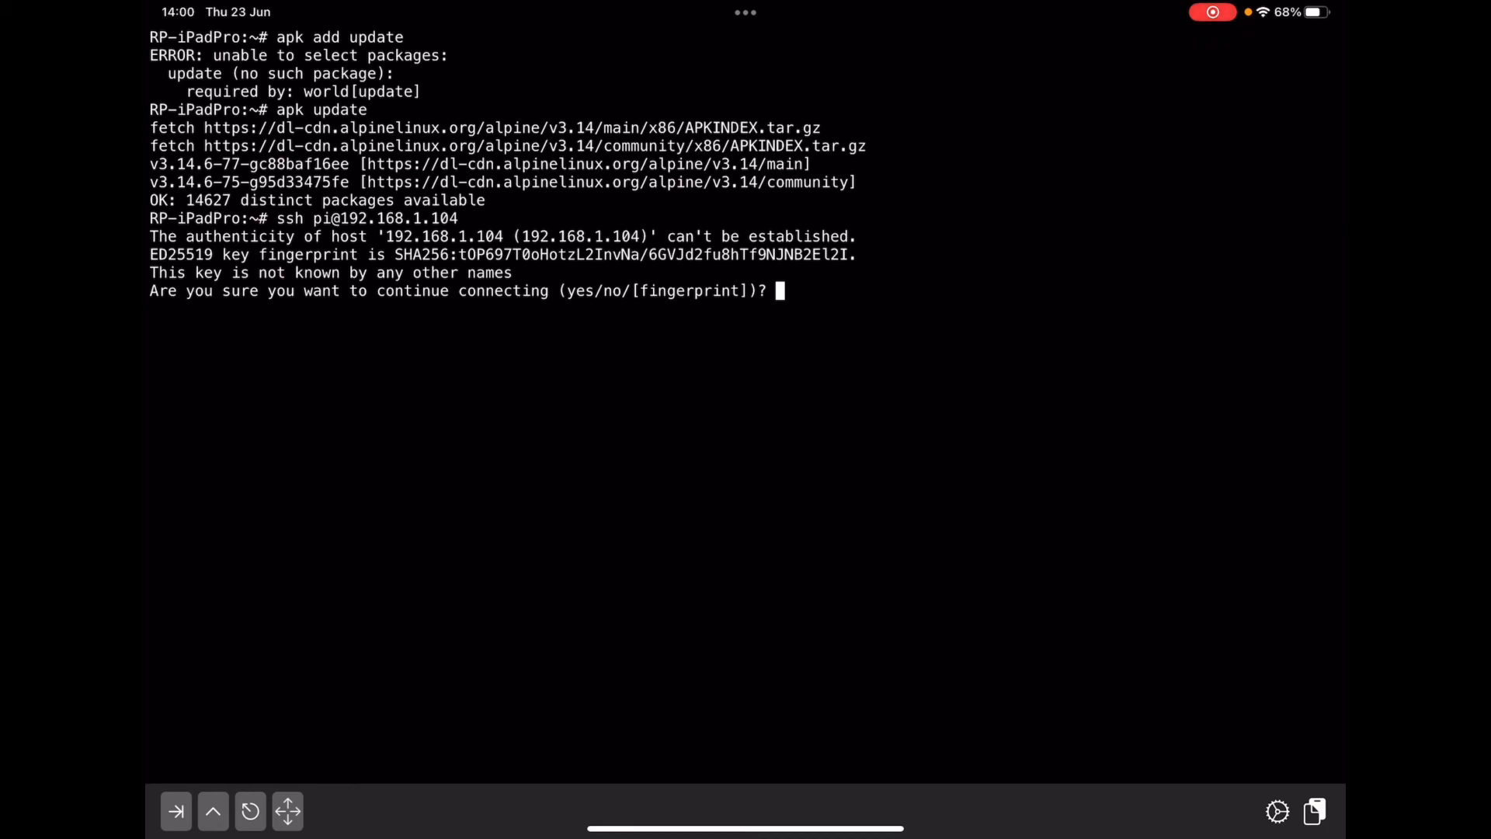
Accept the host key with 'yes', retry the password after one denial, then confirm the user is pi via whoami
text(yes)
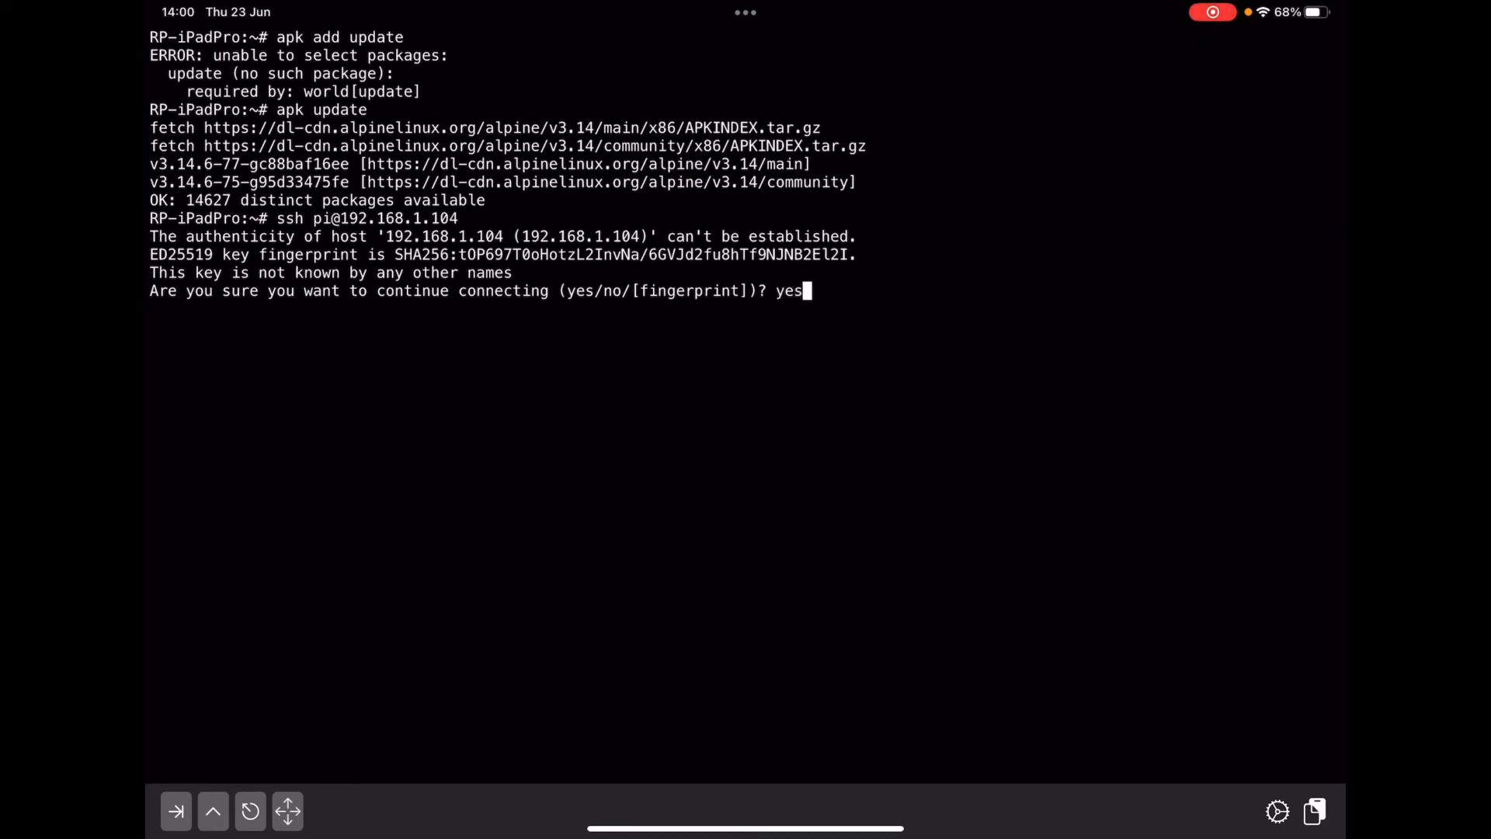
key(return)
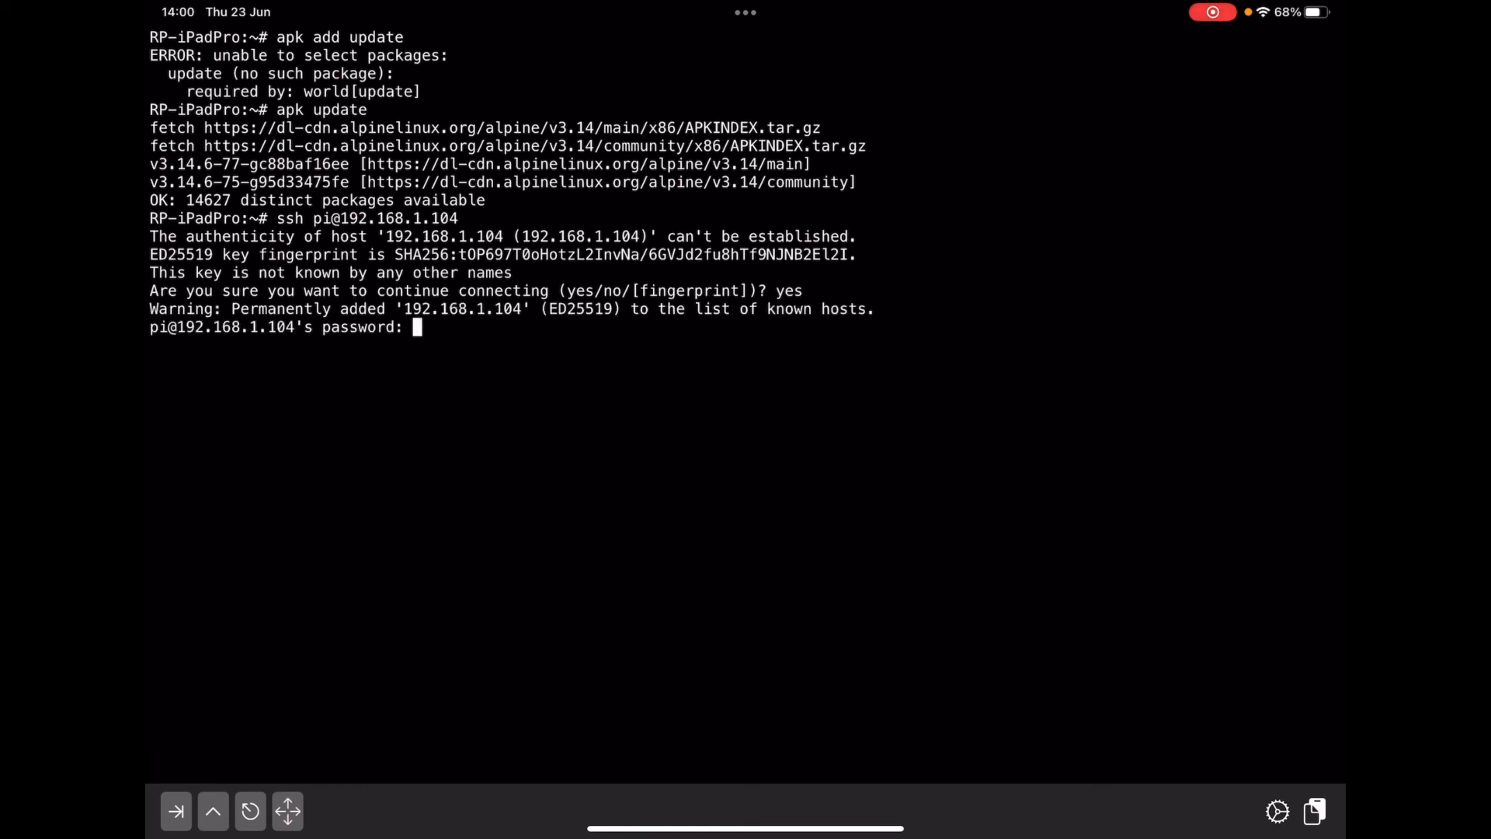
key(Return)
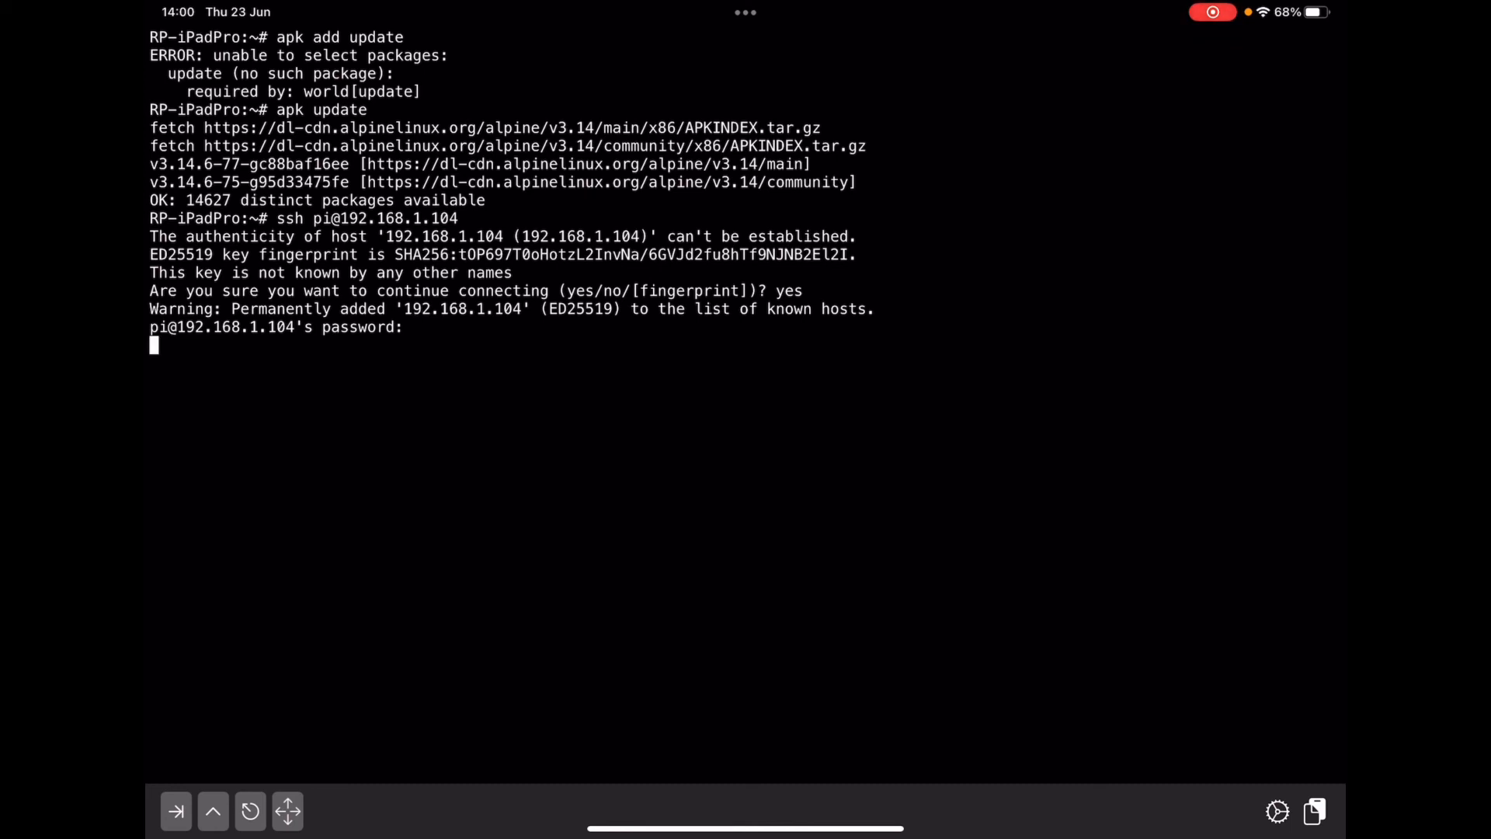
key(Return)
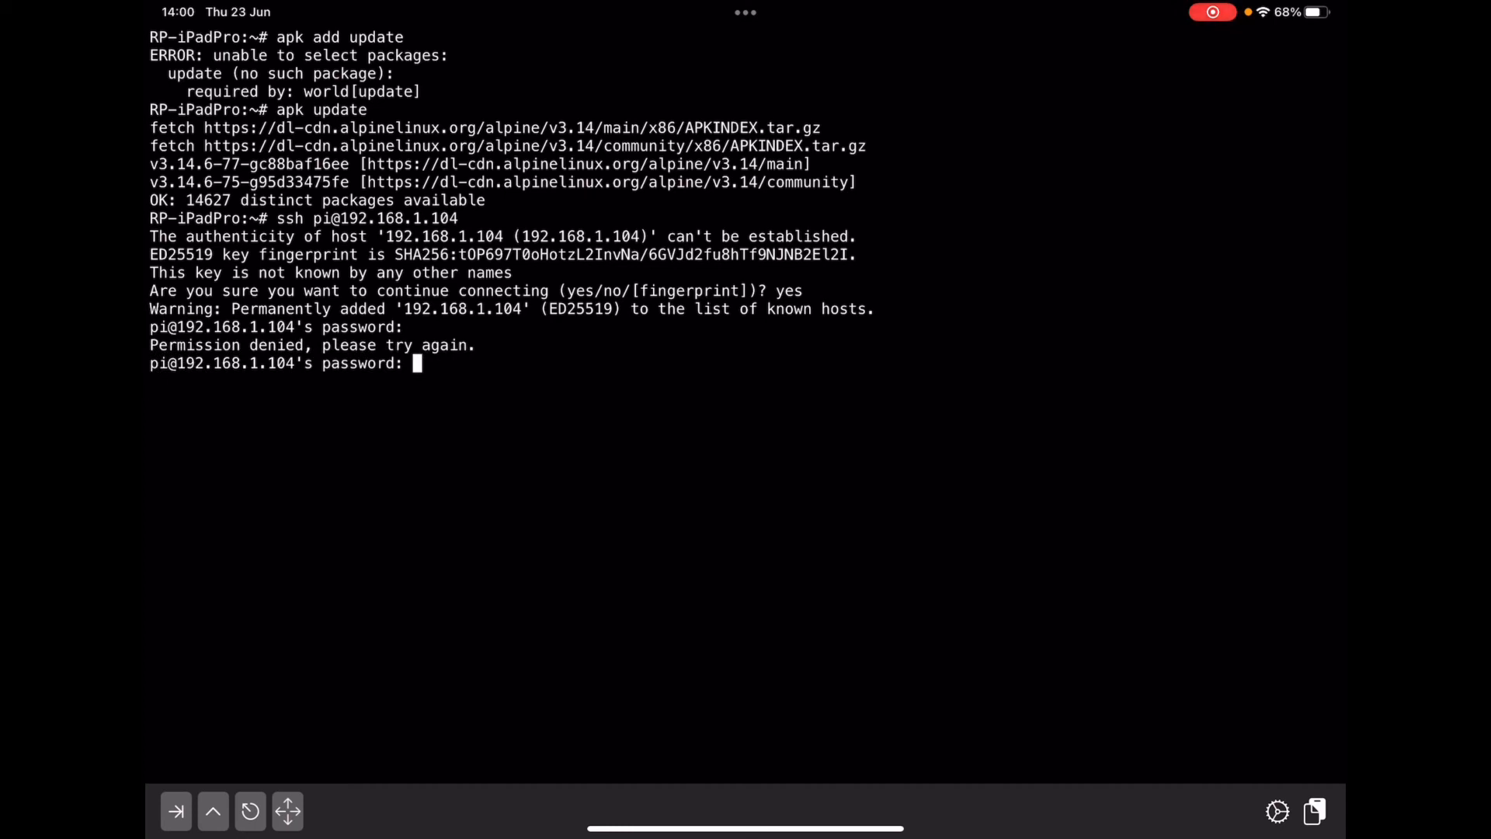
key(Return)
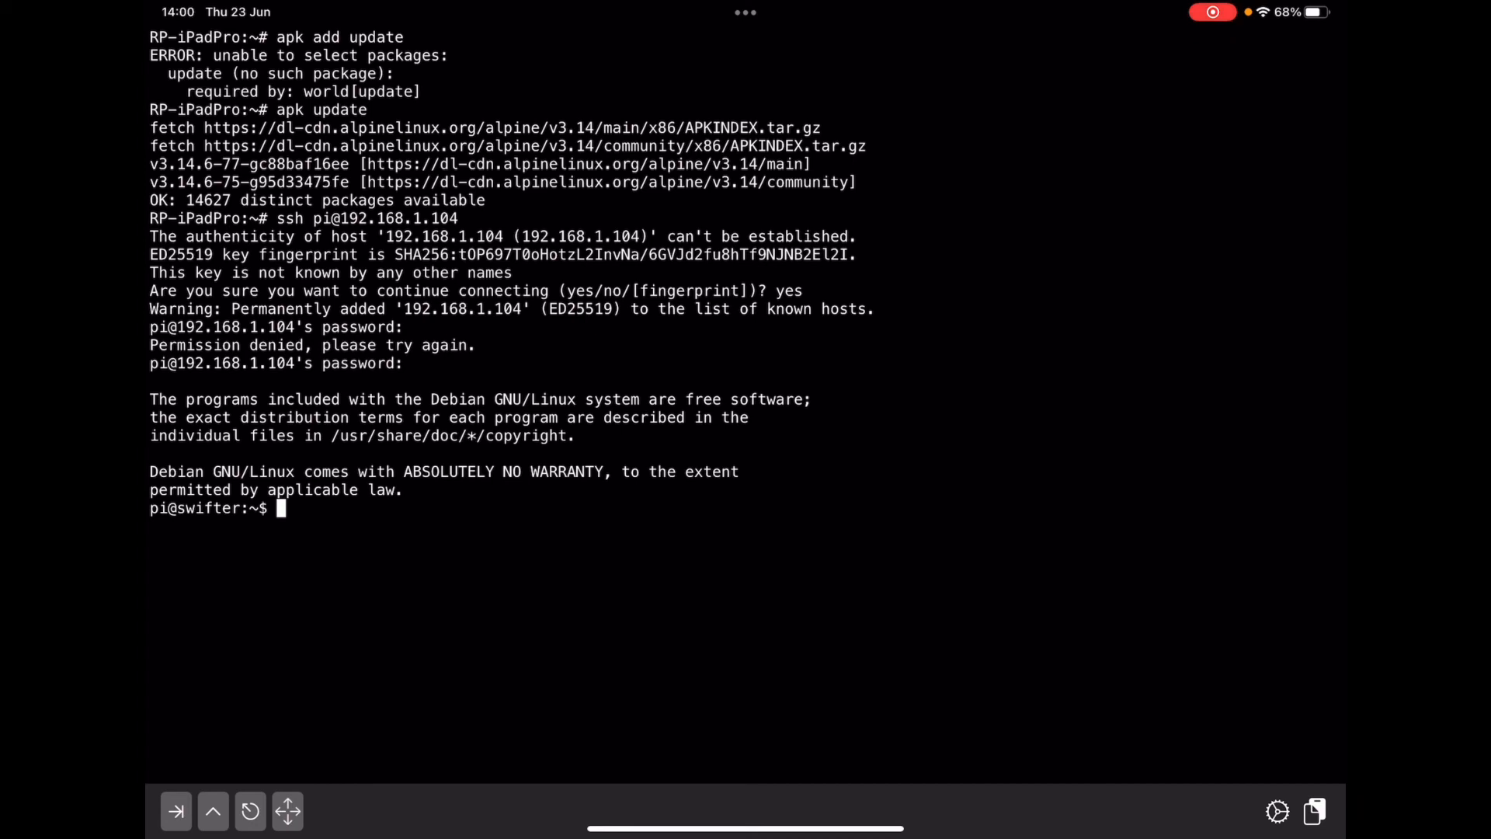
key(Return)
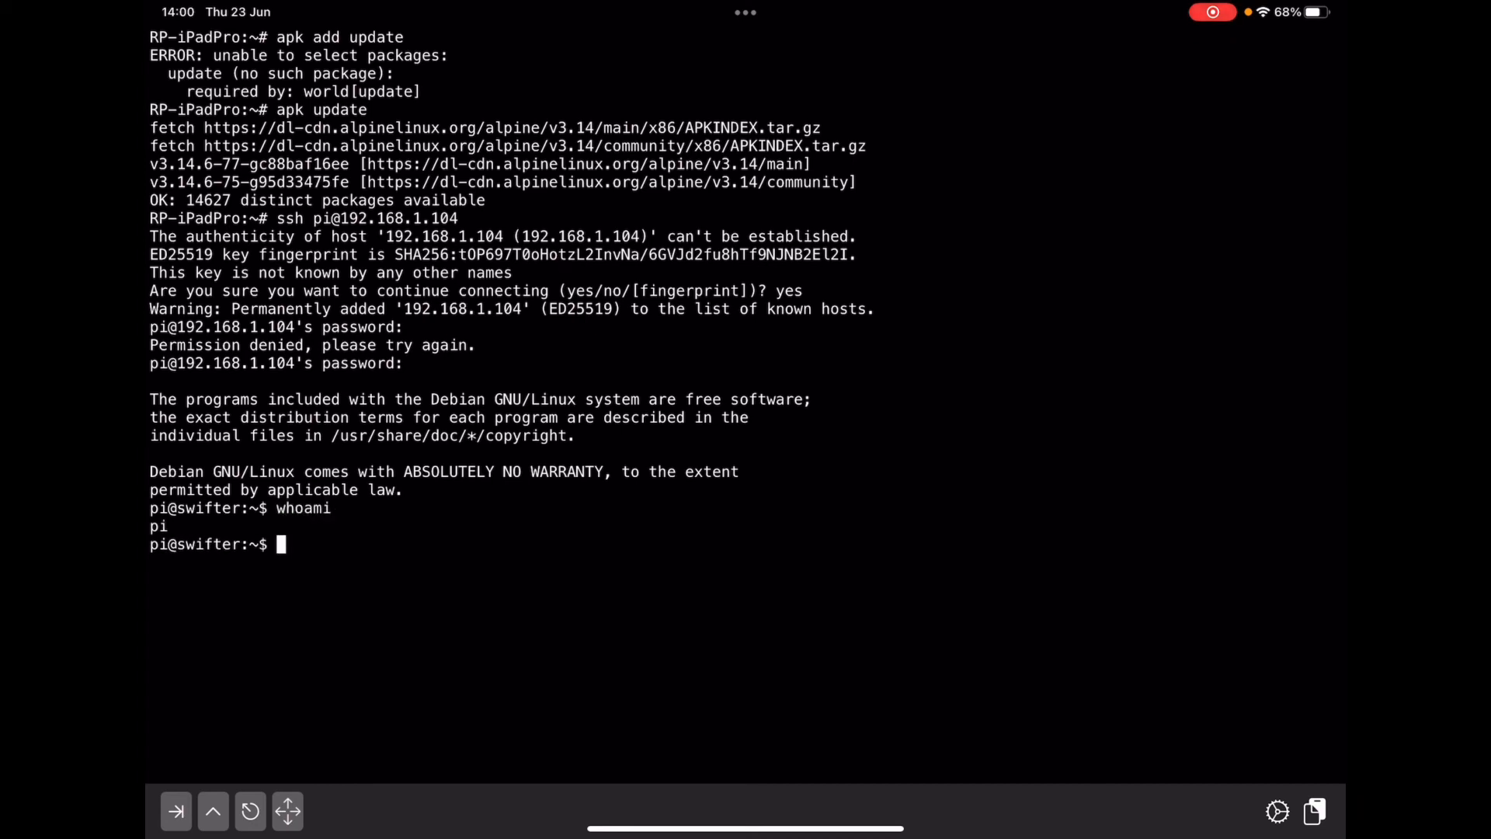